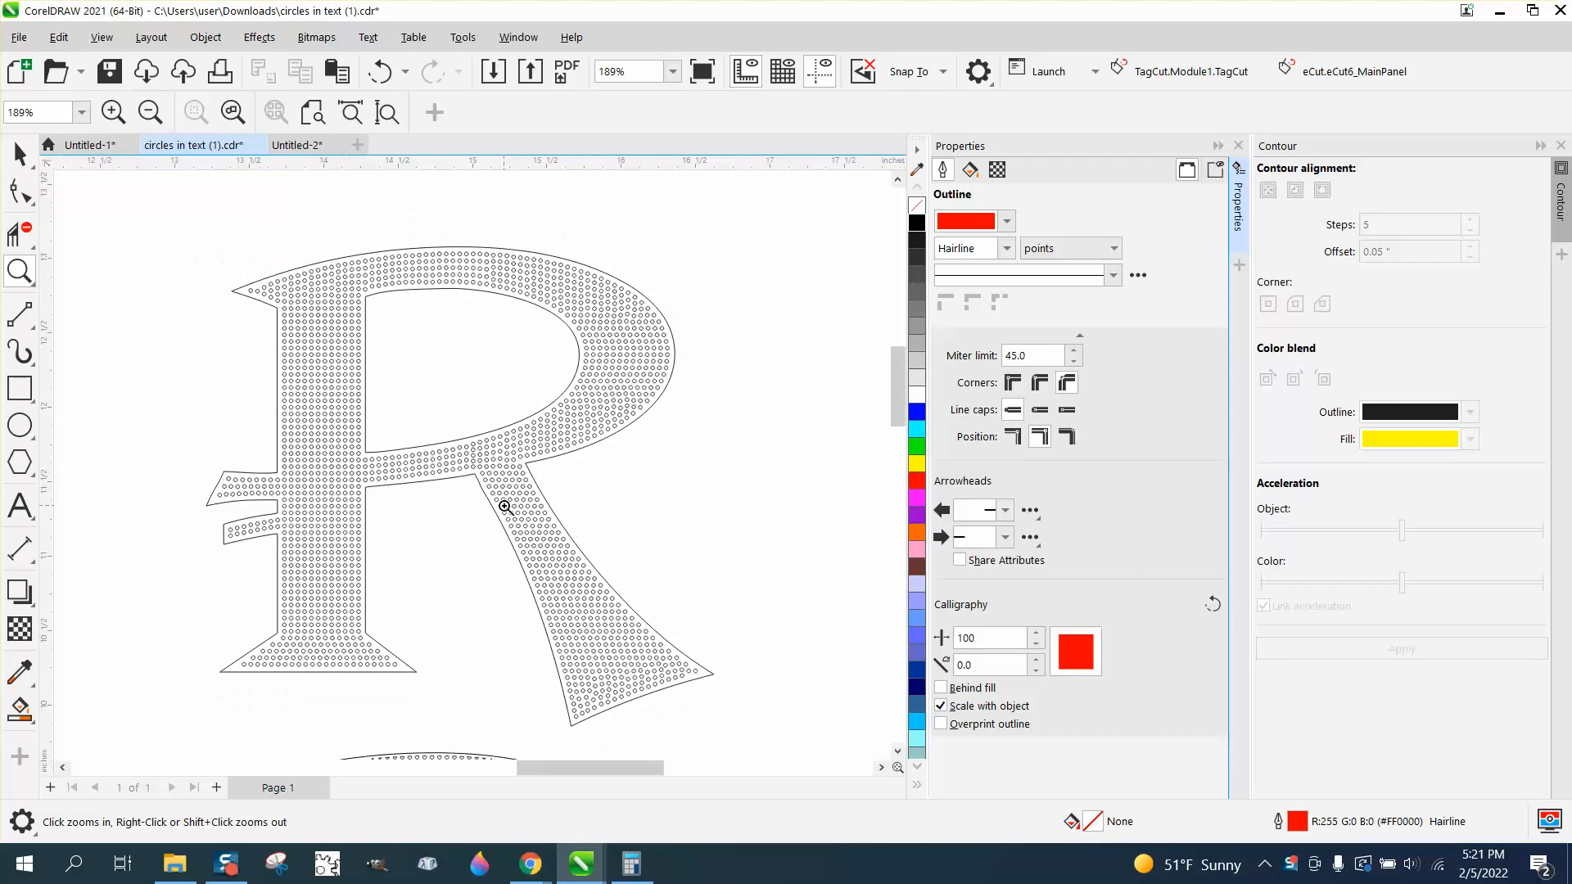
Step: Zoom in on the sample dotted and circle-row R letters, then zoom back out
drag(505, 505, 707, 685)
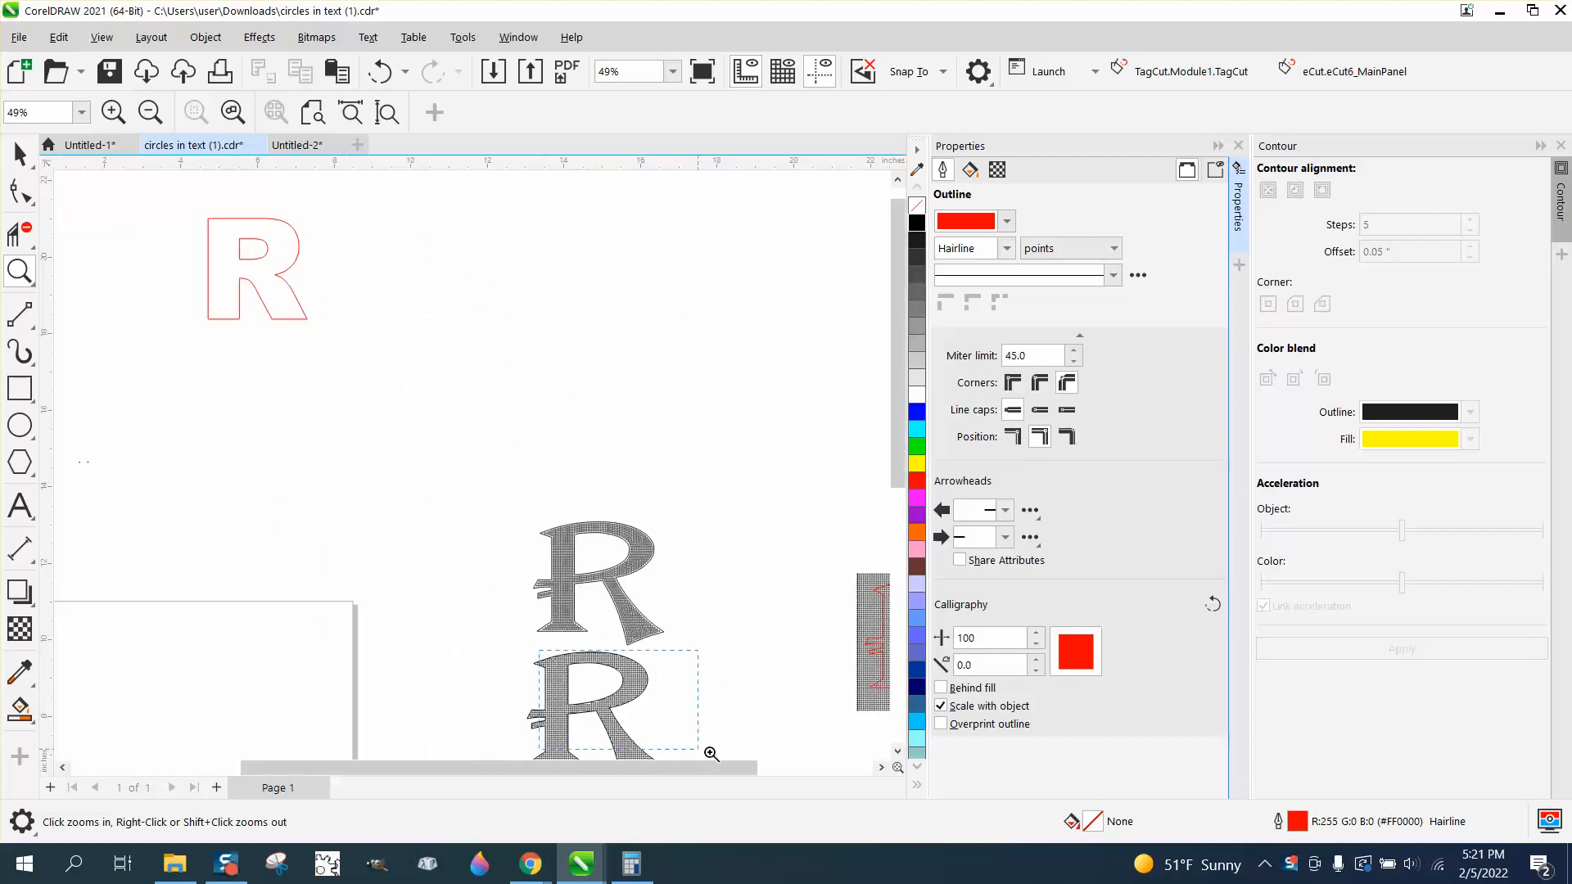
click(712, 753)
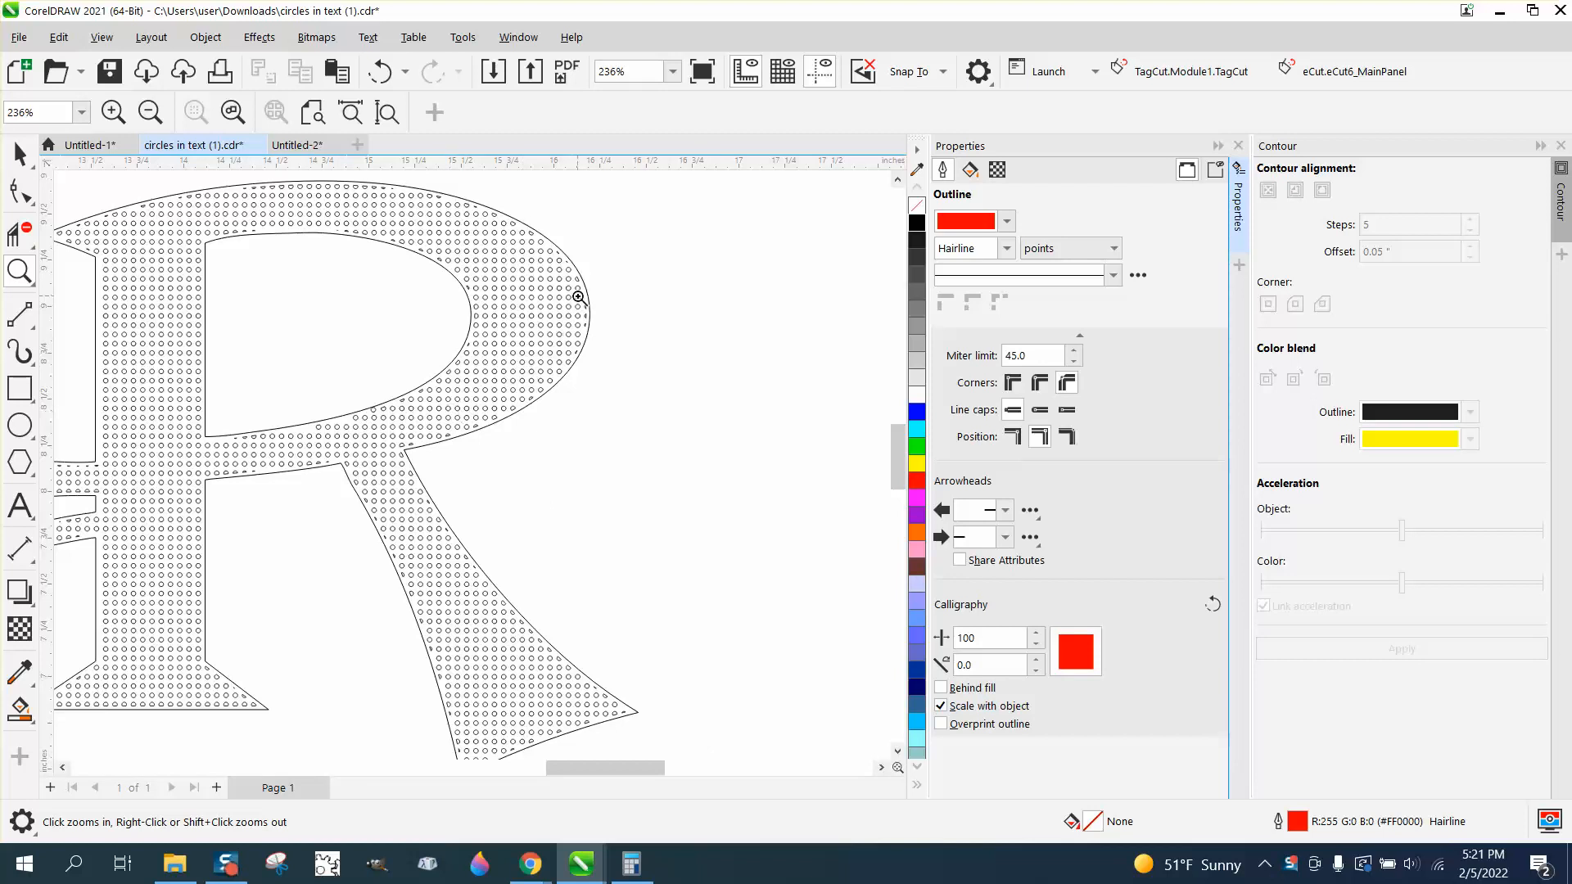
click(580, 298)
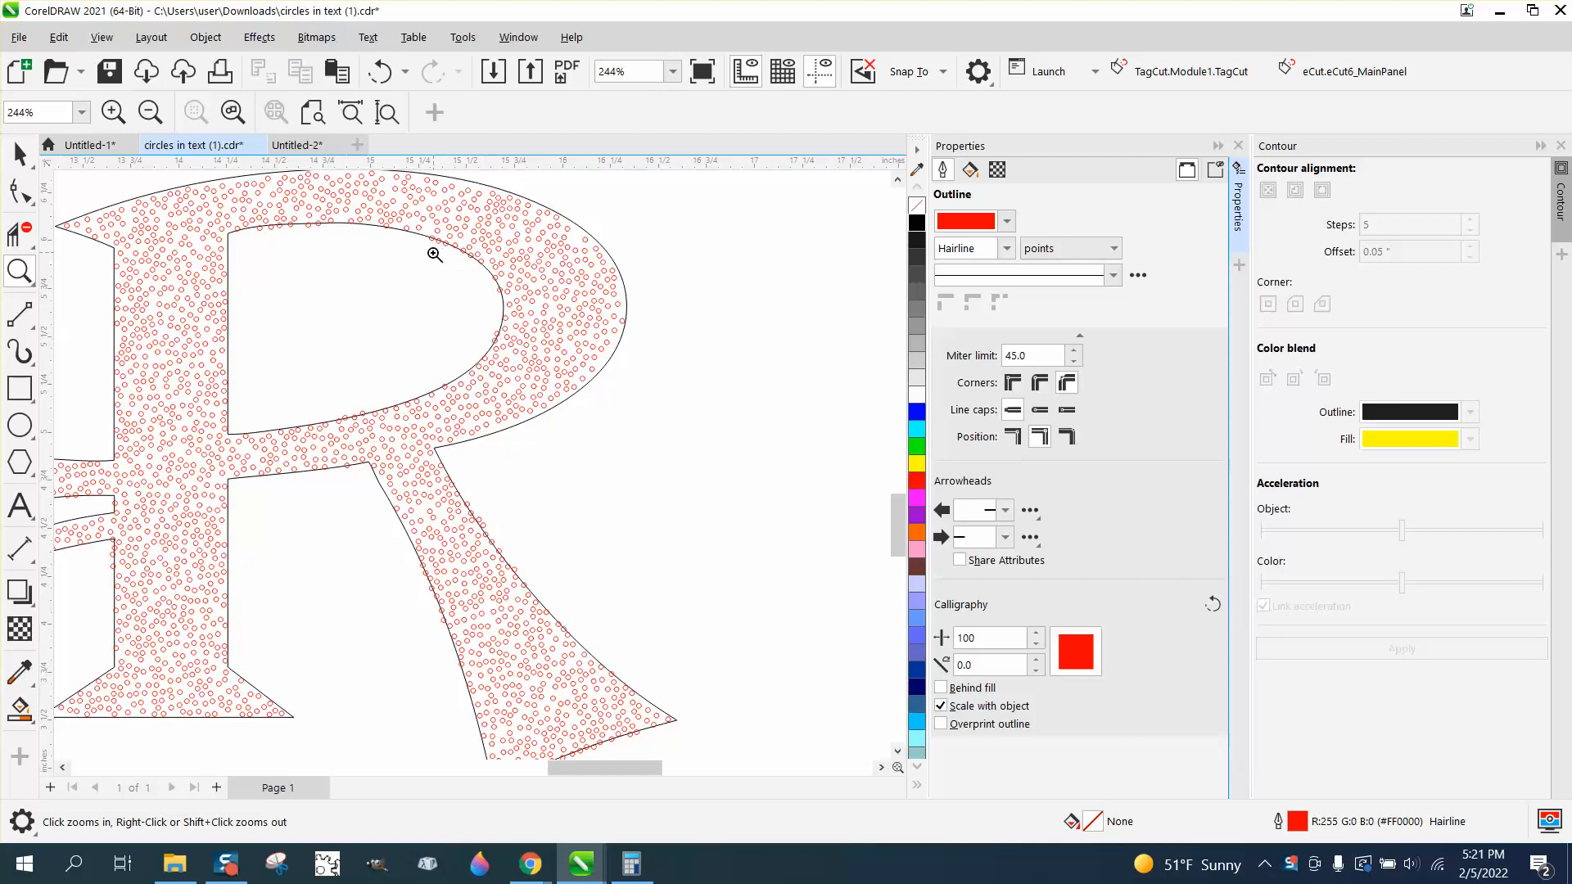
mouse_move(510, 548)
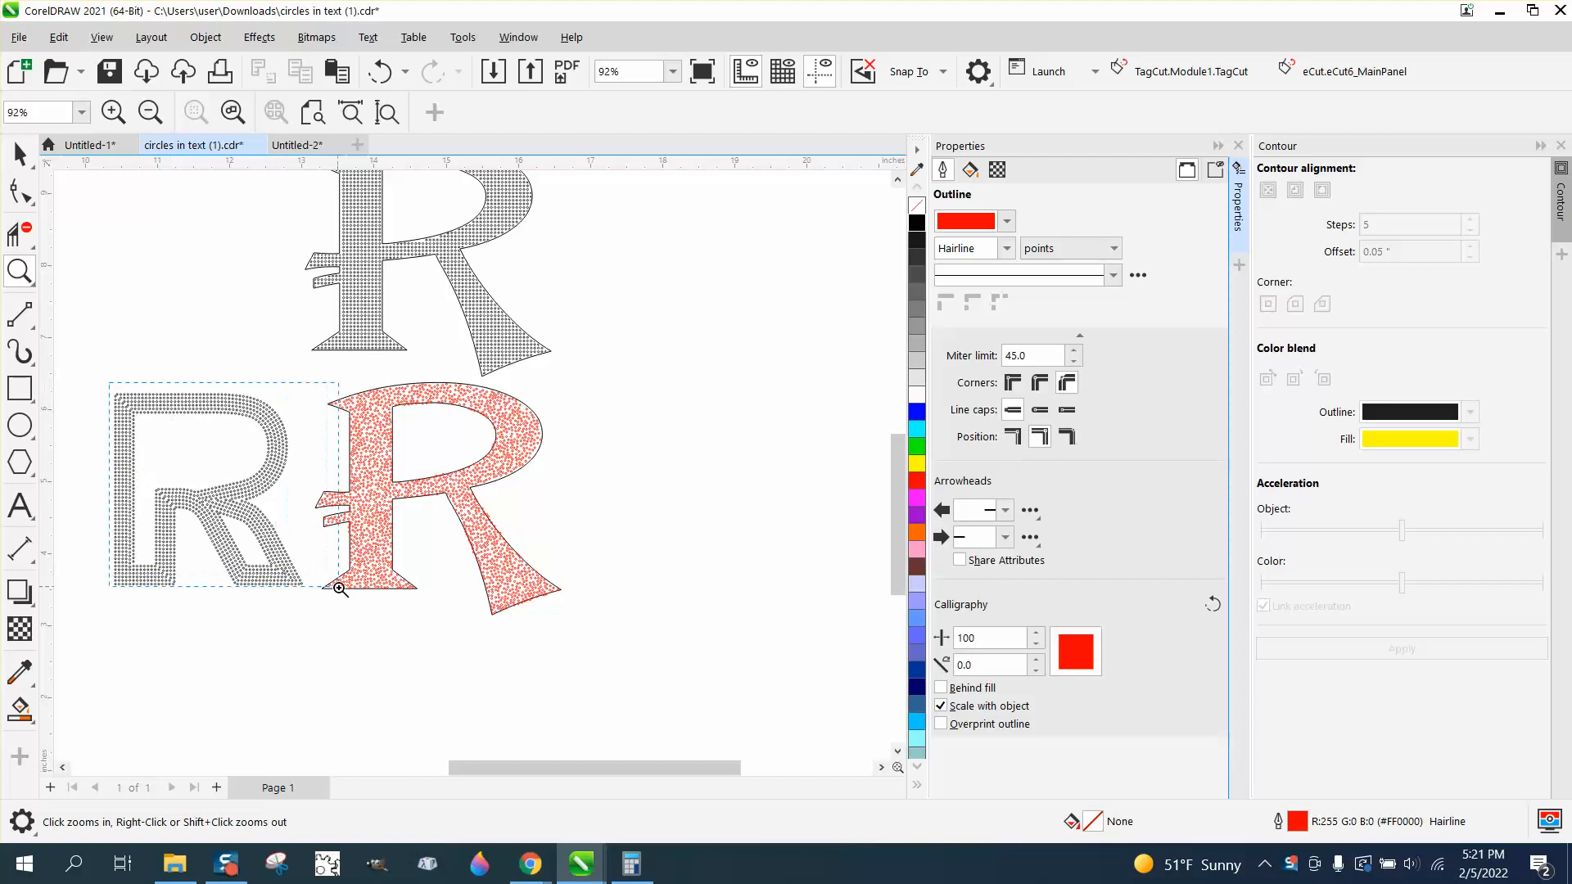
click(338, 588)
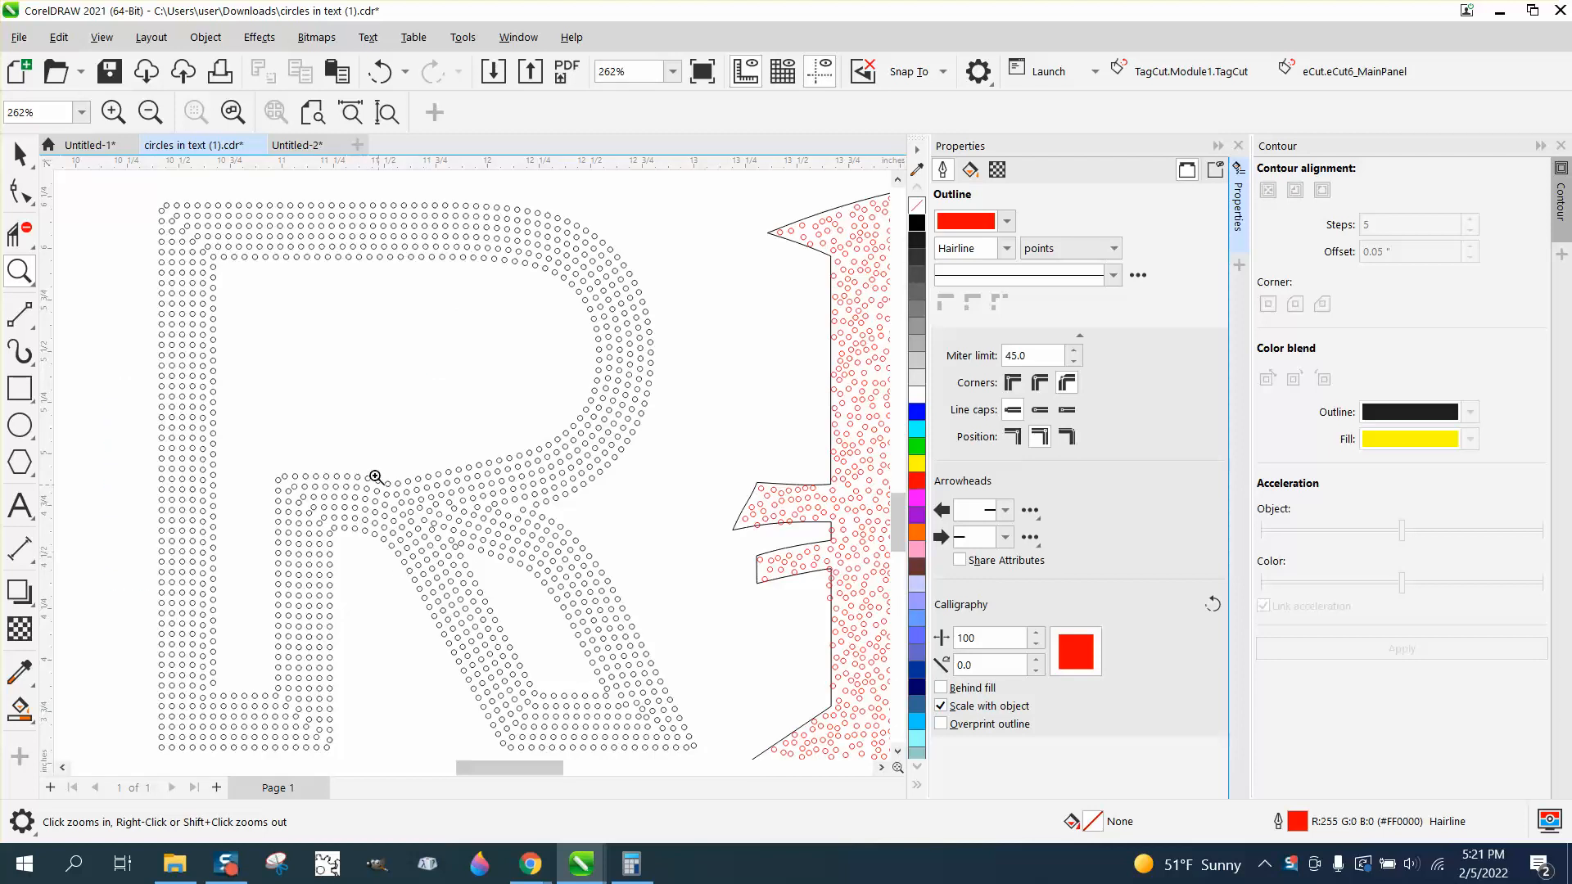
mouse_move(537, 557)
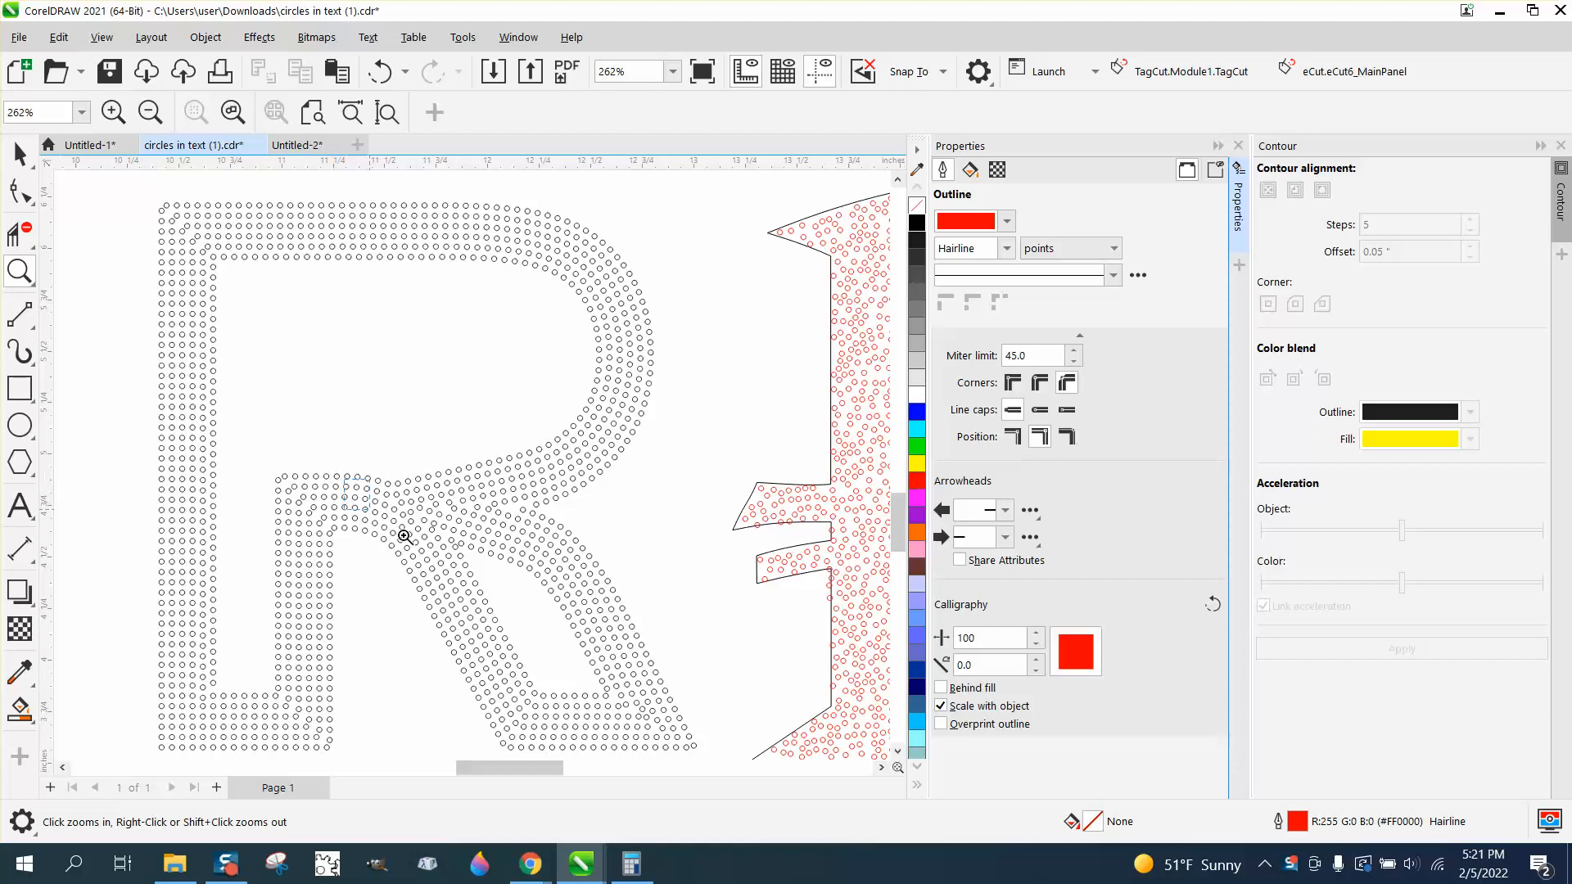
click(403, 536)
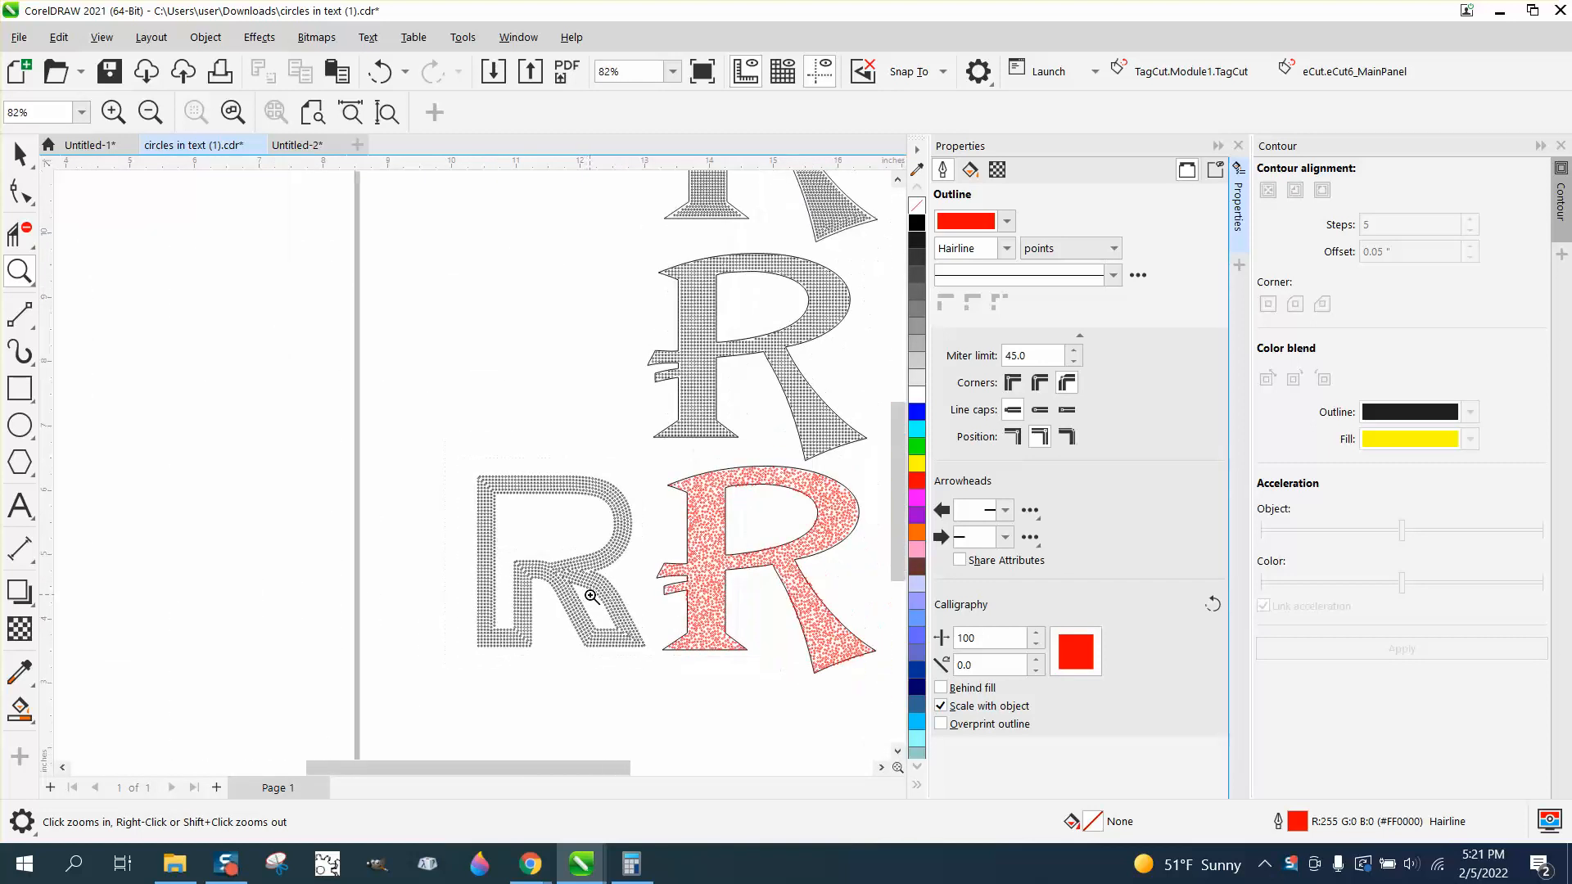
click(148, 112)
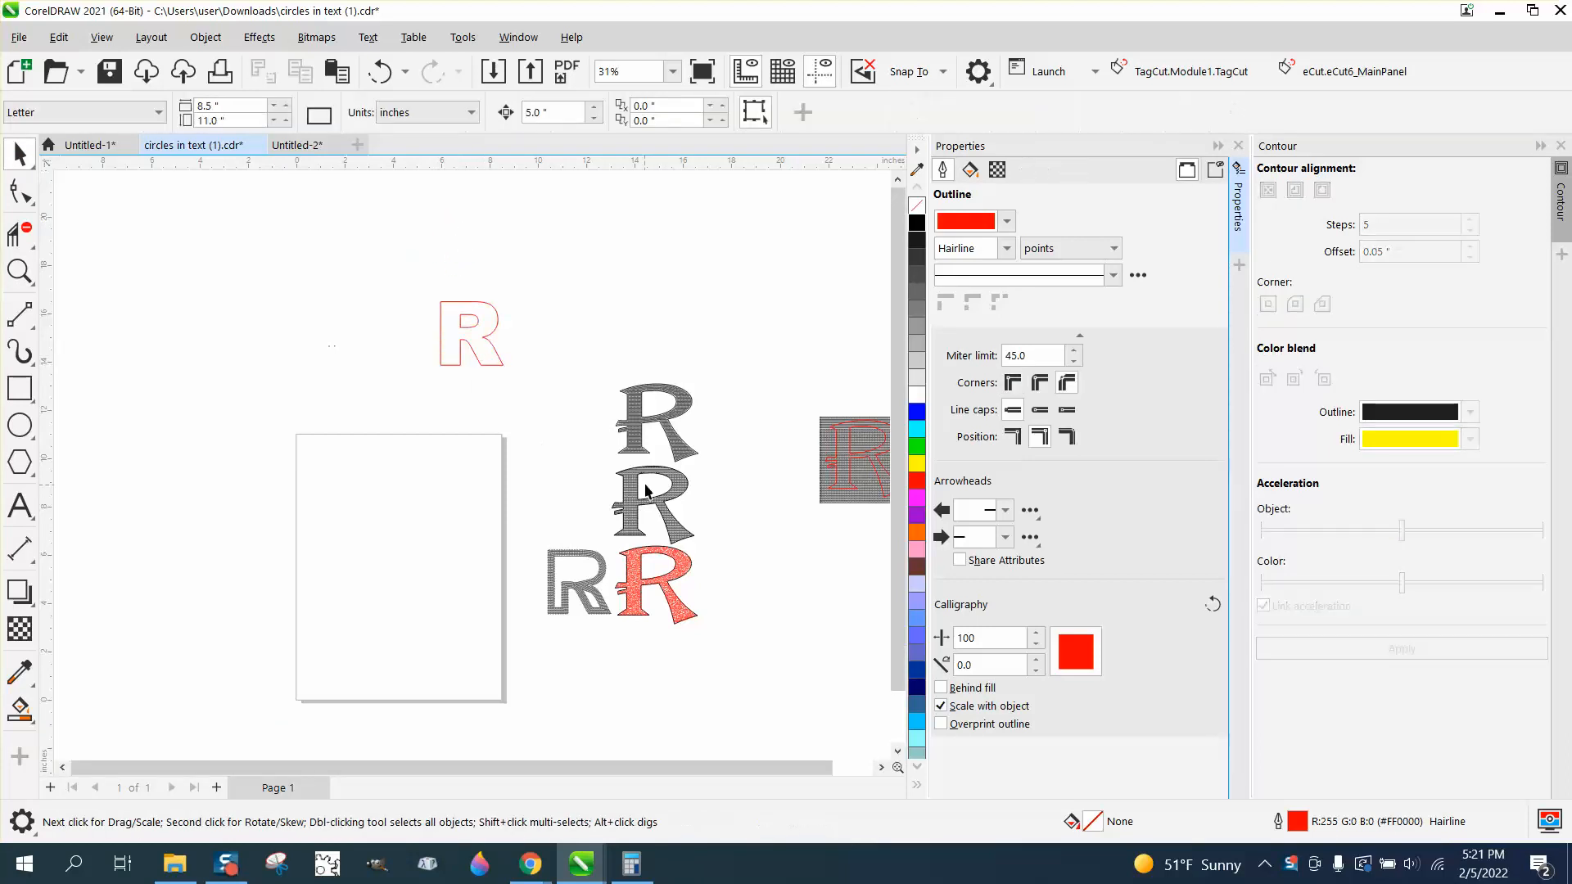
mouse_move(484, 358)
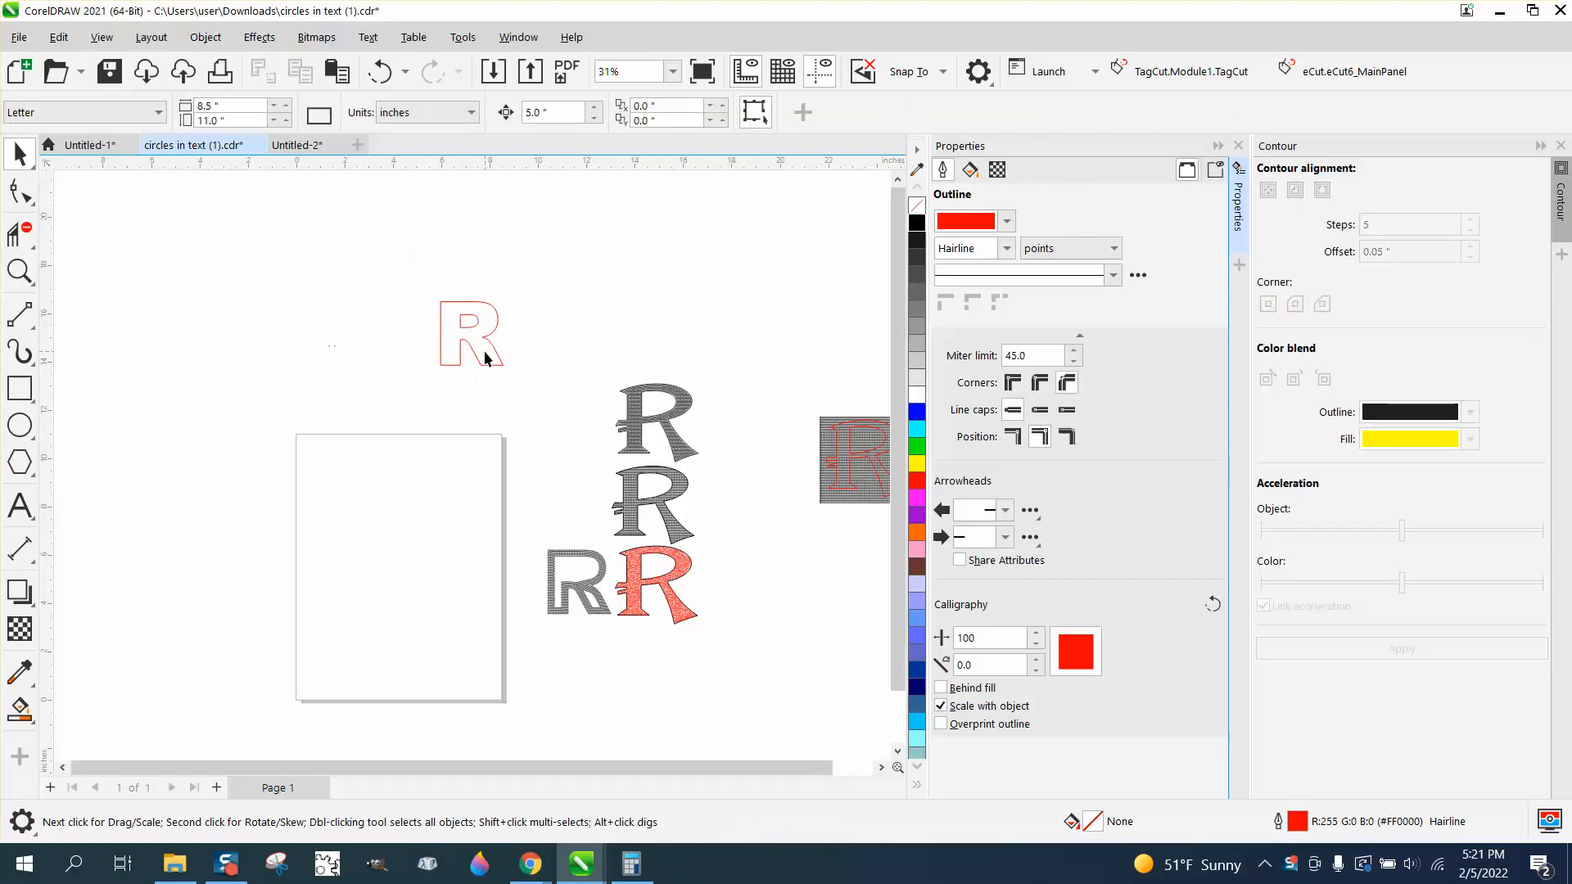
Step: Apply a five-step inside contour to the red outline R, then deselect
click(472, 333)
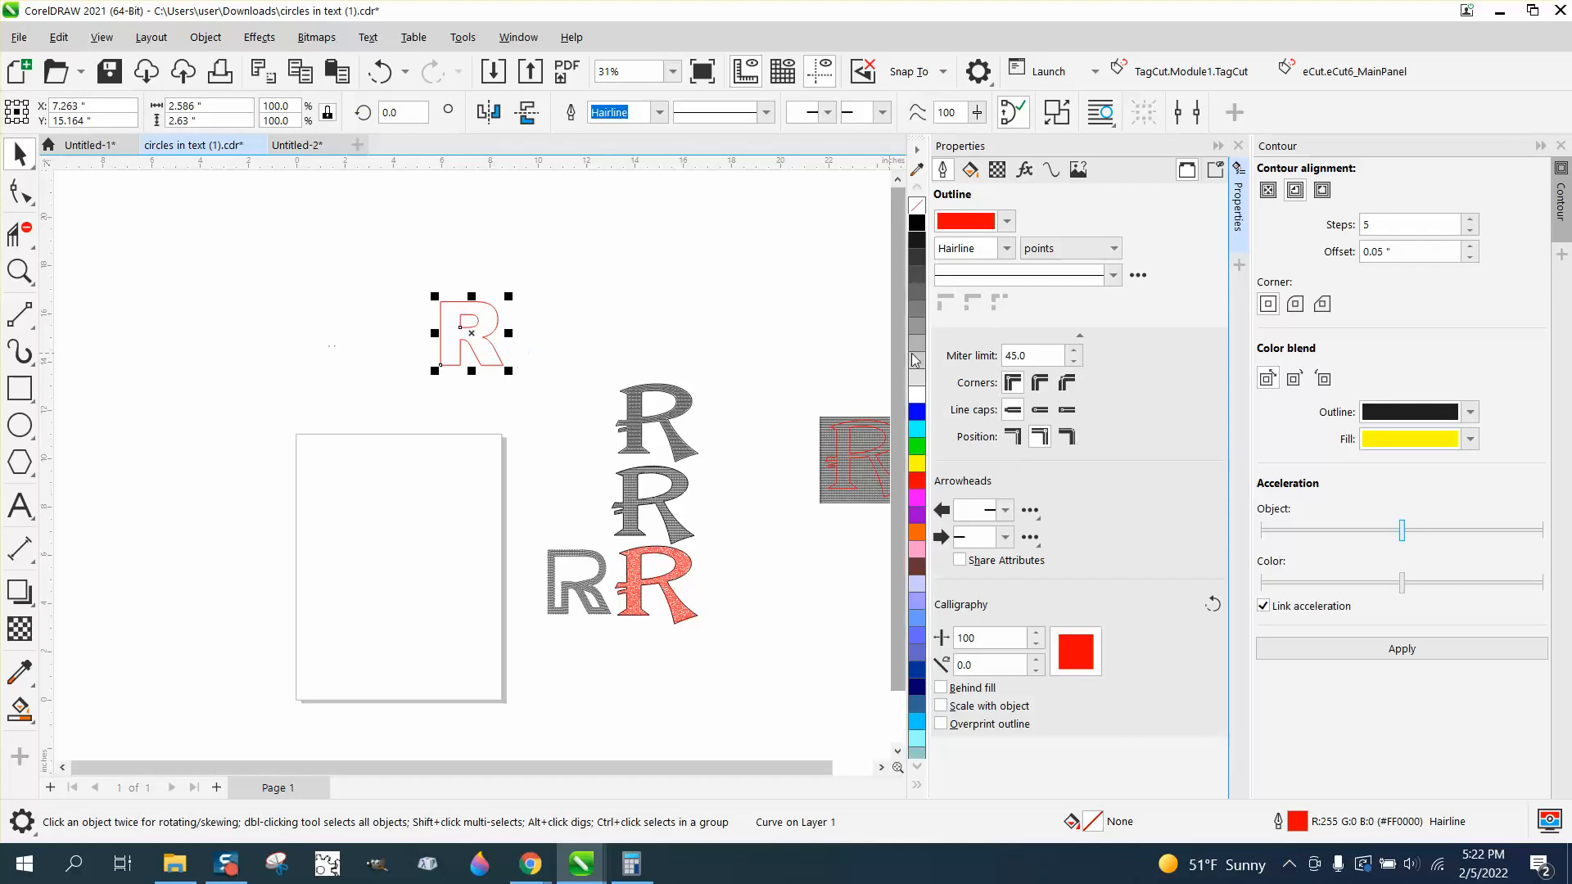
click(1295, 189)
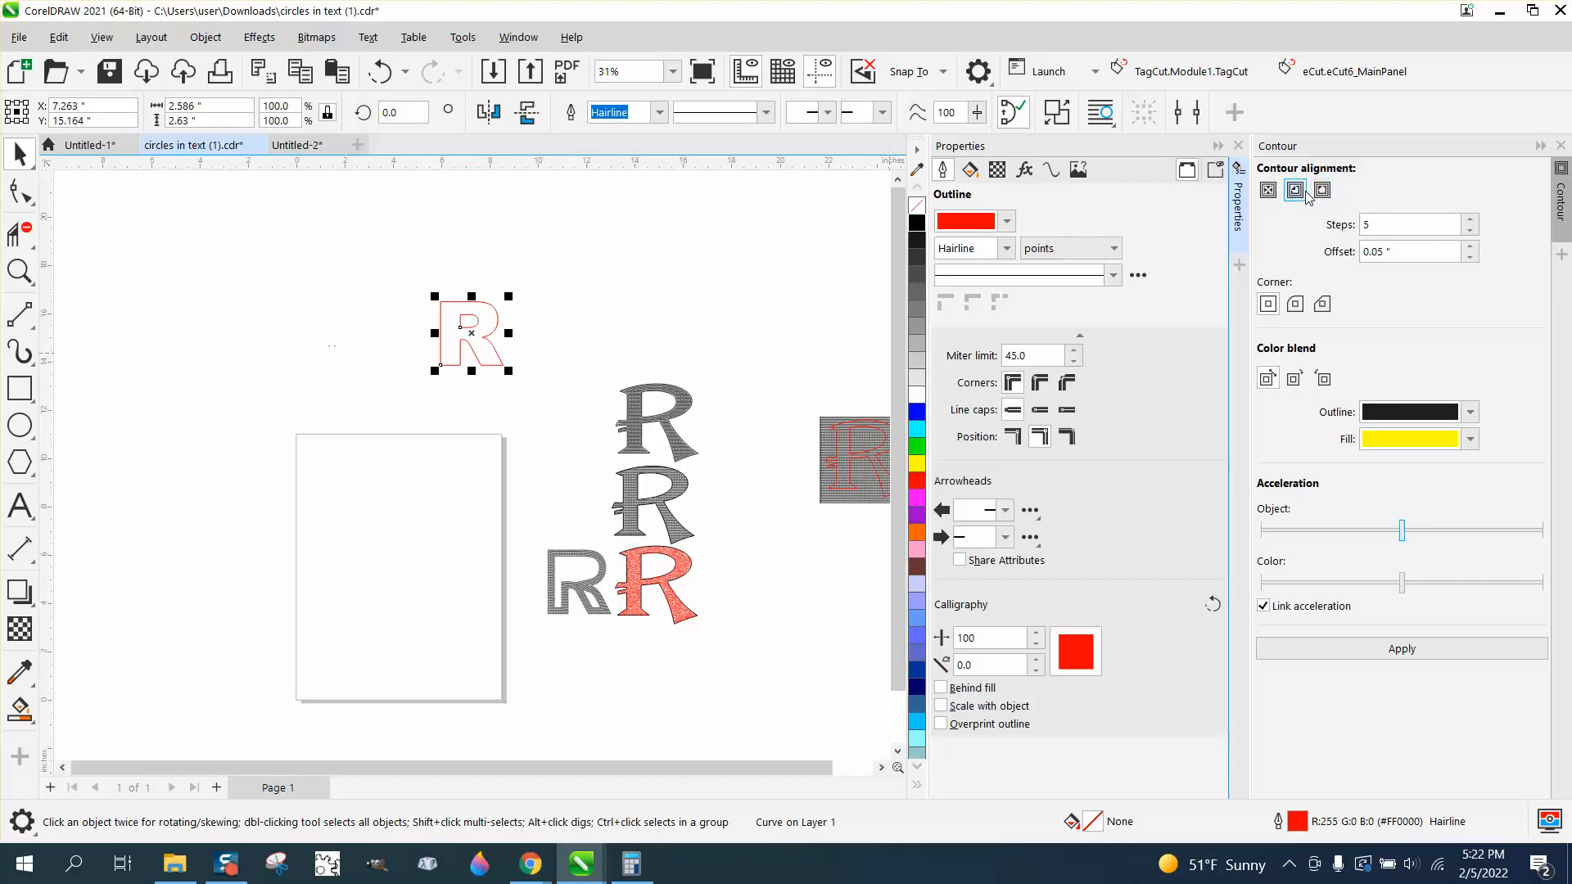
click(1400, 649)
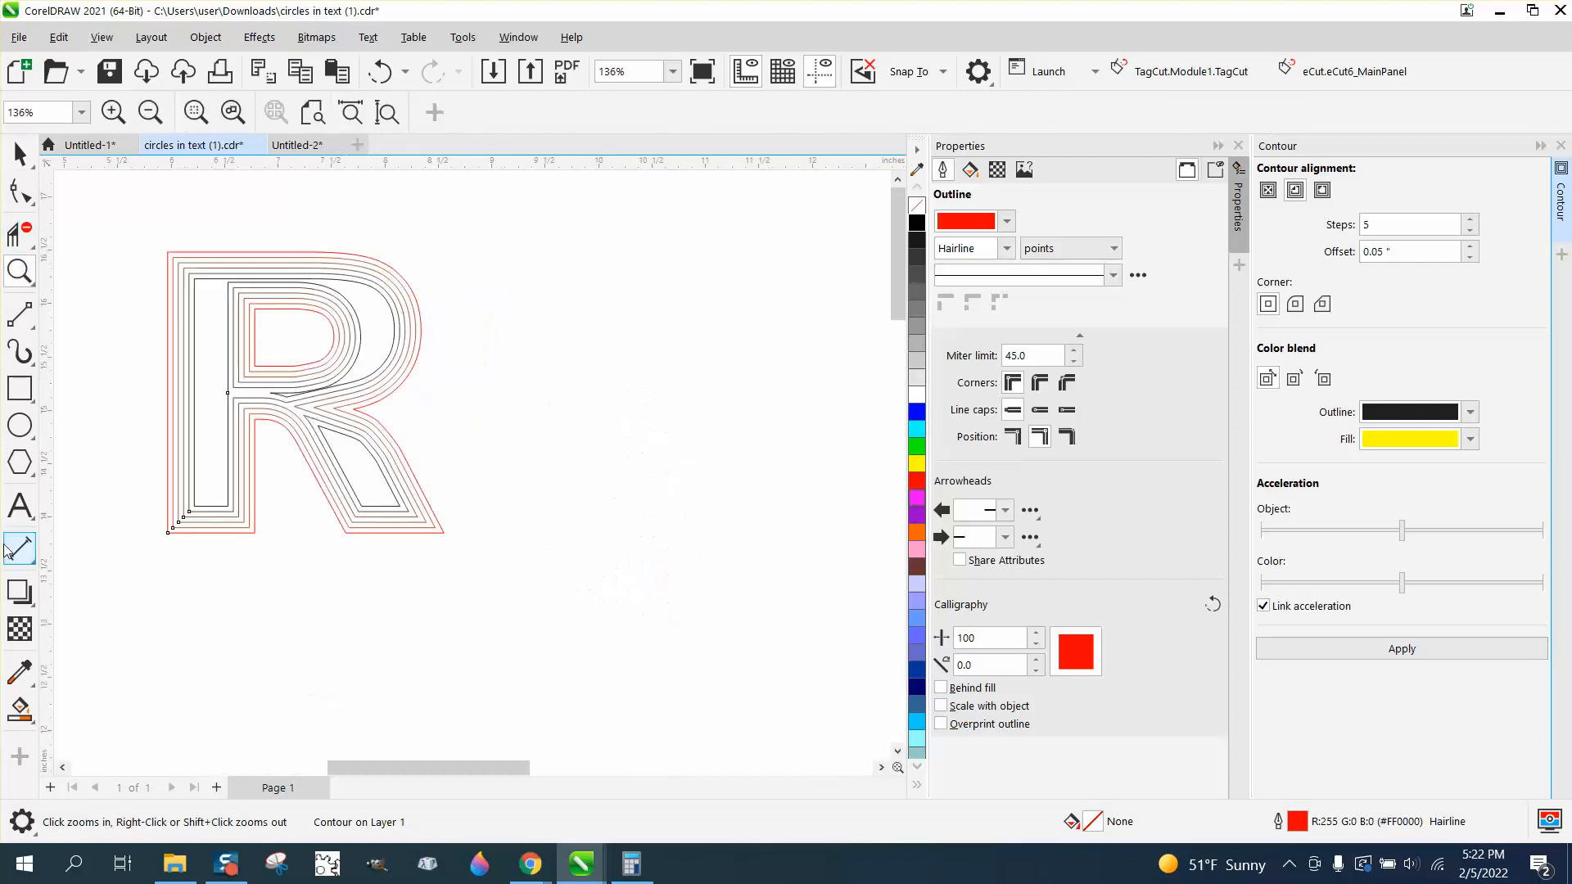
click(20, 549)
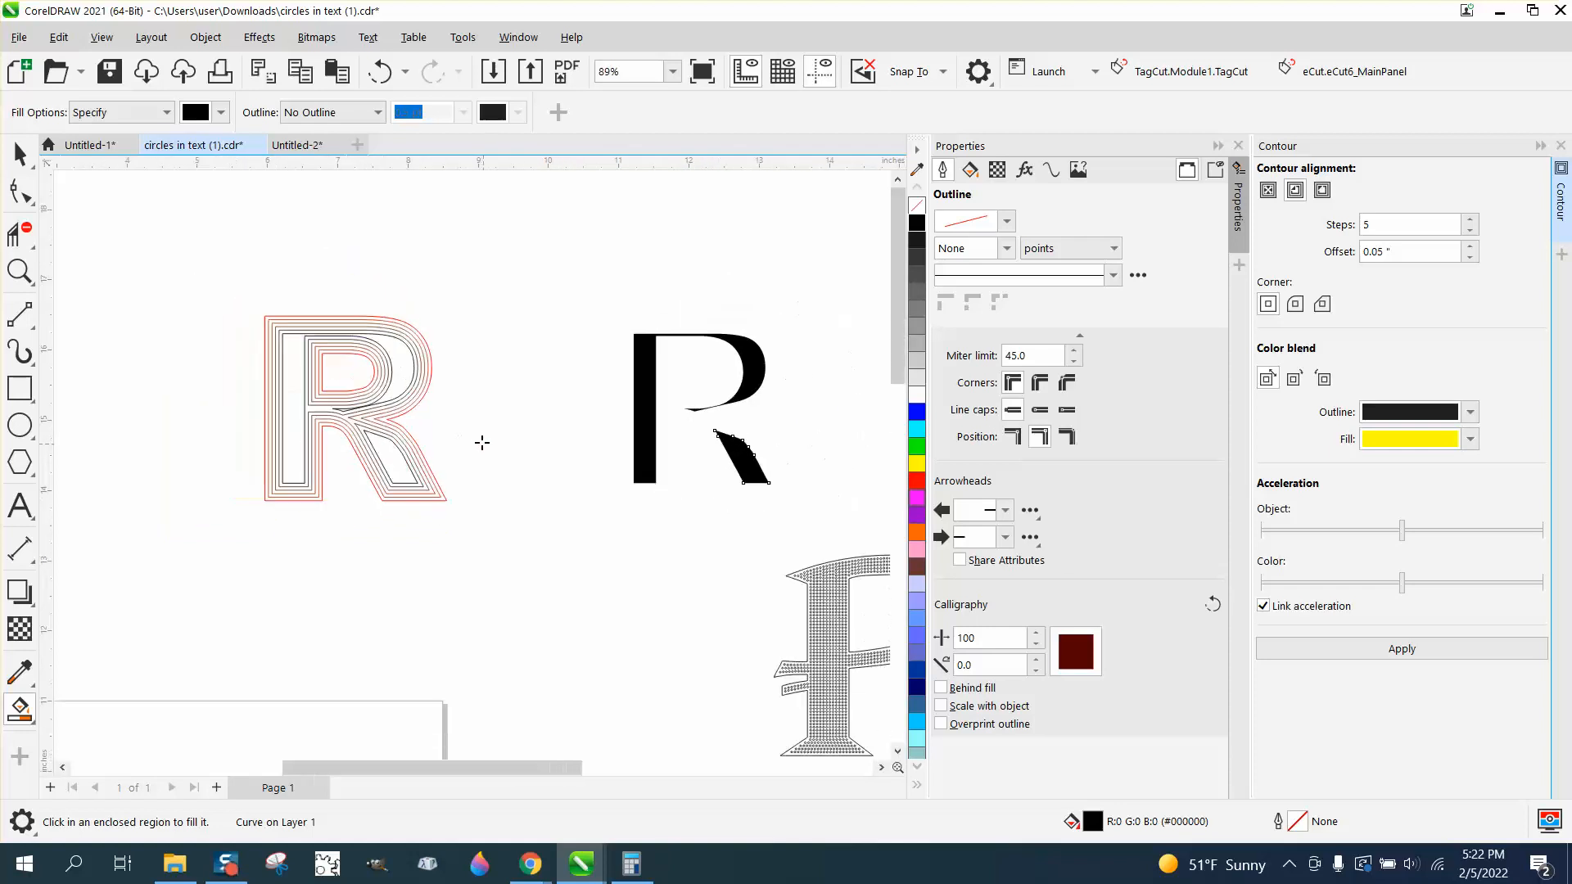
click(340, 411)
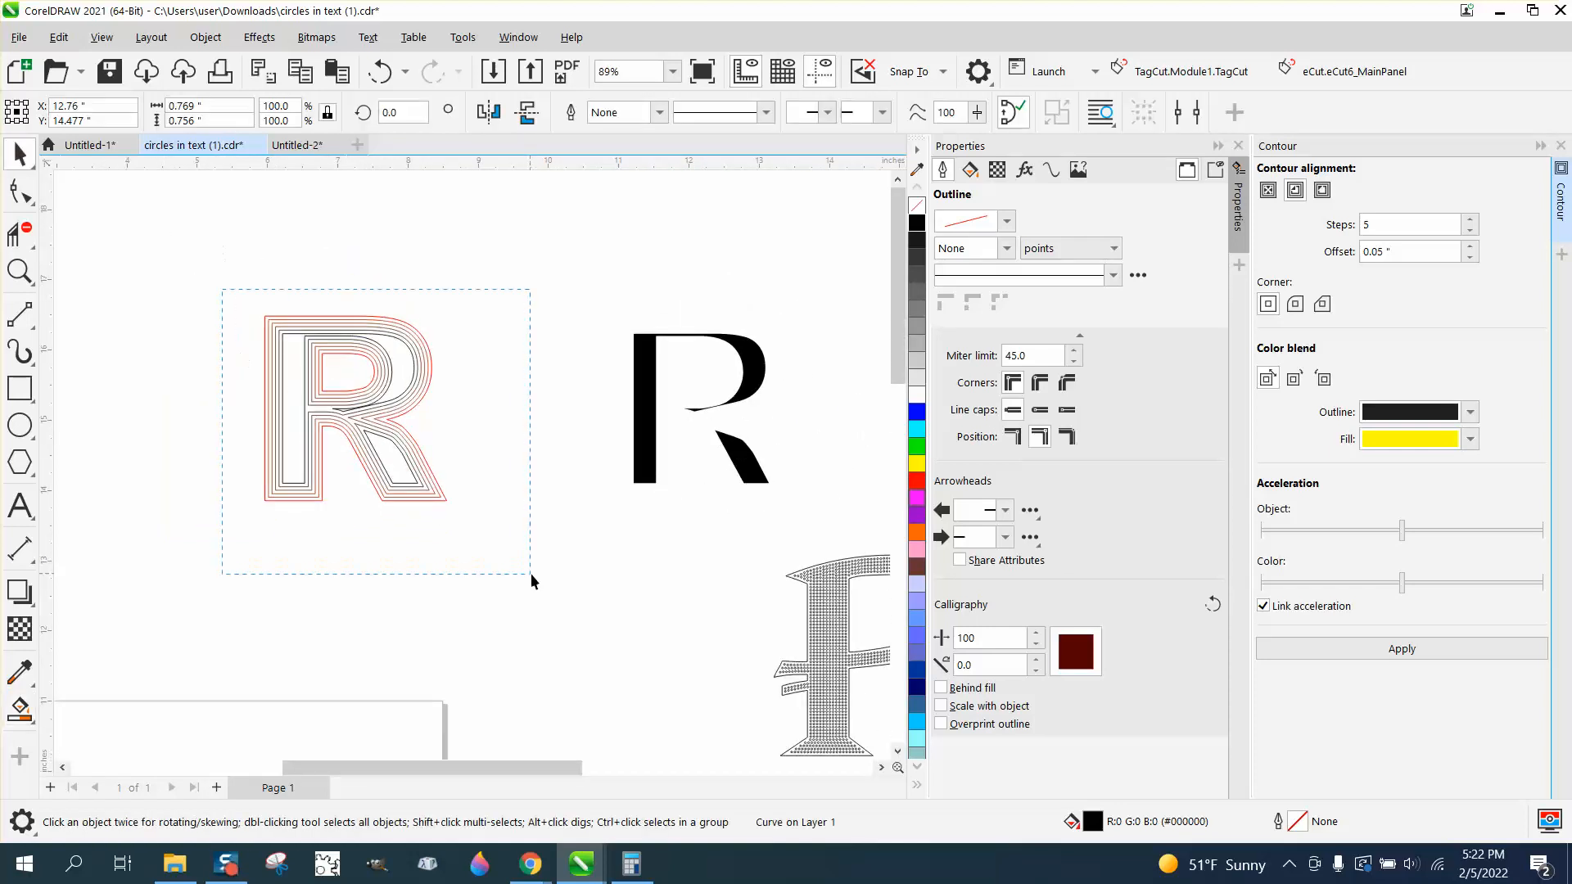
click(205, 36)
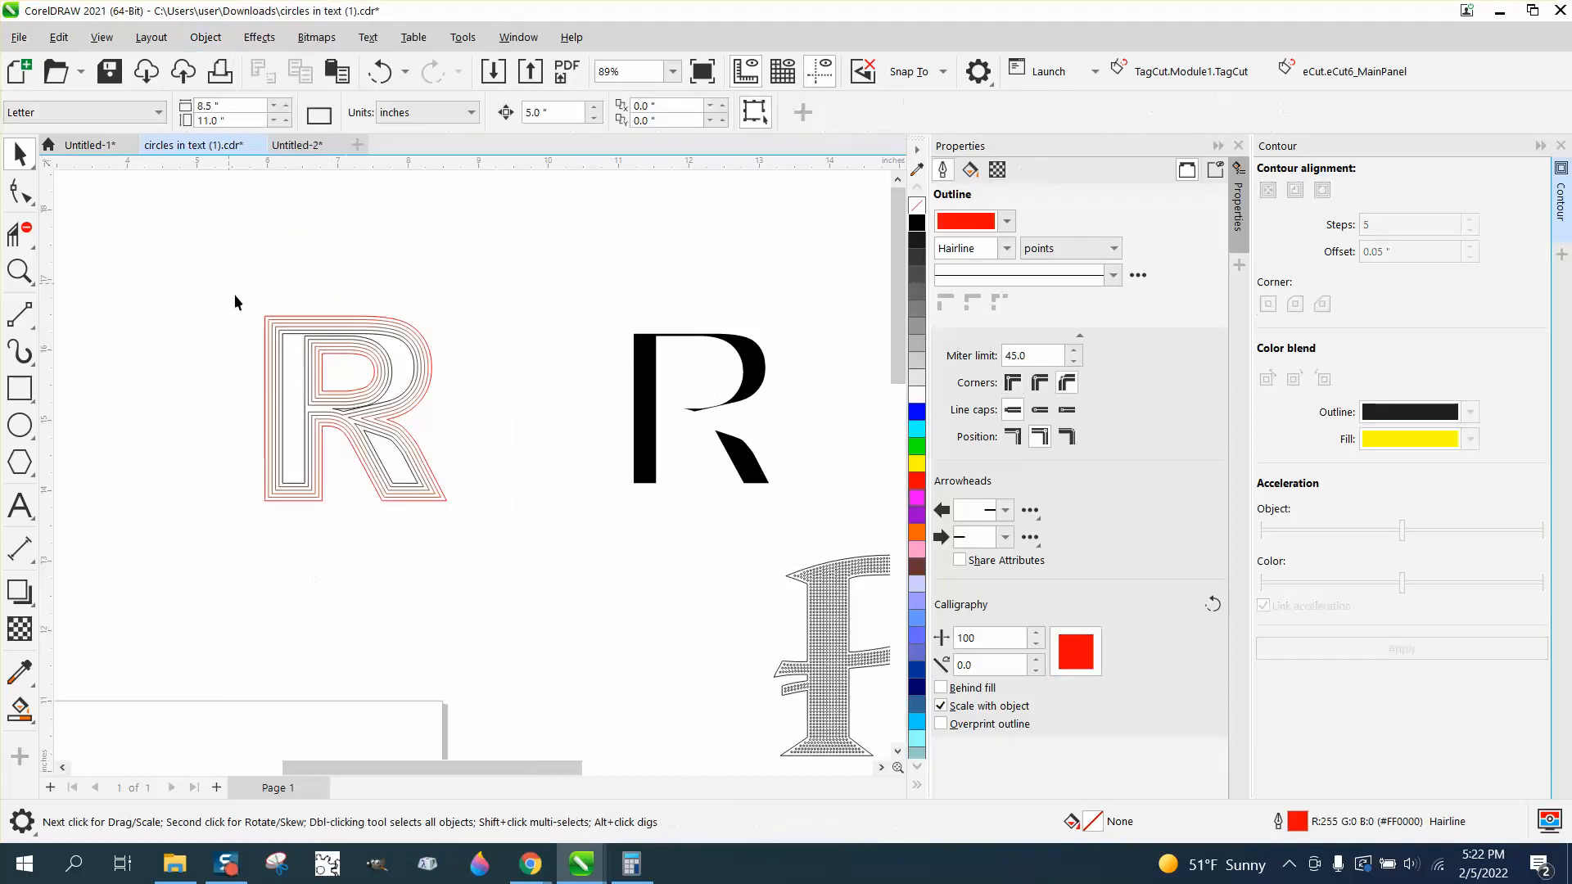
Step: Break the contour group apart and drag the contour Rs into a horizontal row
click(204, 37)
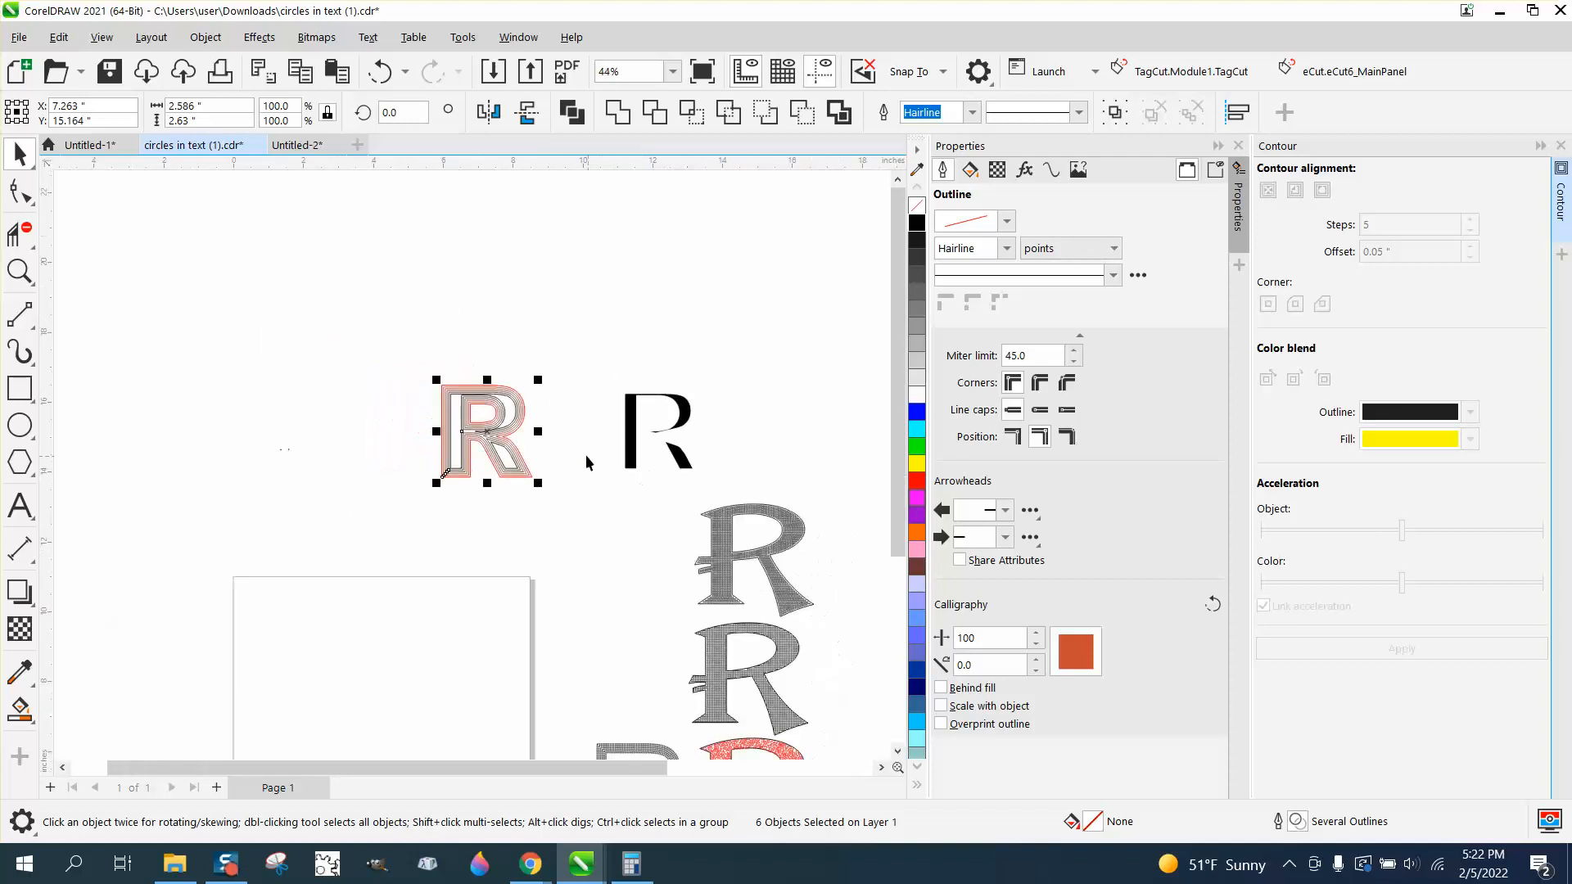
click(484, 431)
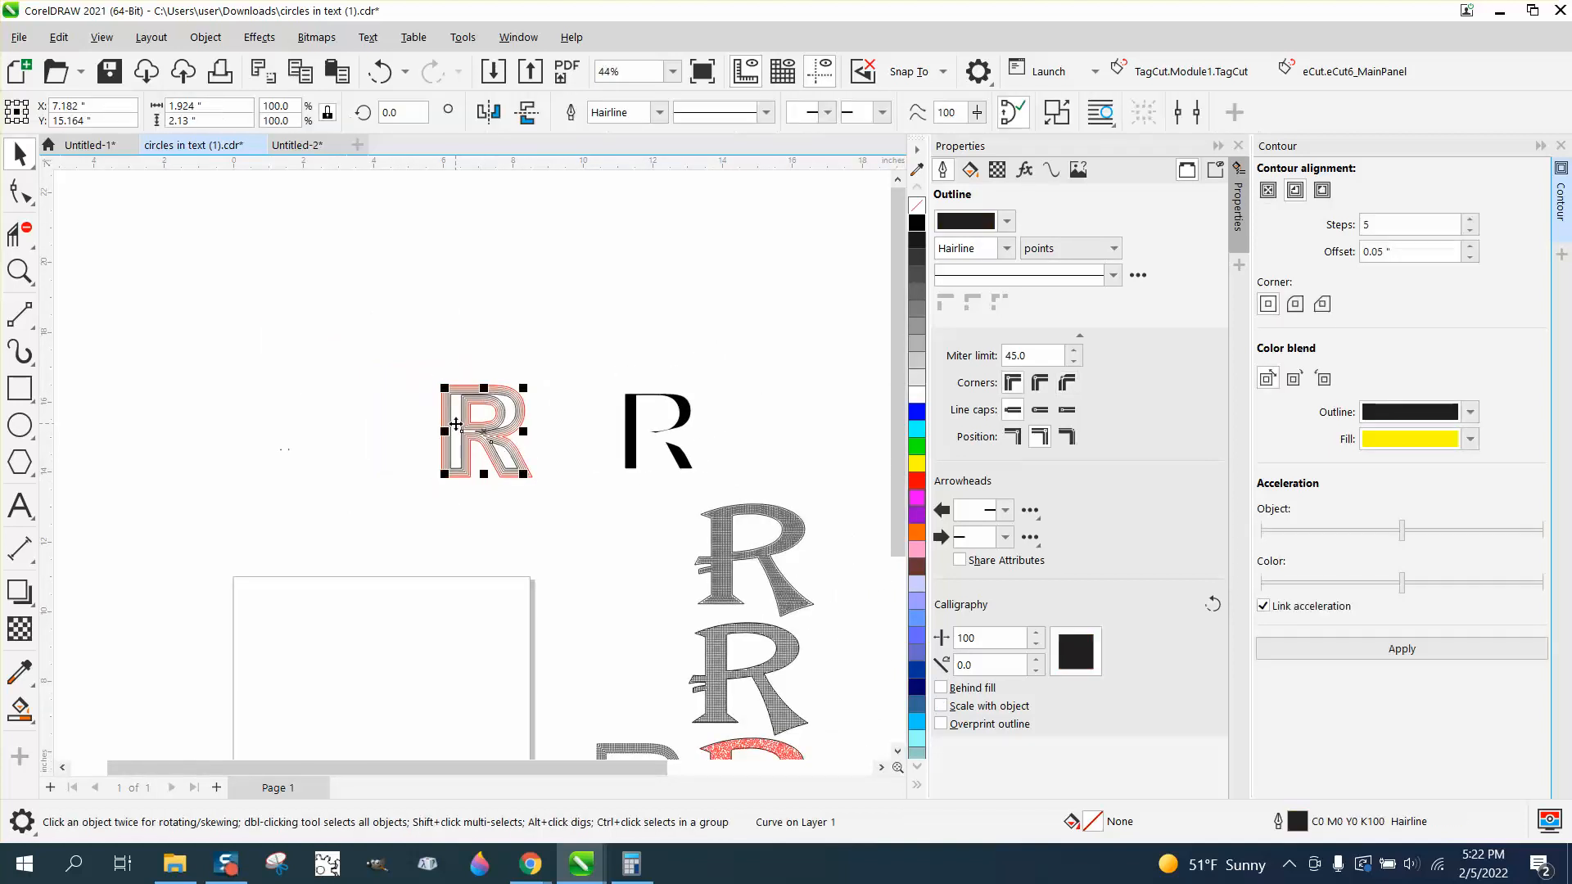
drag(486, 431, 308, 432)
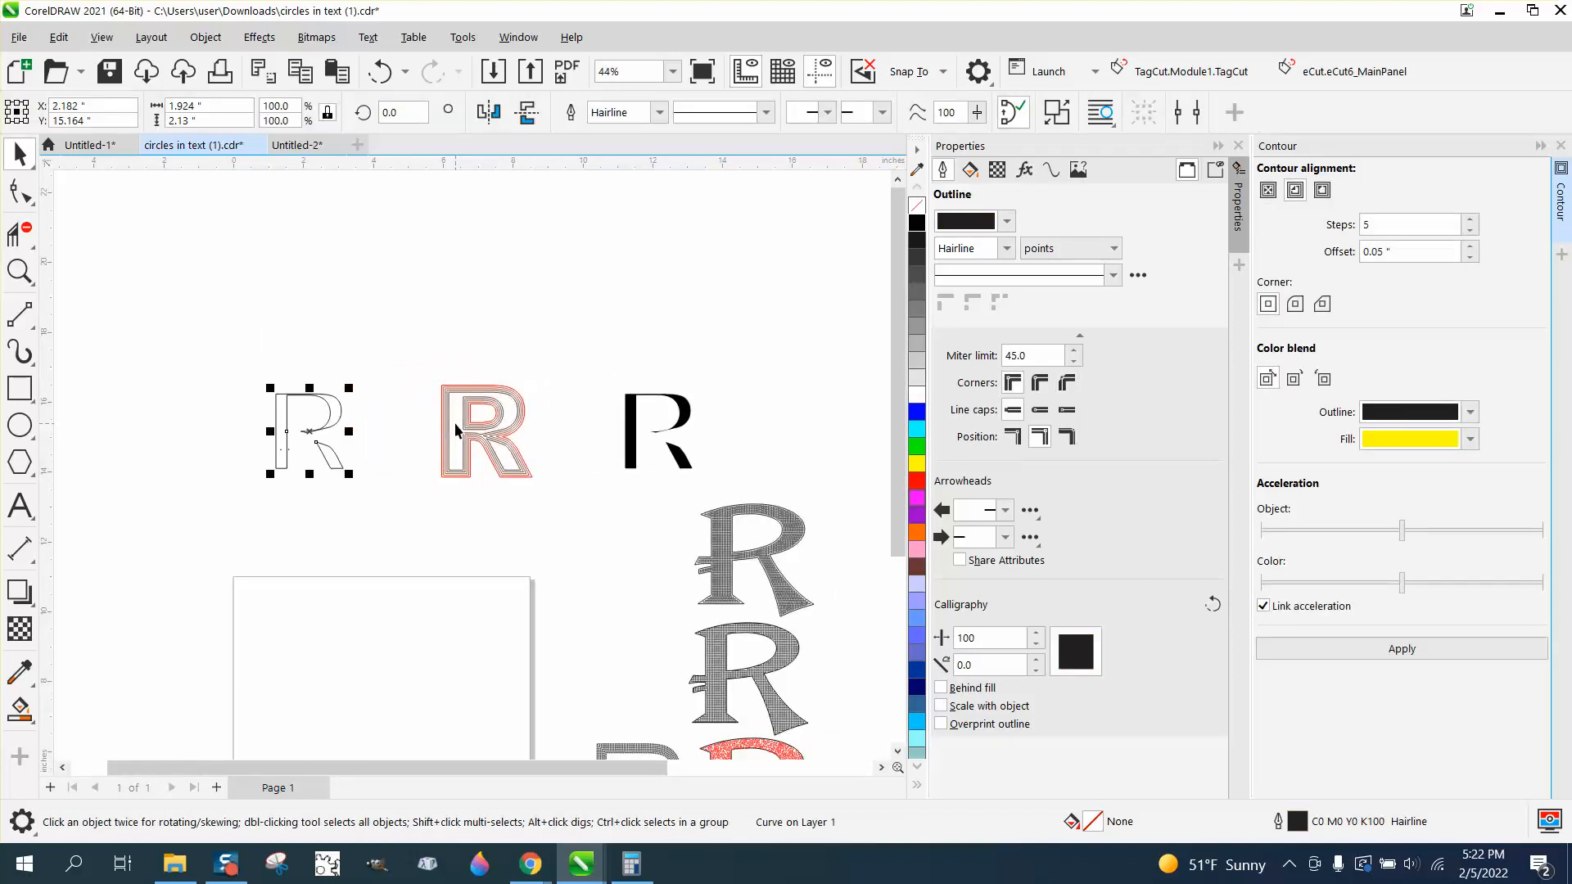
scroll(down, 3)
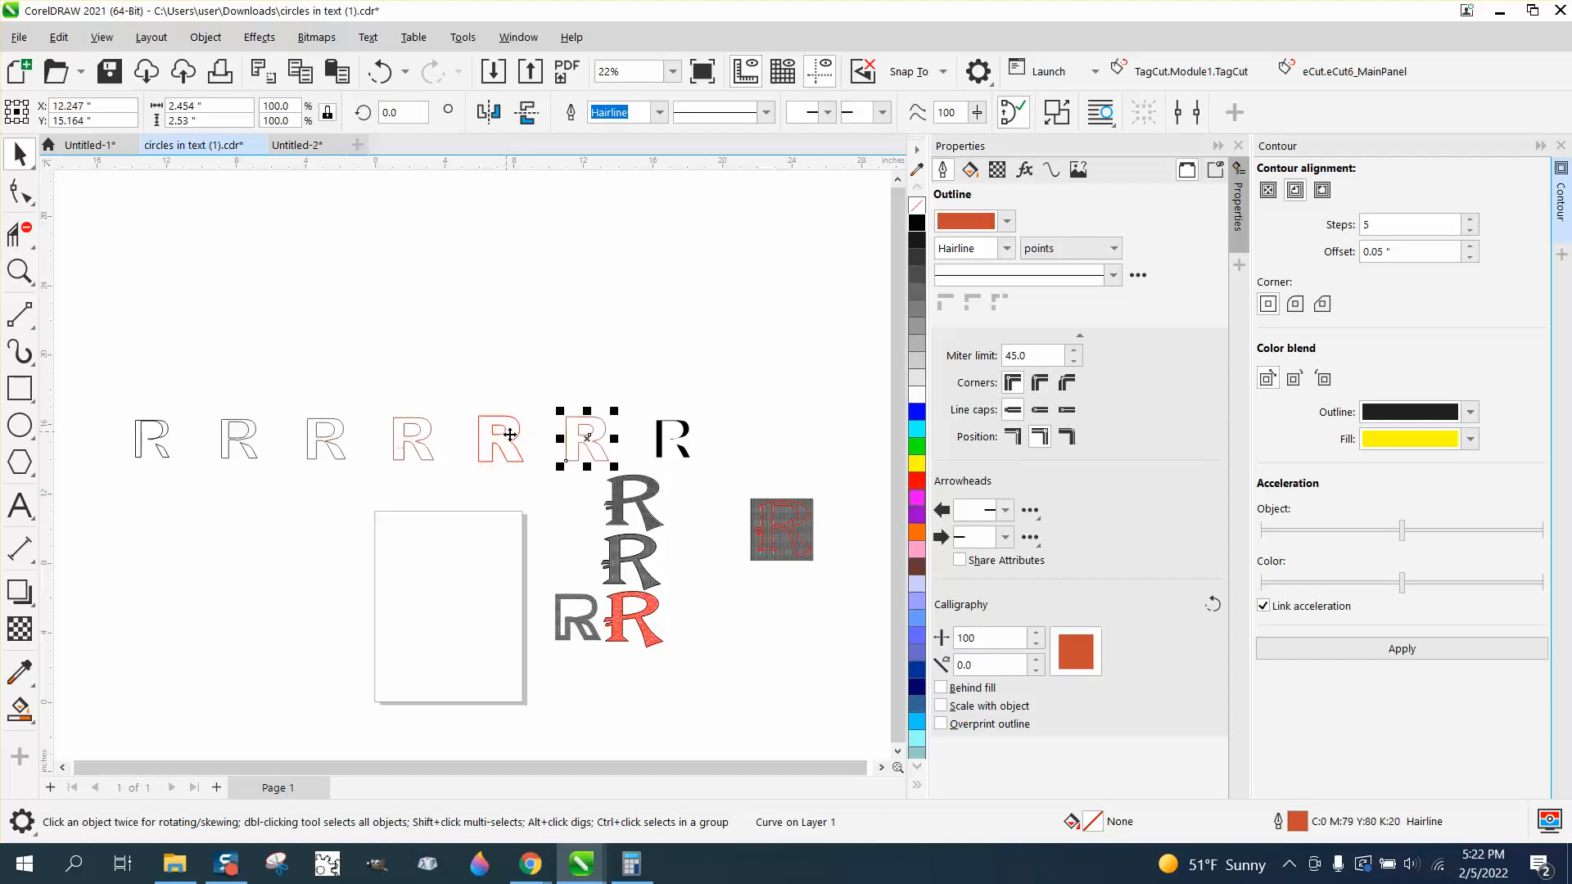
drag(587, 438, 499, 351)
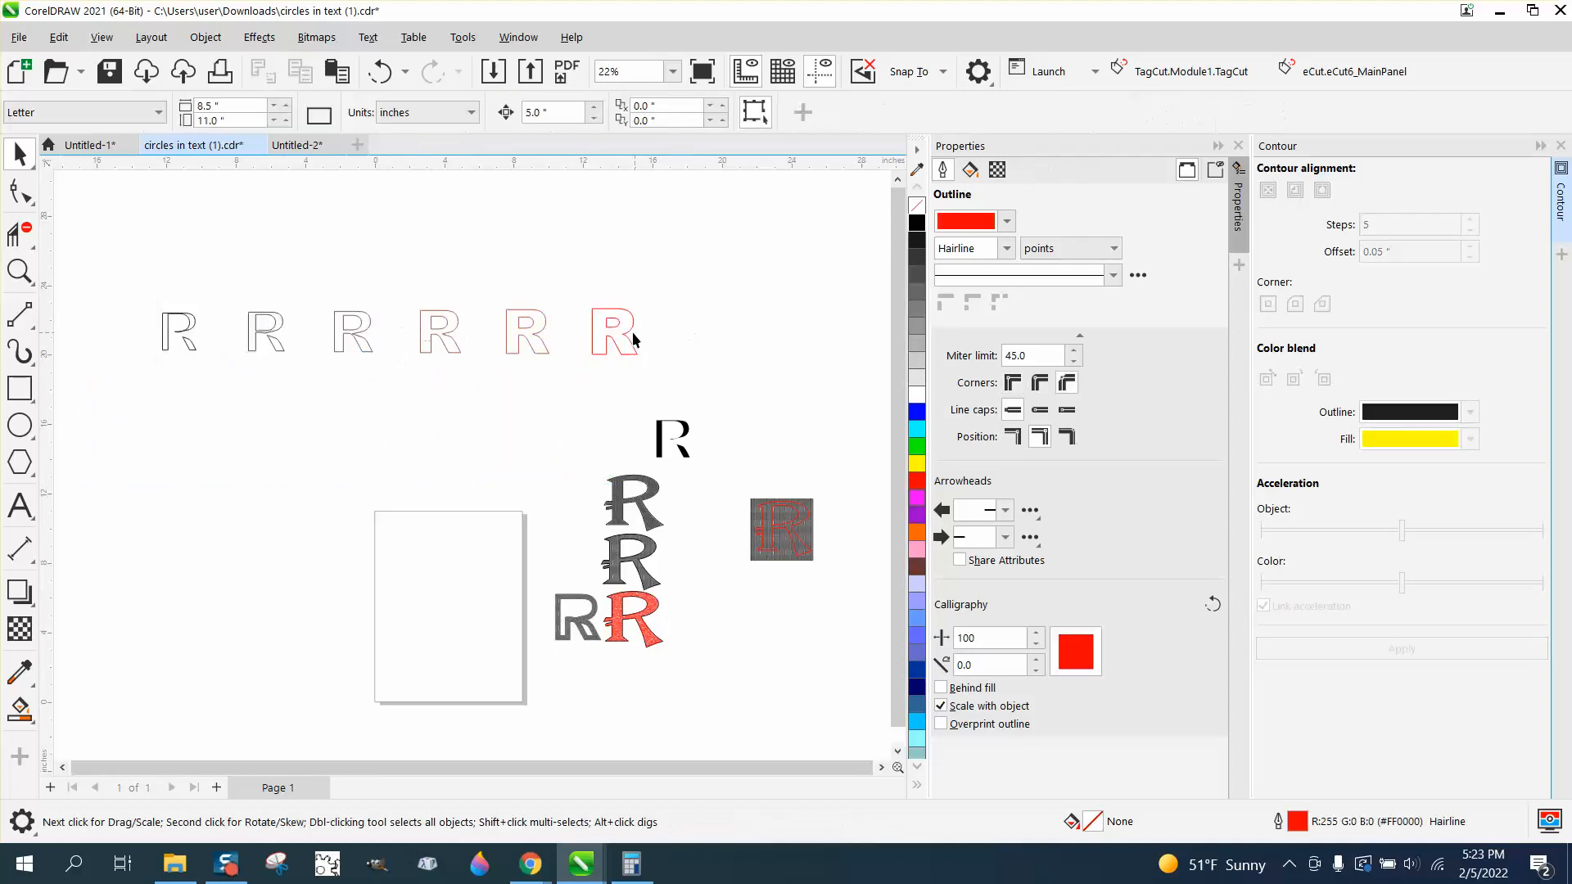
Step: Read the red outer R's node count and curve length, and shift a letter within the row
click(612, 333)
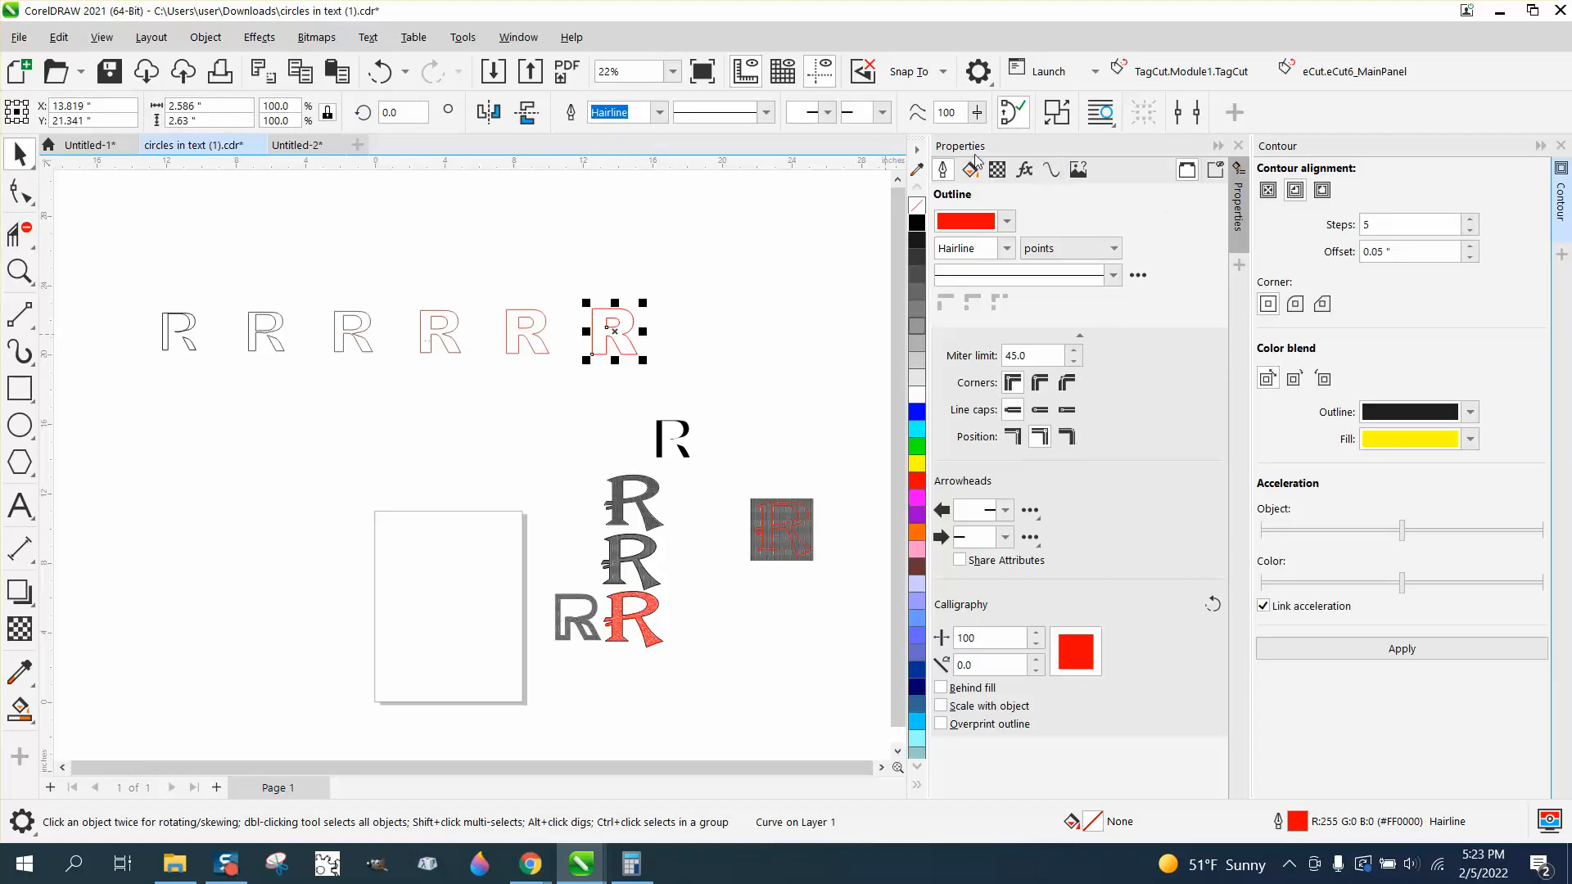
mouse_move(725, 195)
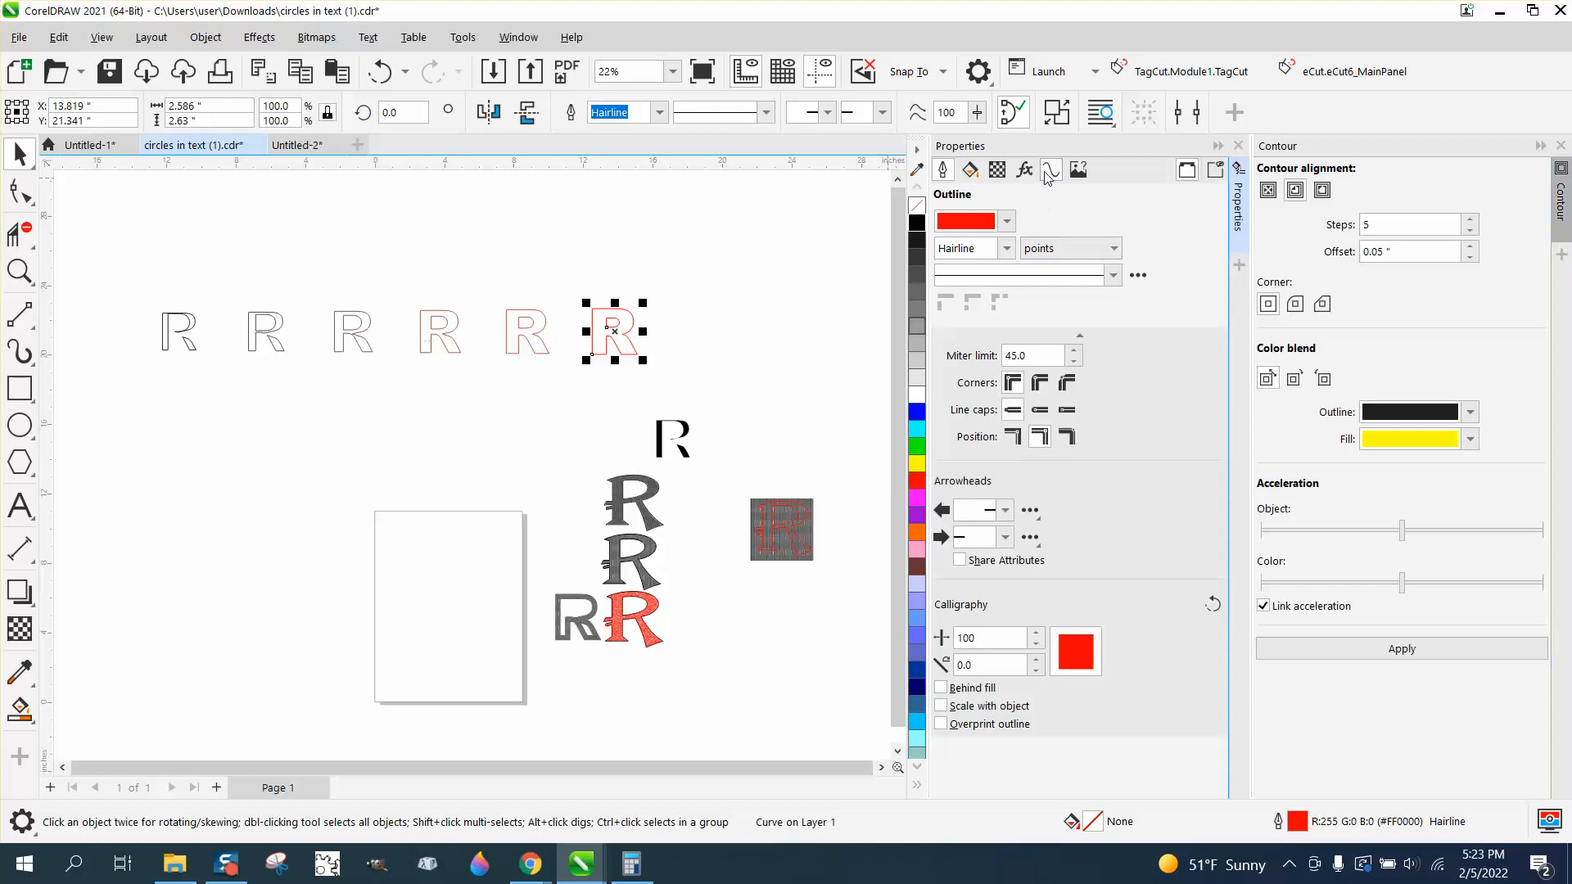
click(1050, 170)
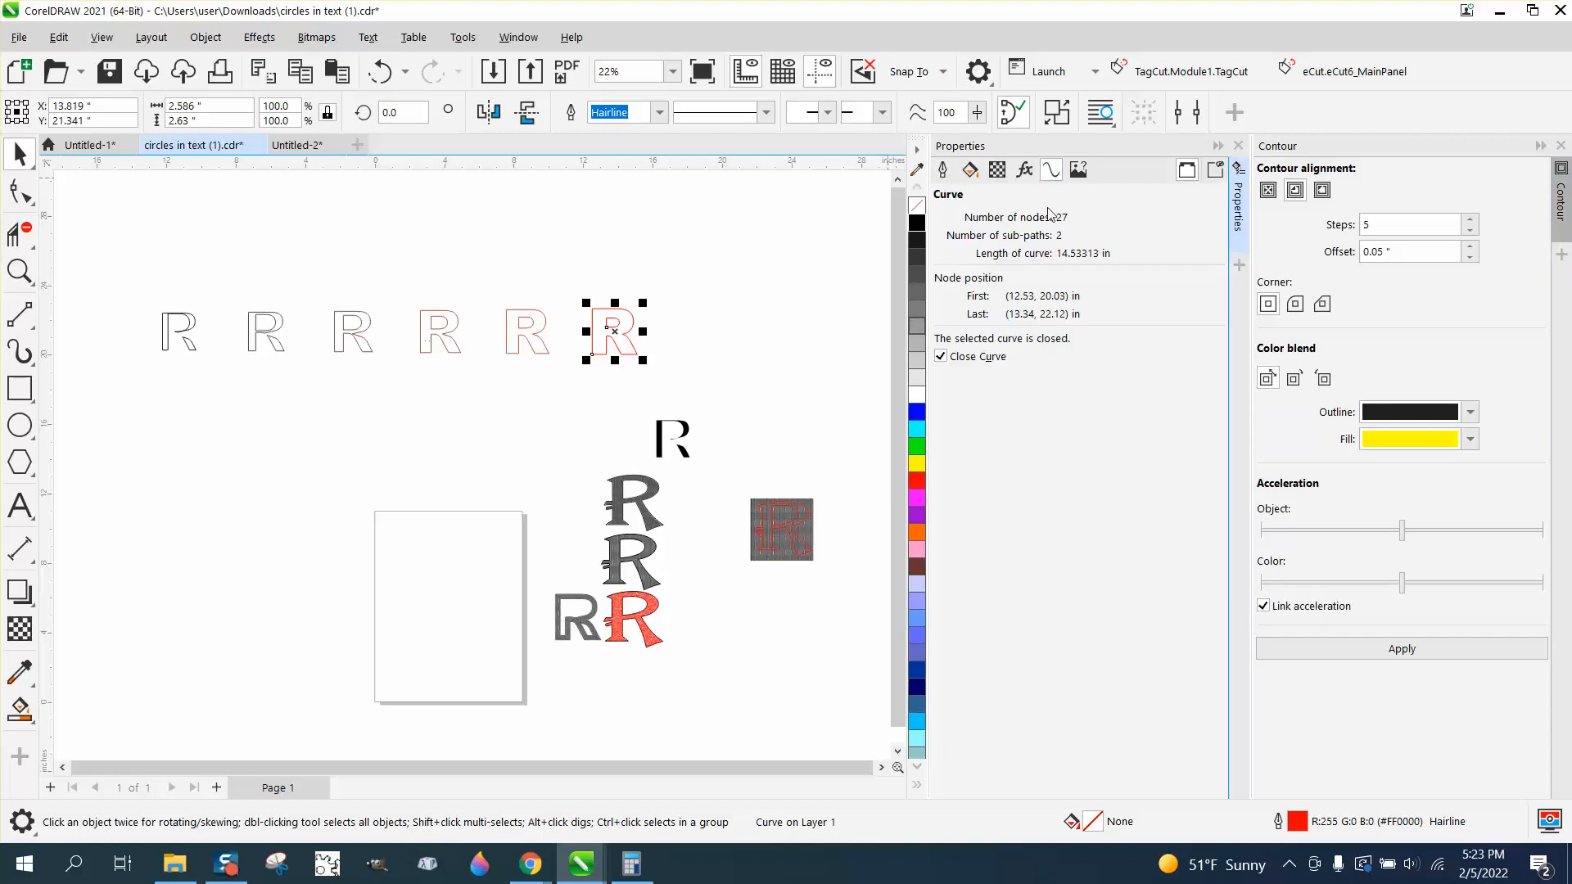
mouse_move(549, 327)
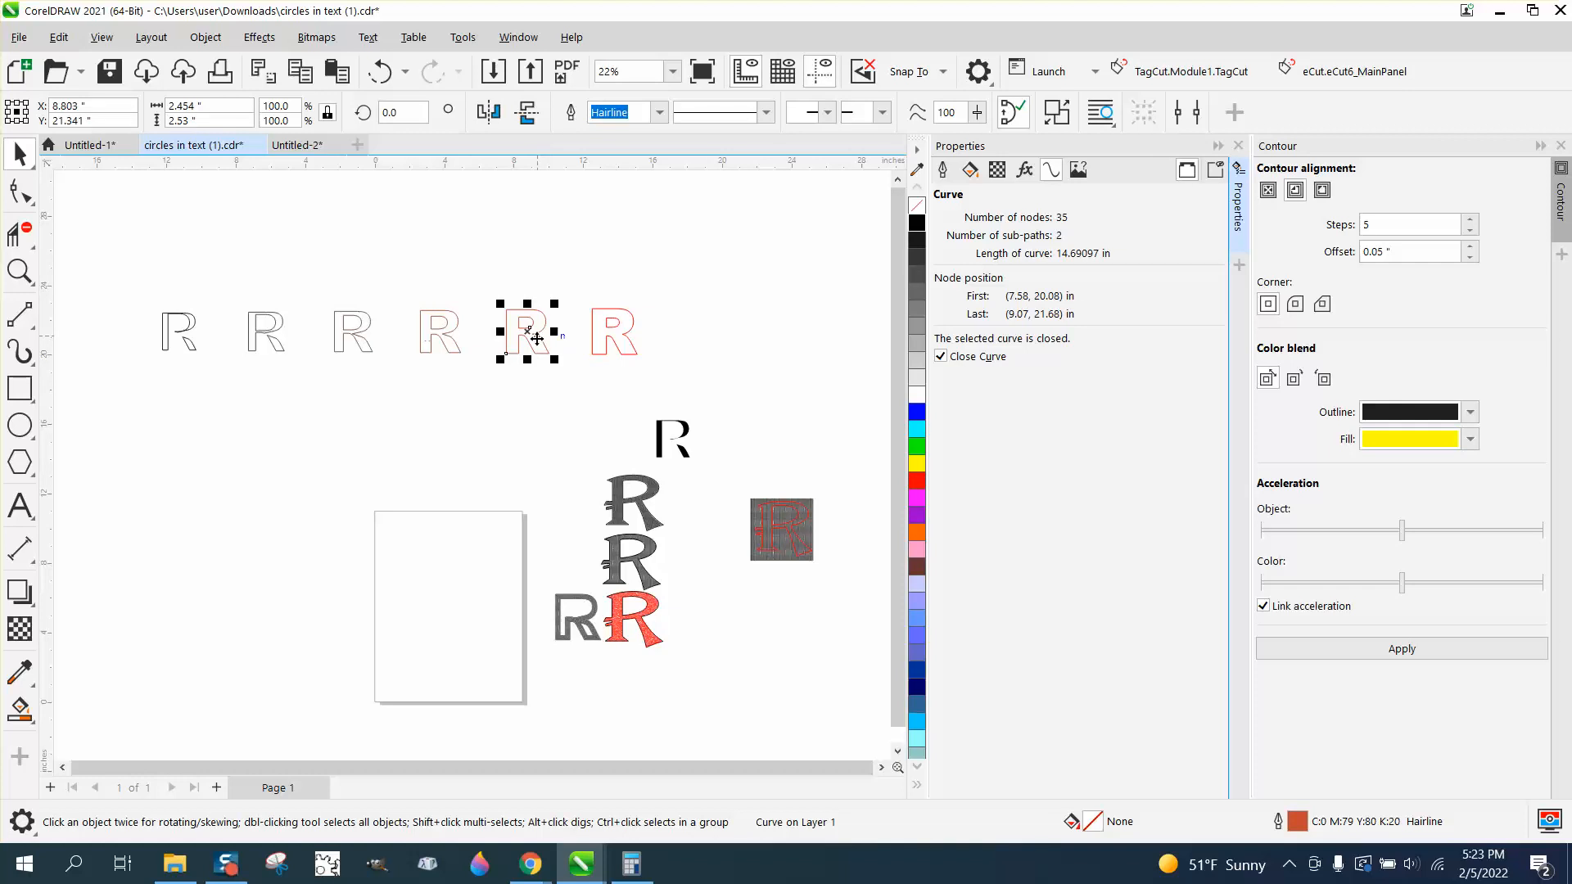
mouse_move(438, 348)
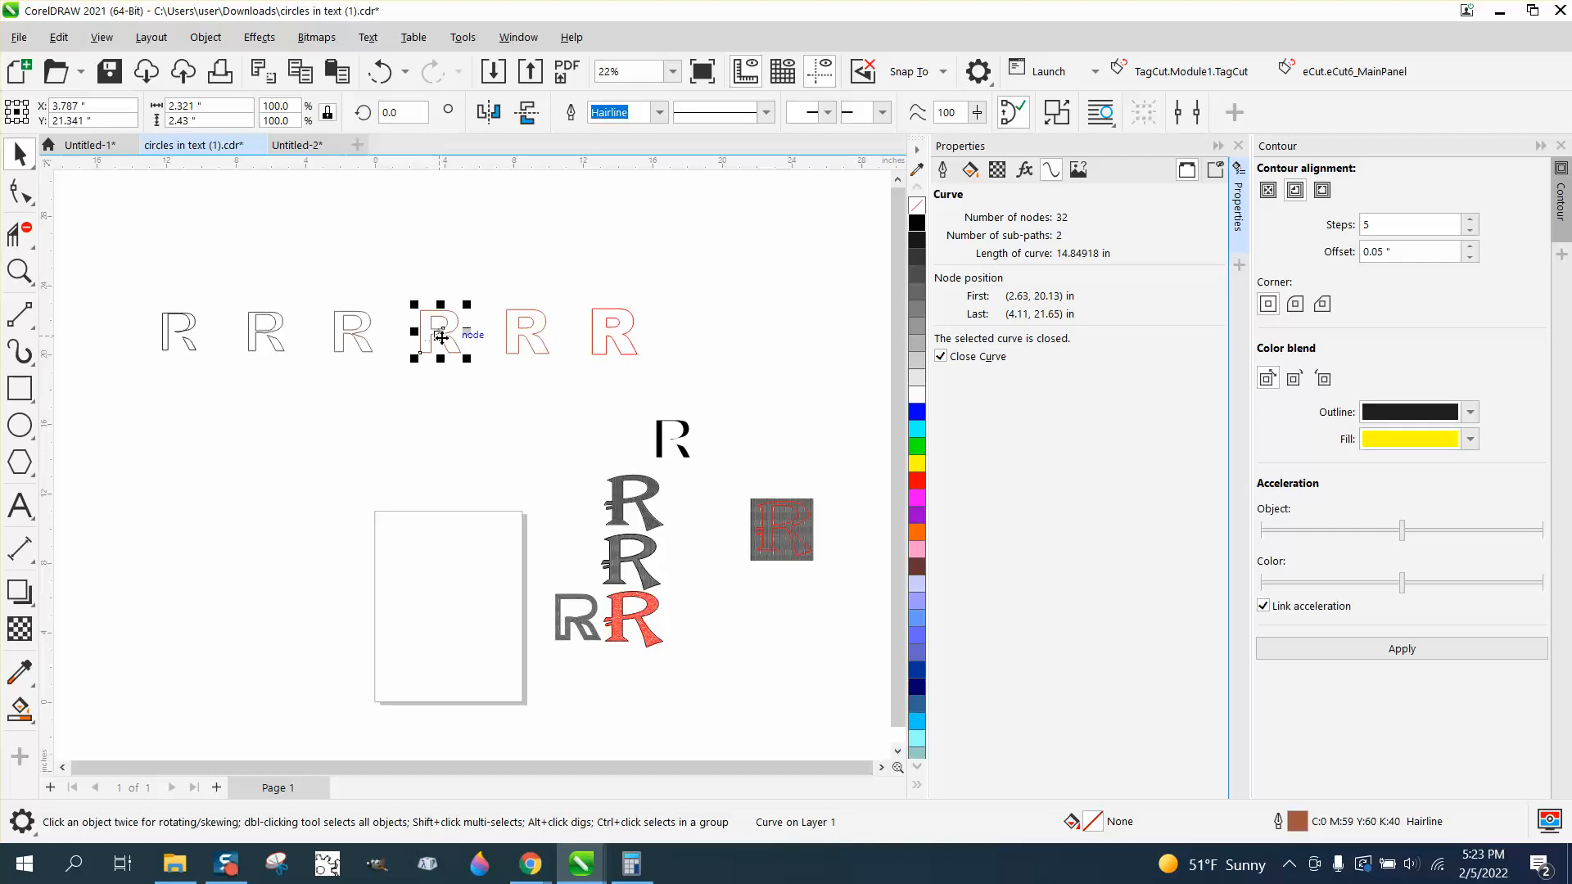
mouse_move(366, 336)
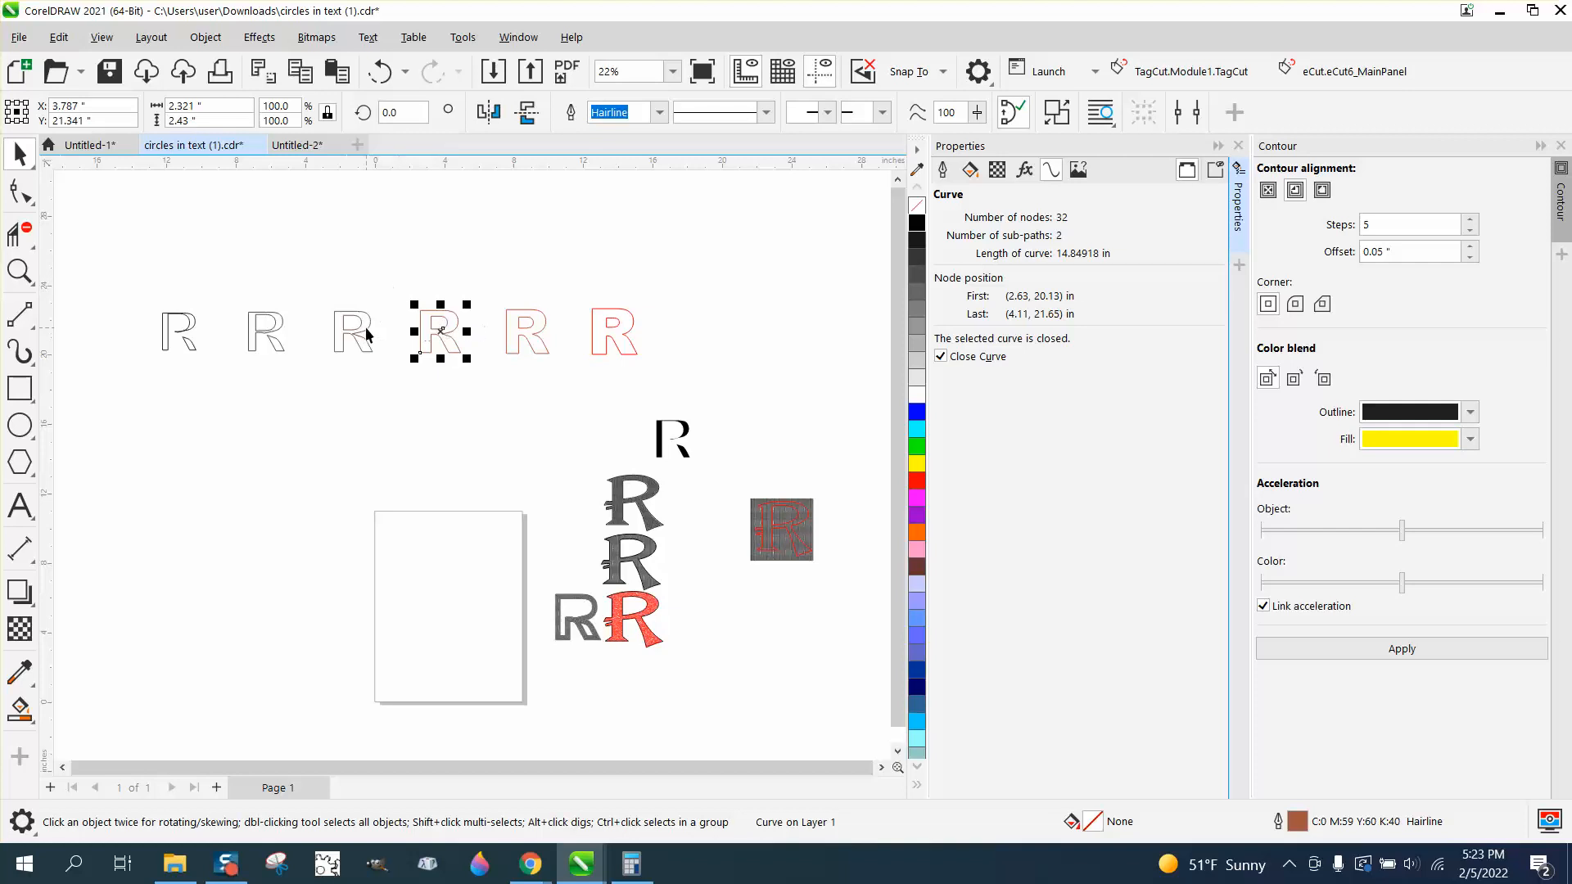
drag(439, 331, 353, 331)
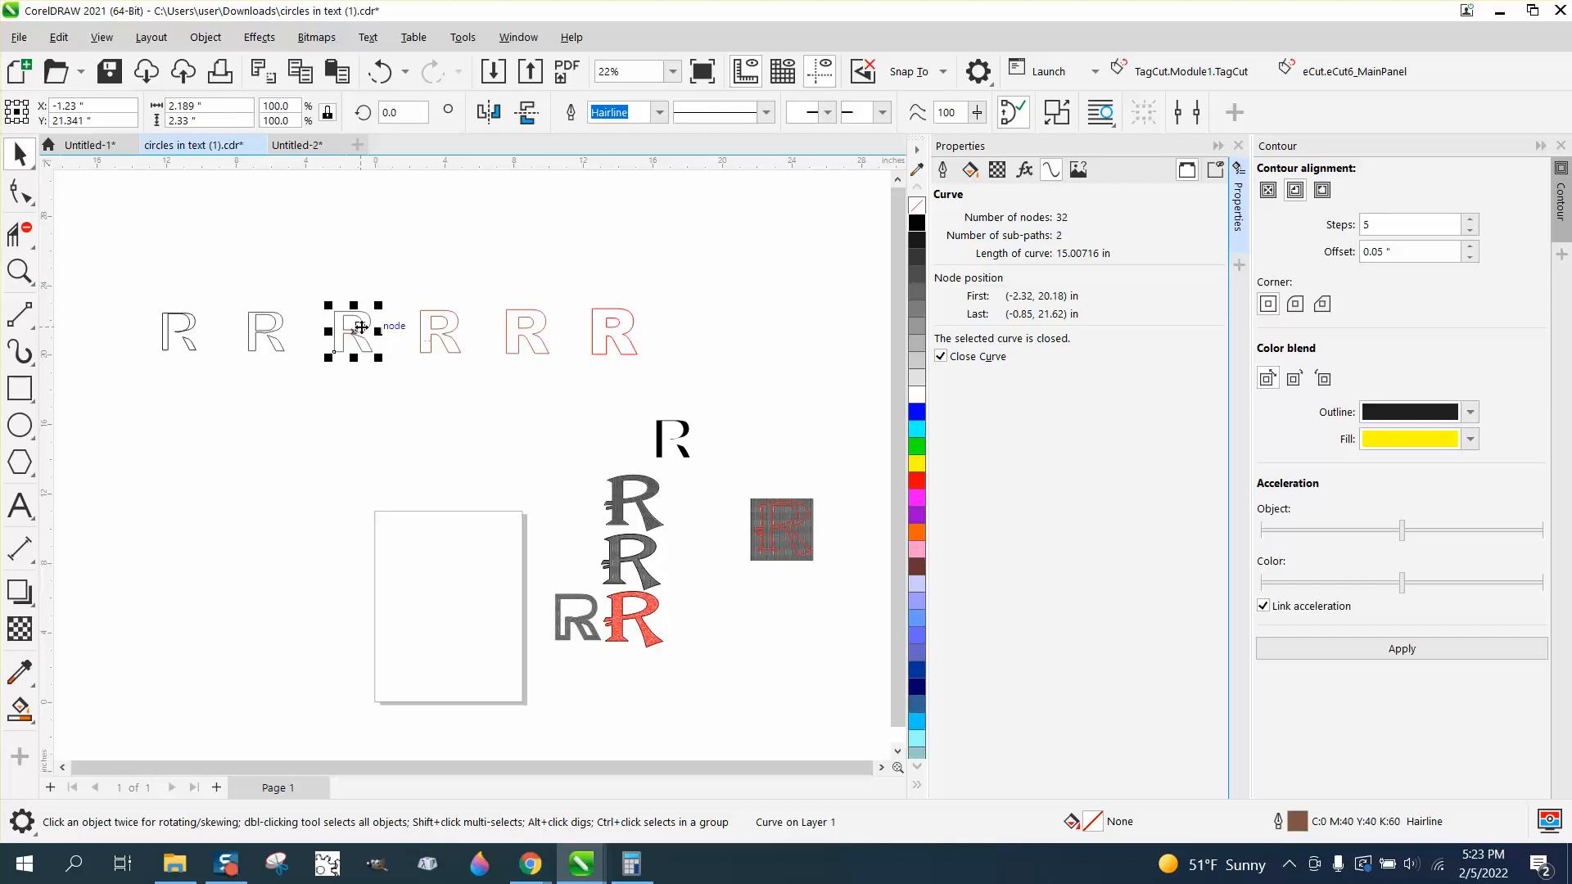
mouse_move(284, 344)
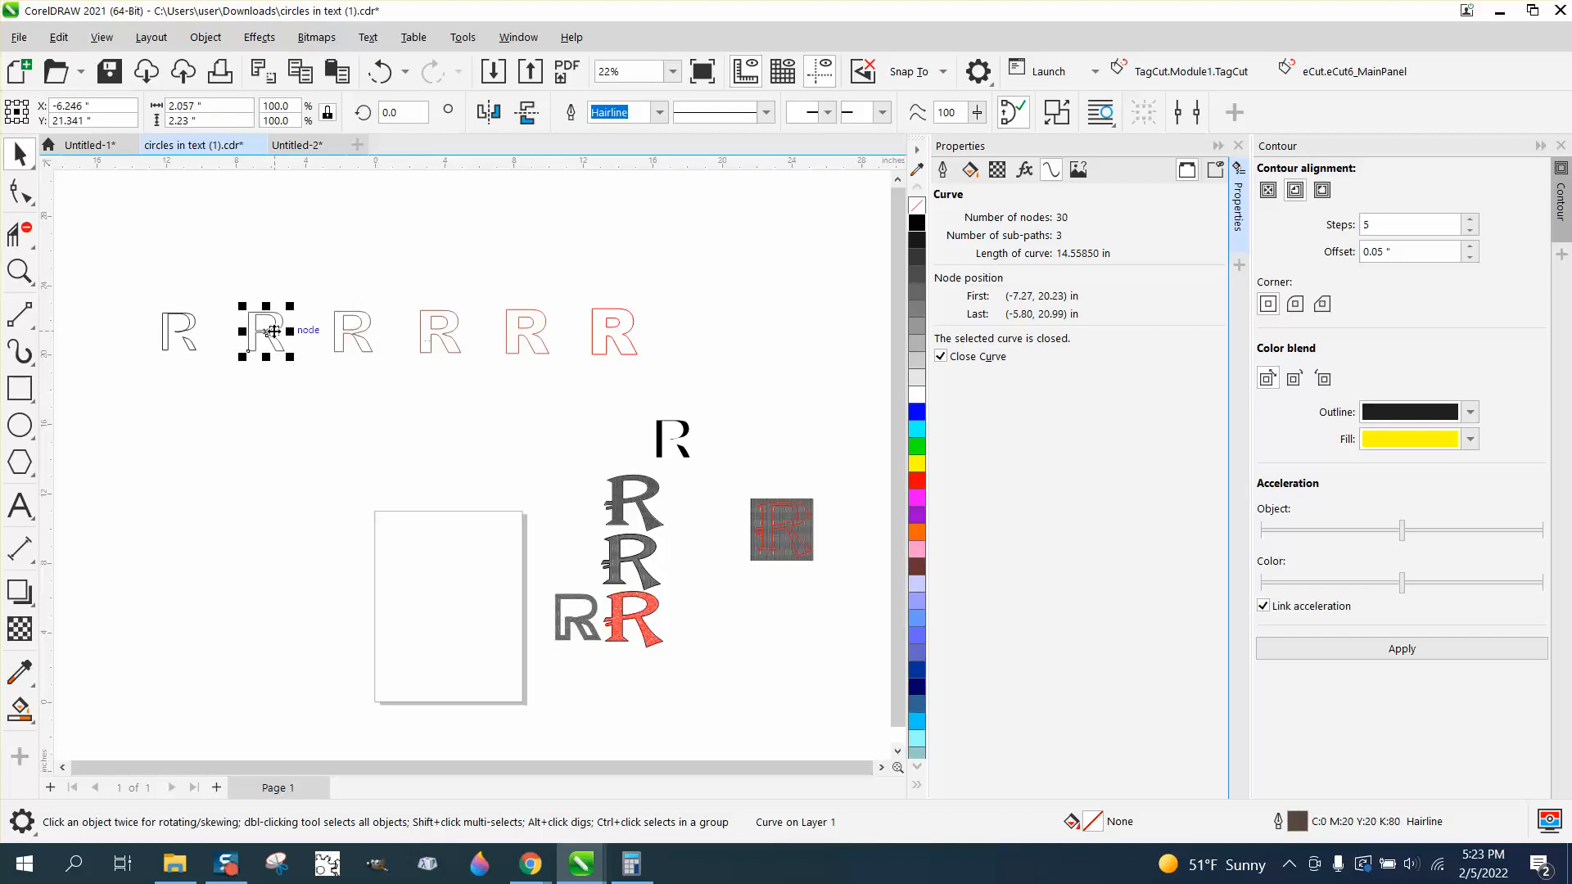
mouse_move(461, 316)
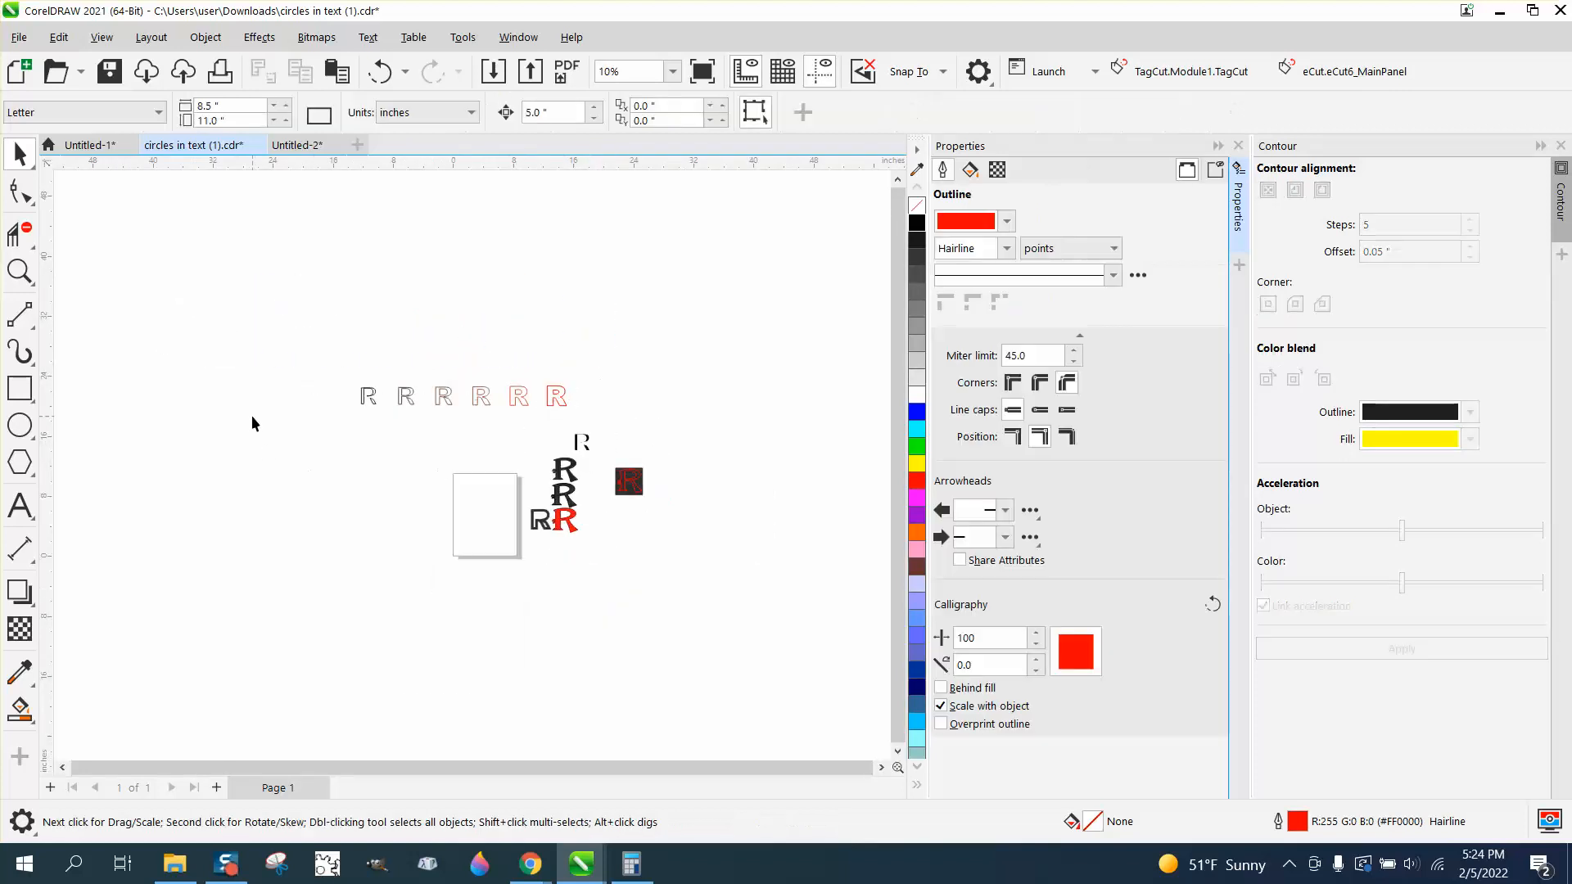
Step: Zoom in on the earlier dotted letters, then zoom back out around the small circles
scroll(down, 3)
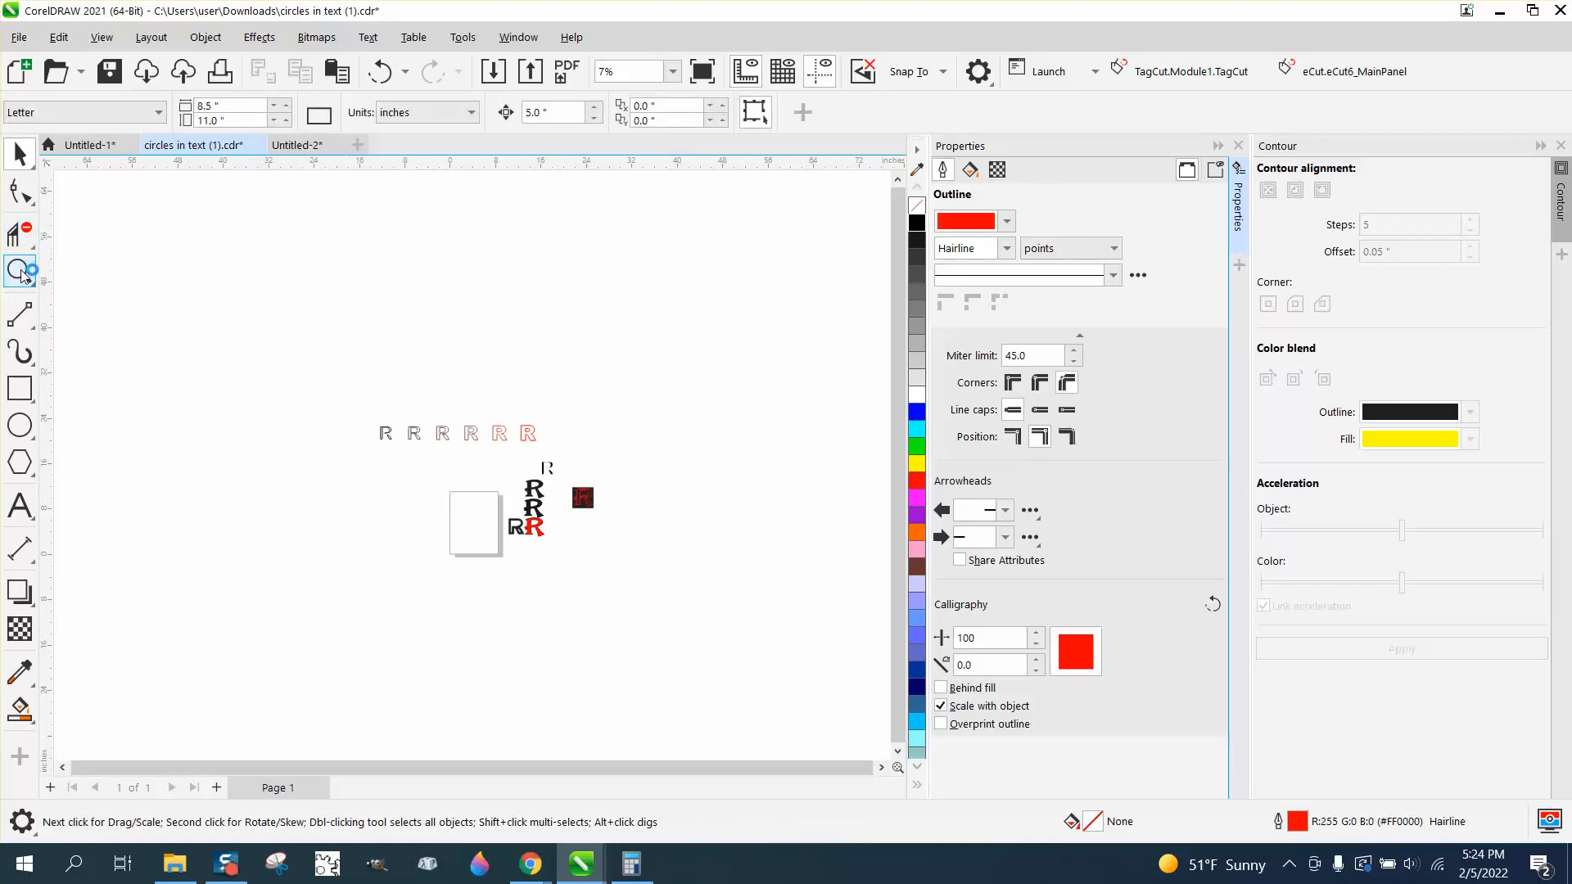
click(19, 271)
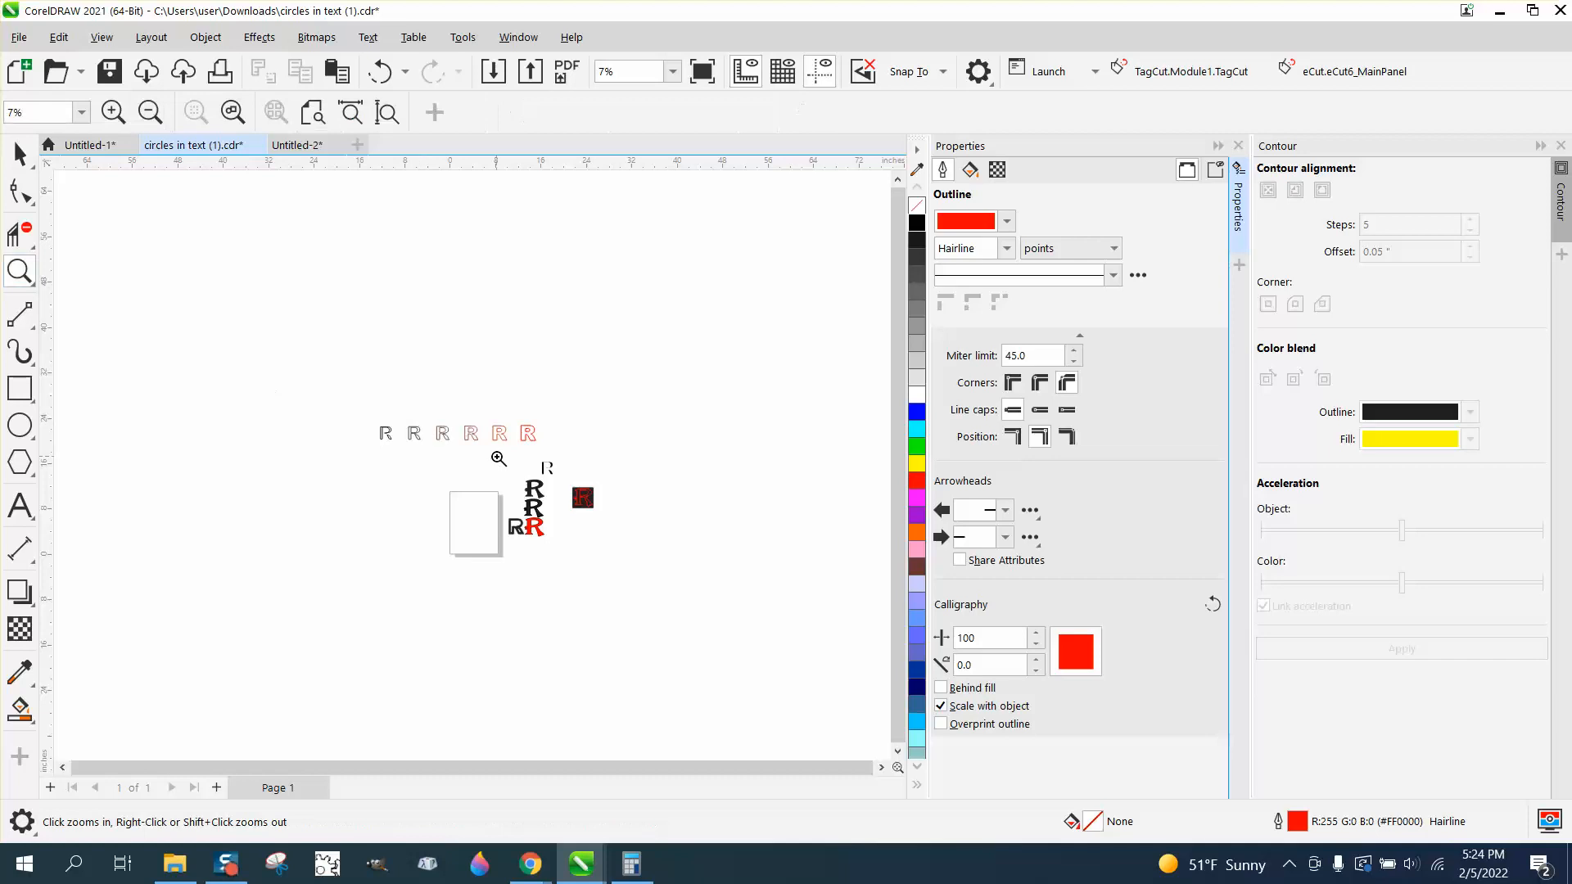
click(499, 458)
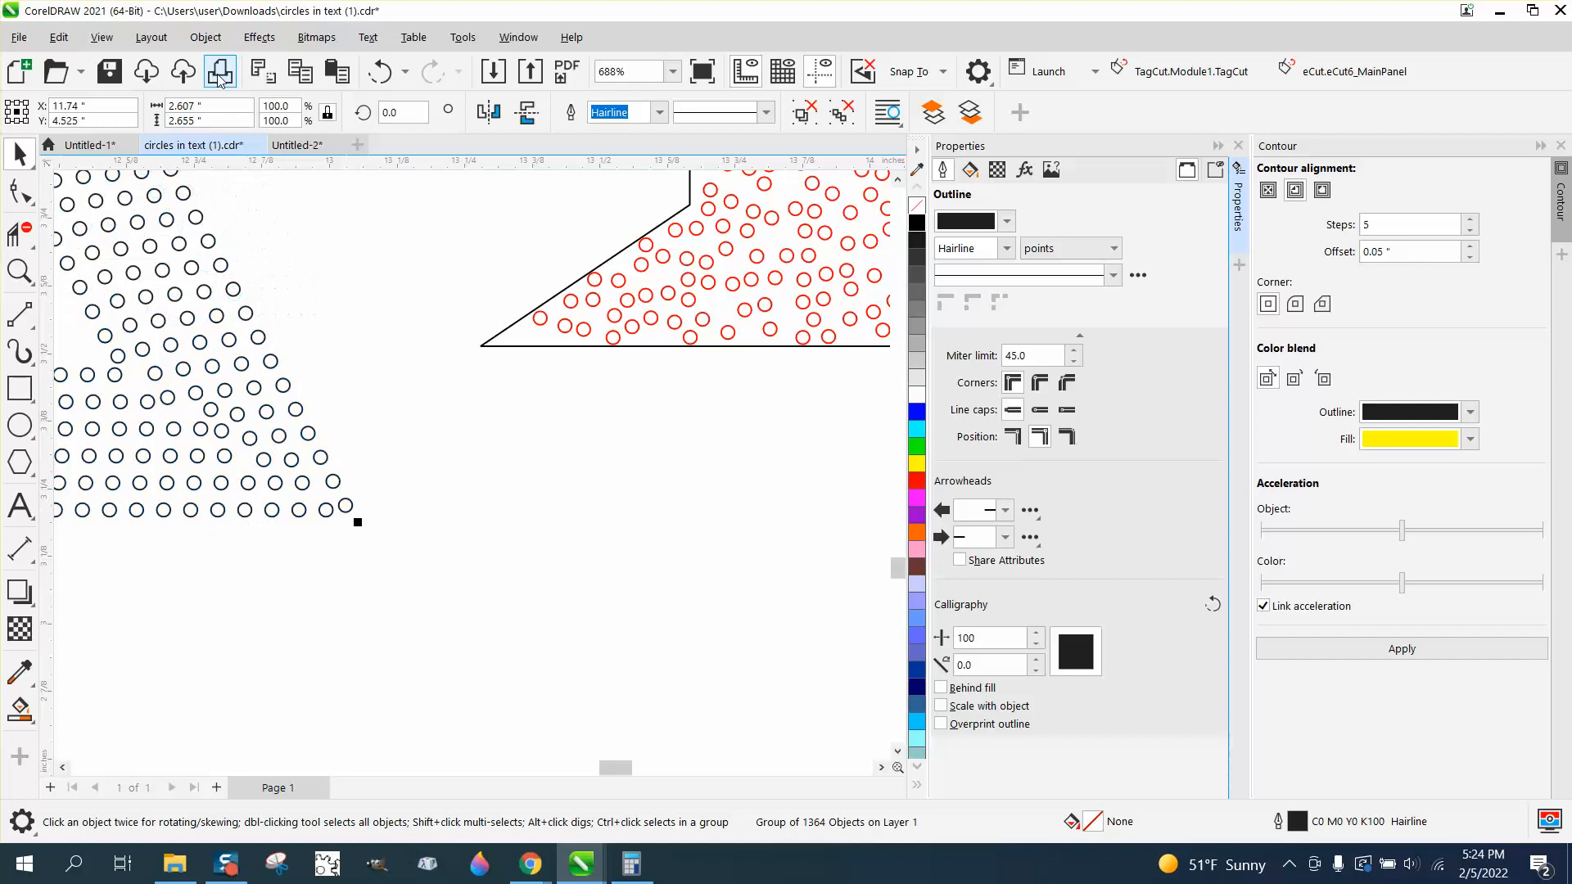
click(205, 37)
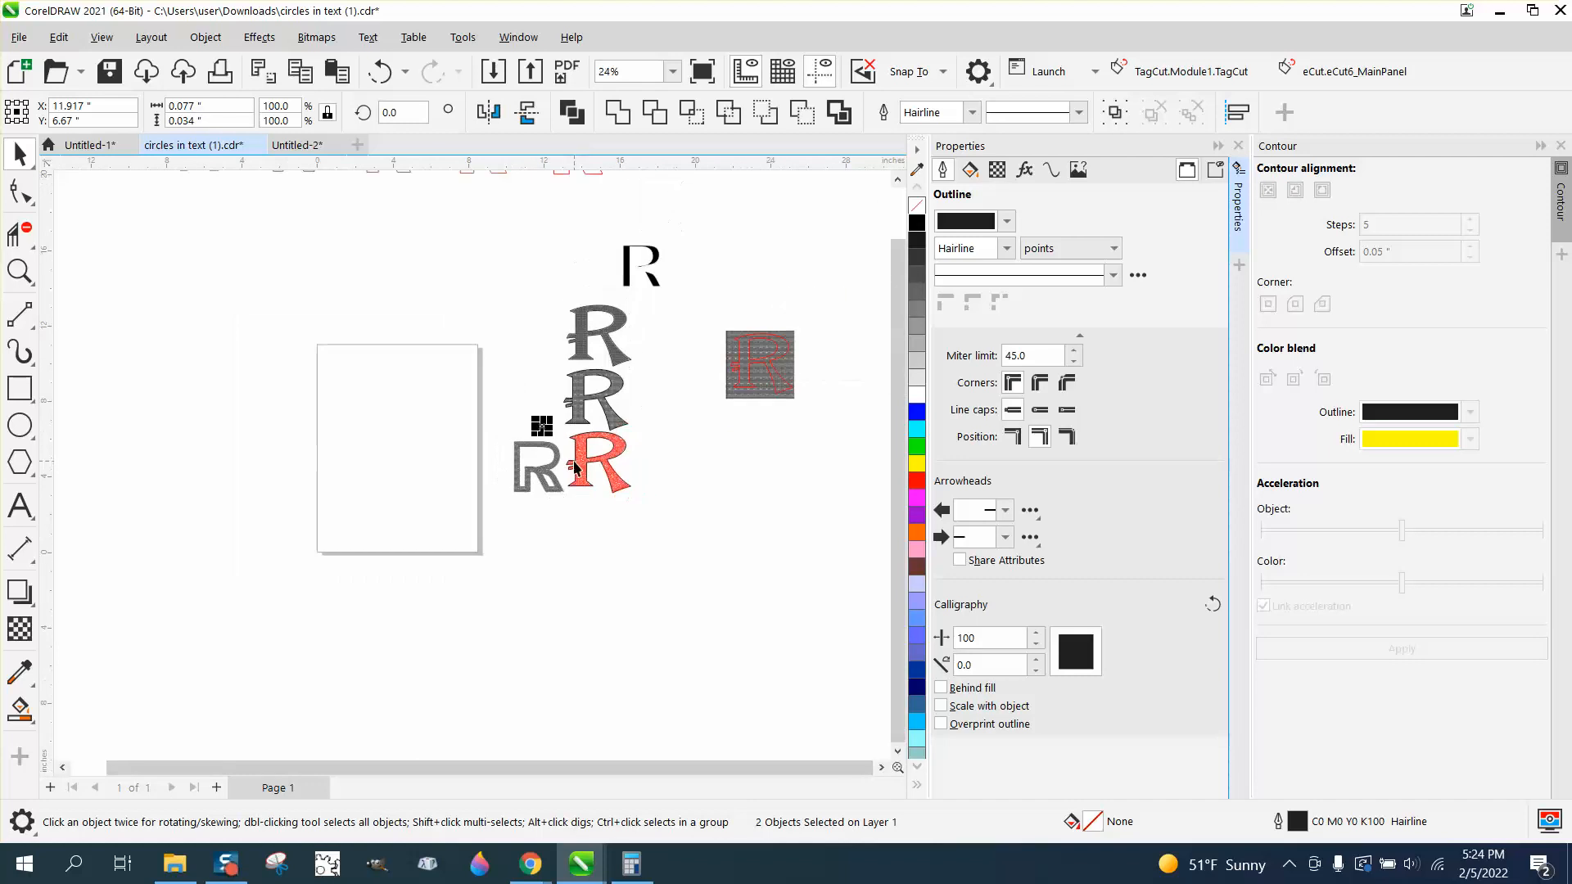
scroll(down, 3)
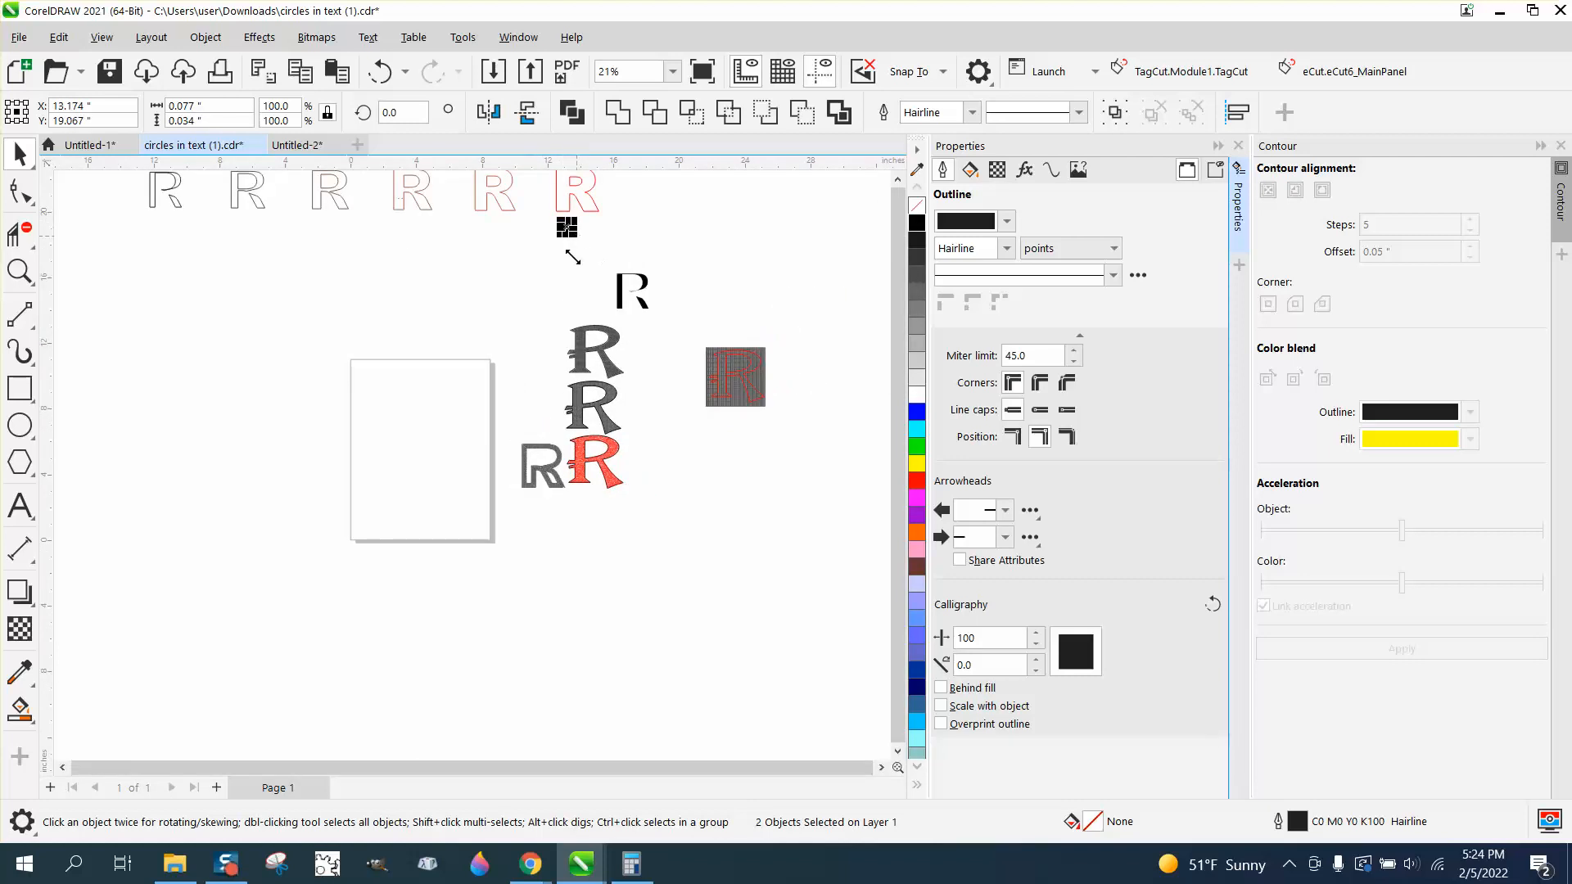
click(20, 271)
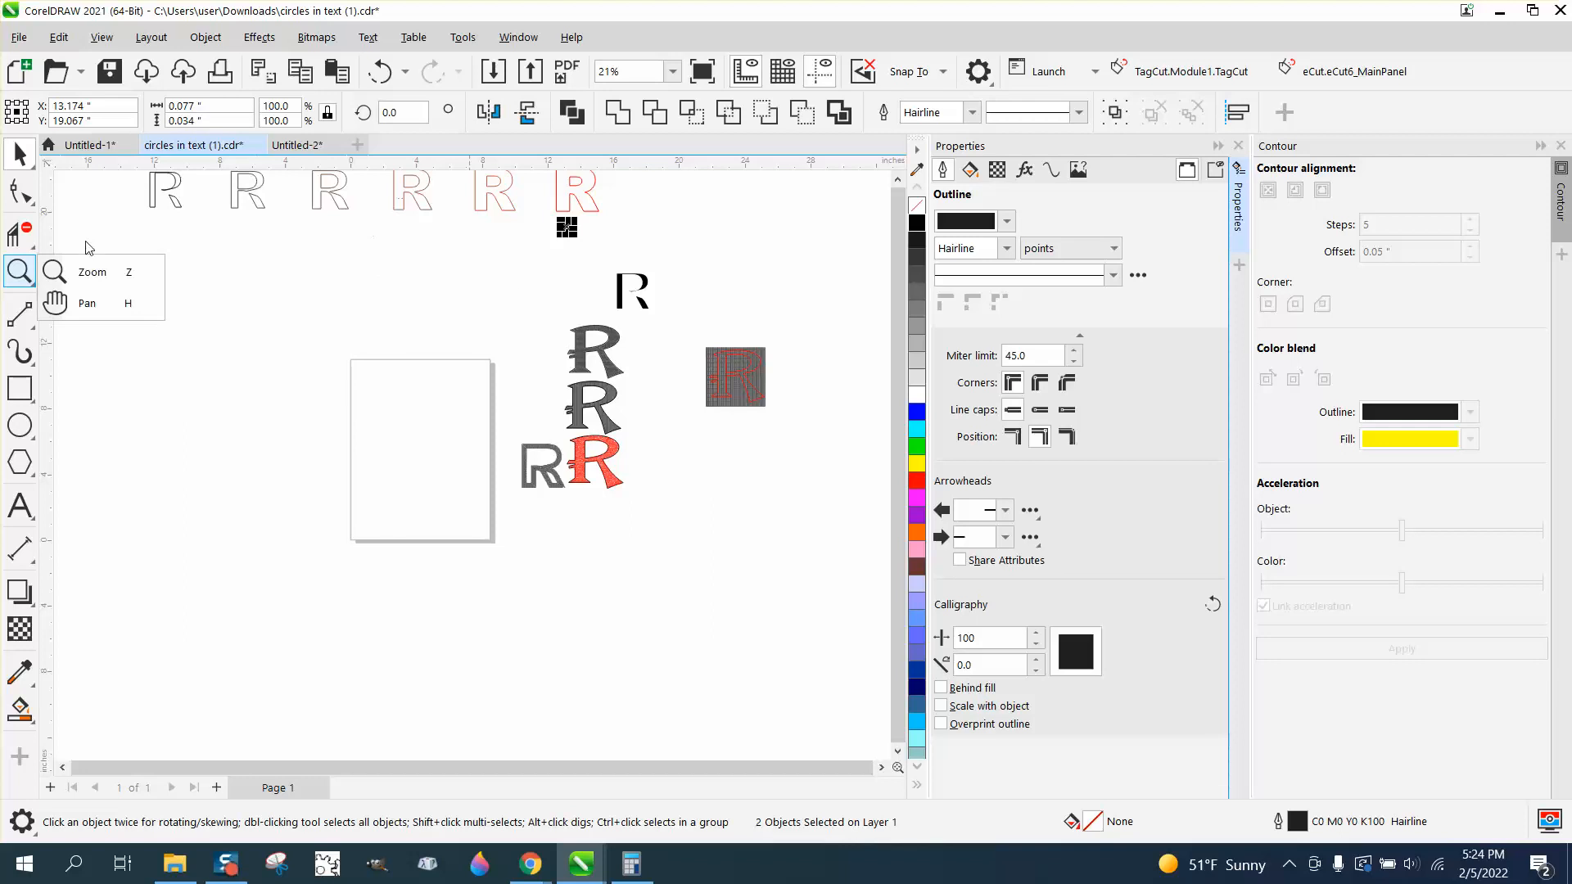
click(91, 271)
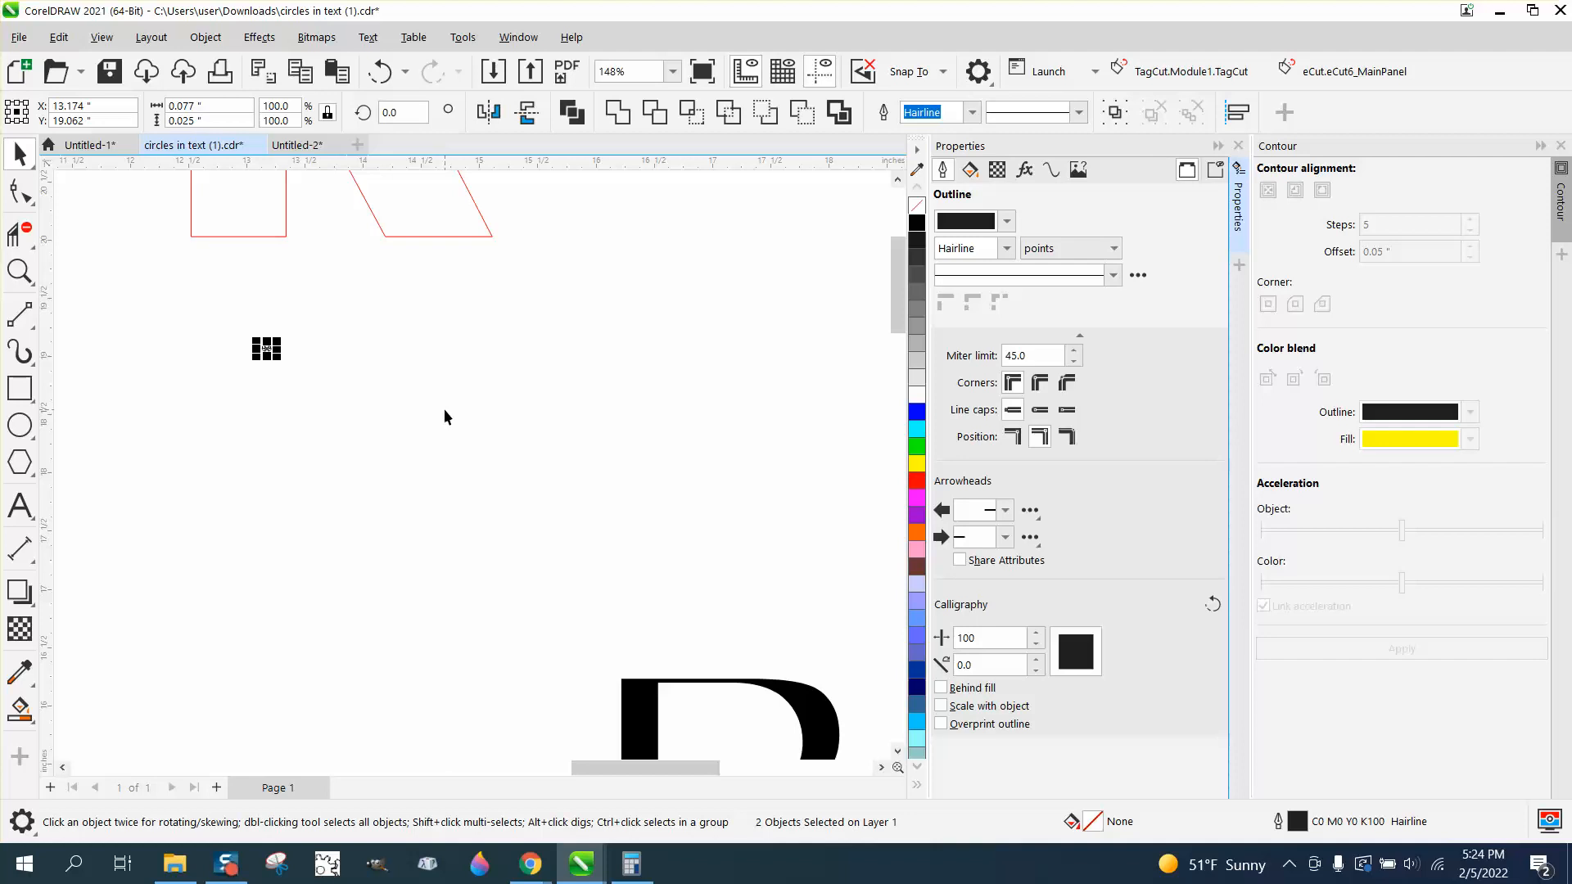
click(670, 71)
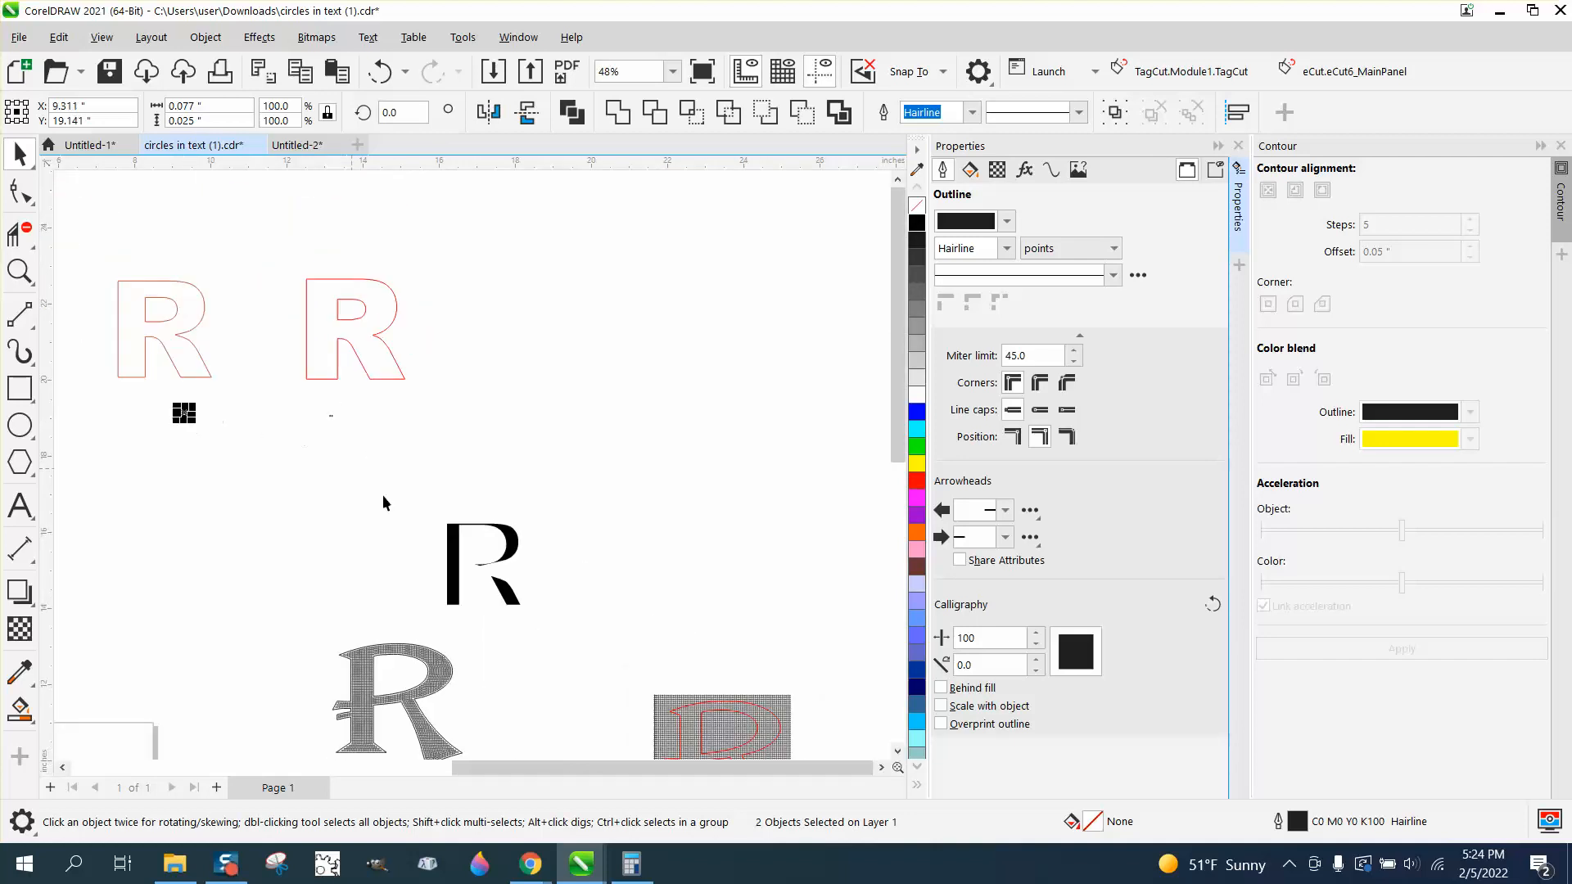
scroll(down, 3)
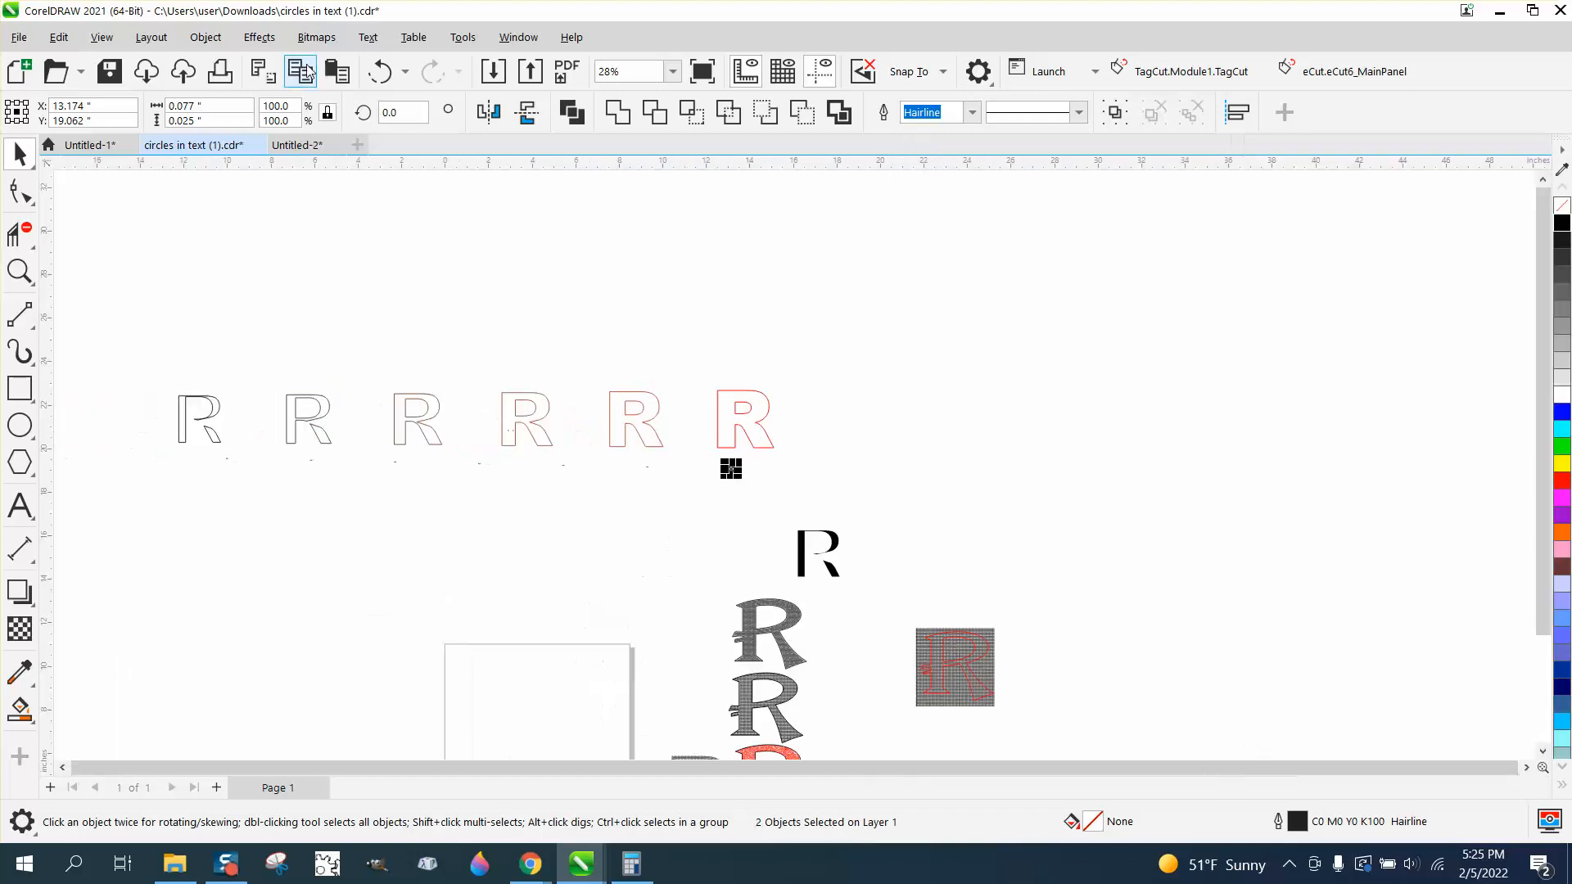
Step: Open Effects > Blend, compute 14.51 ÷ 0.05, and apply a 289-step blend
click(258, 37)
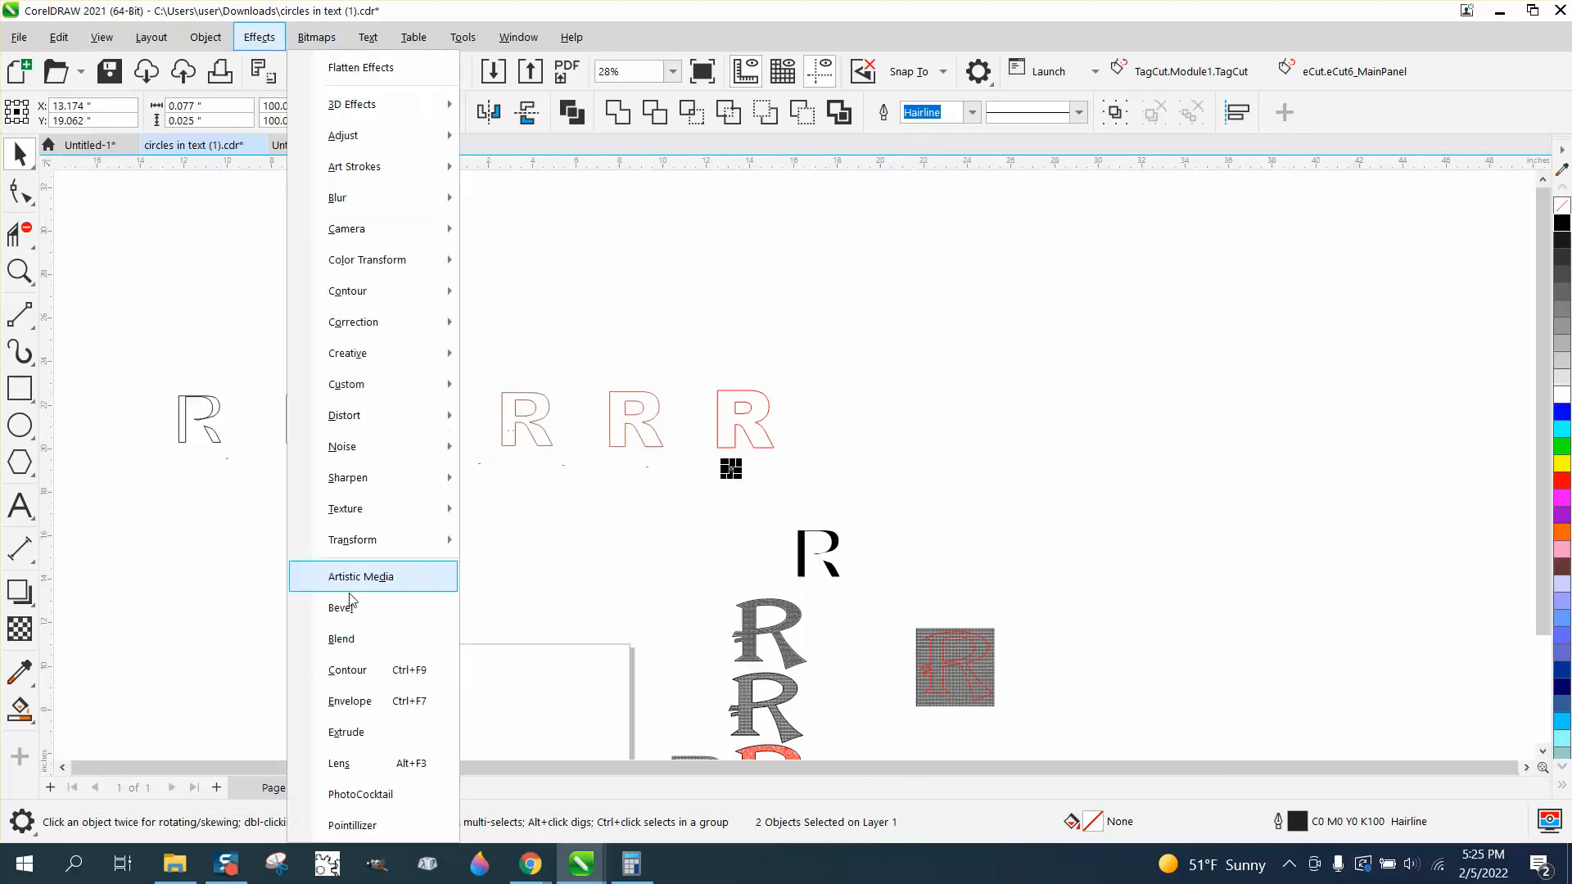
click(340, 639)
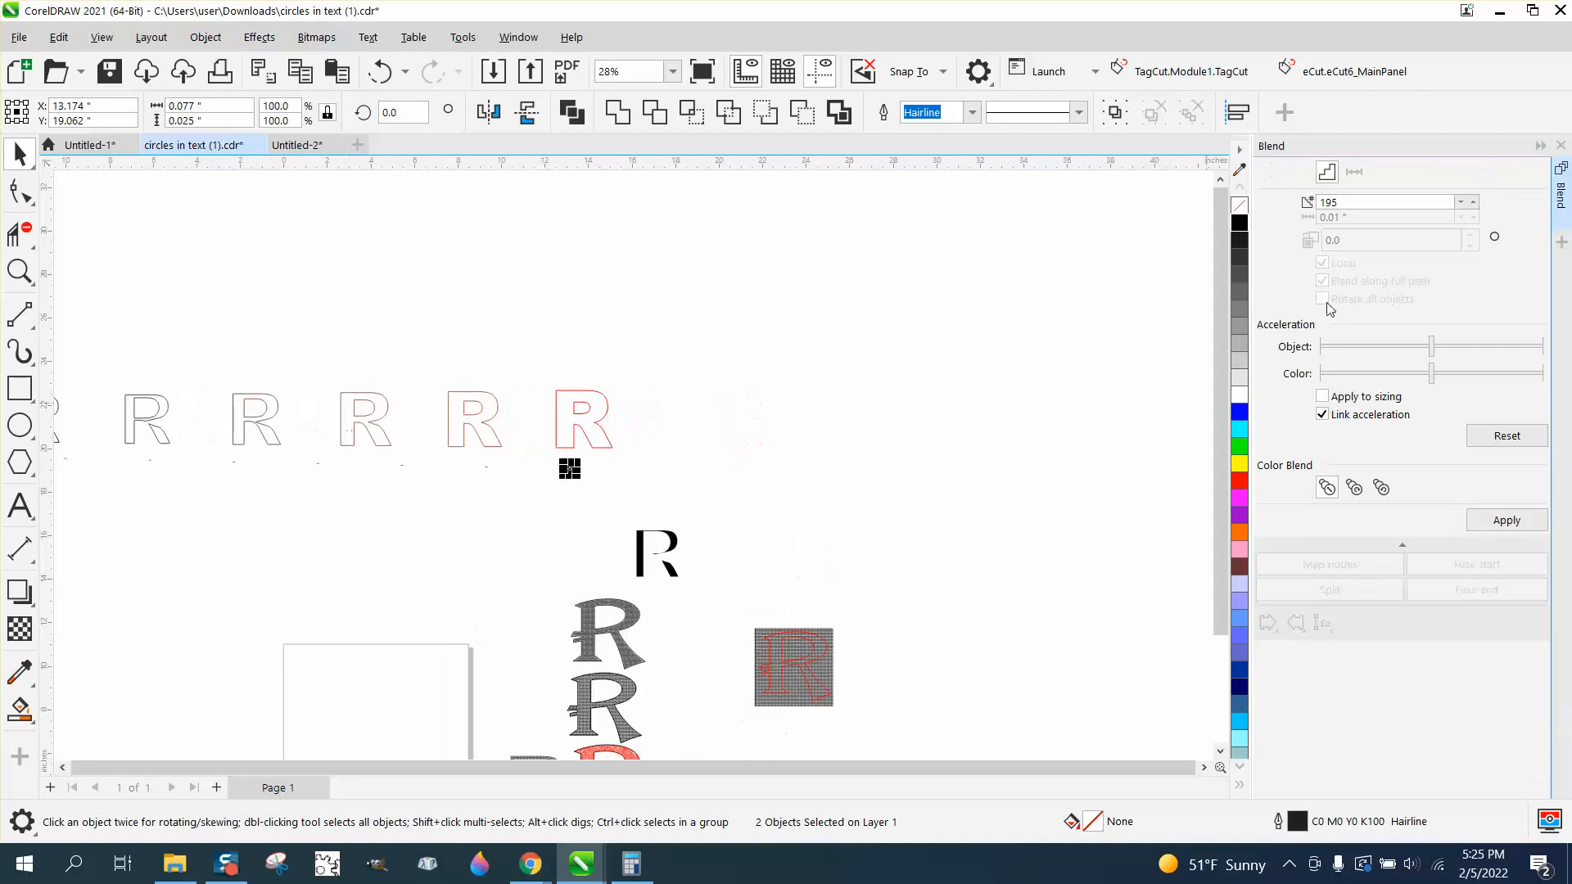
mouse_move(1393, 238)
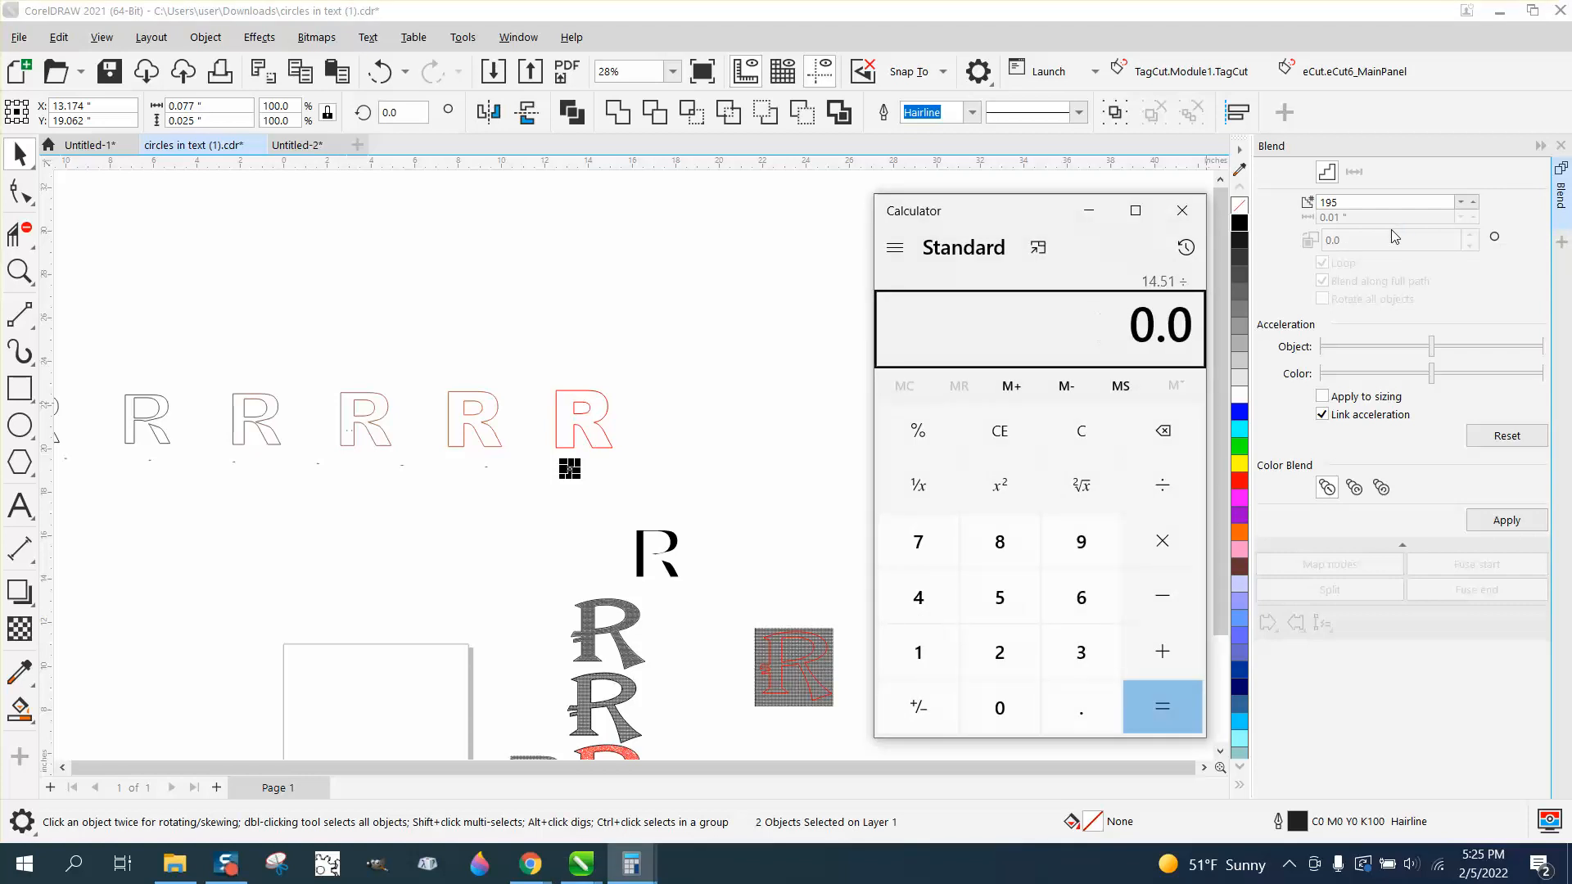
click(1161, 706)
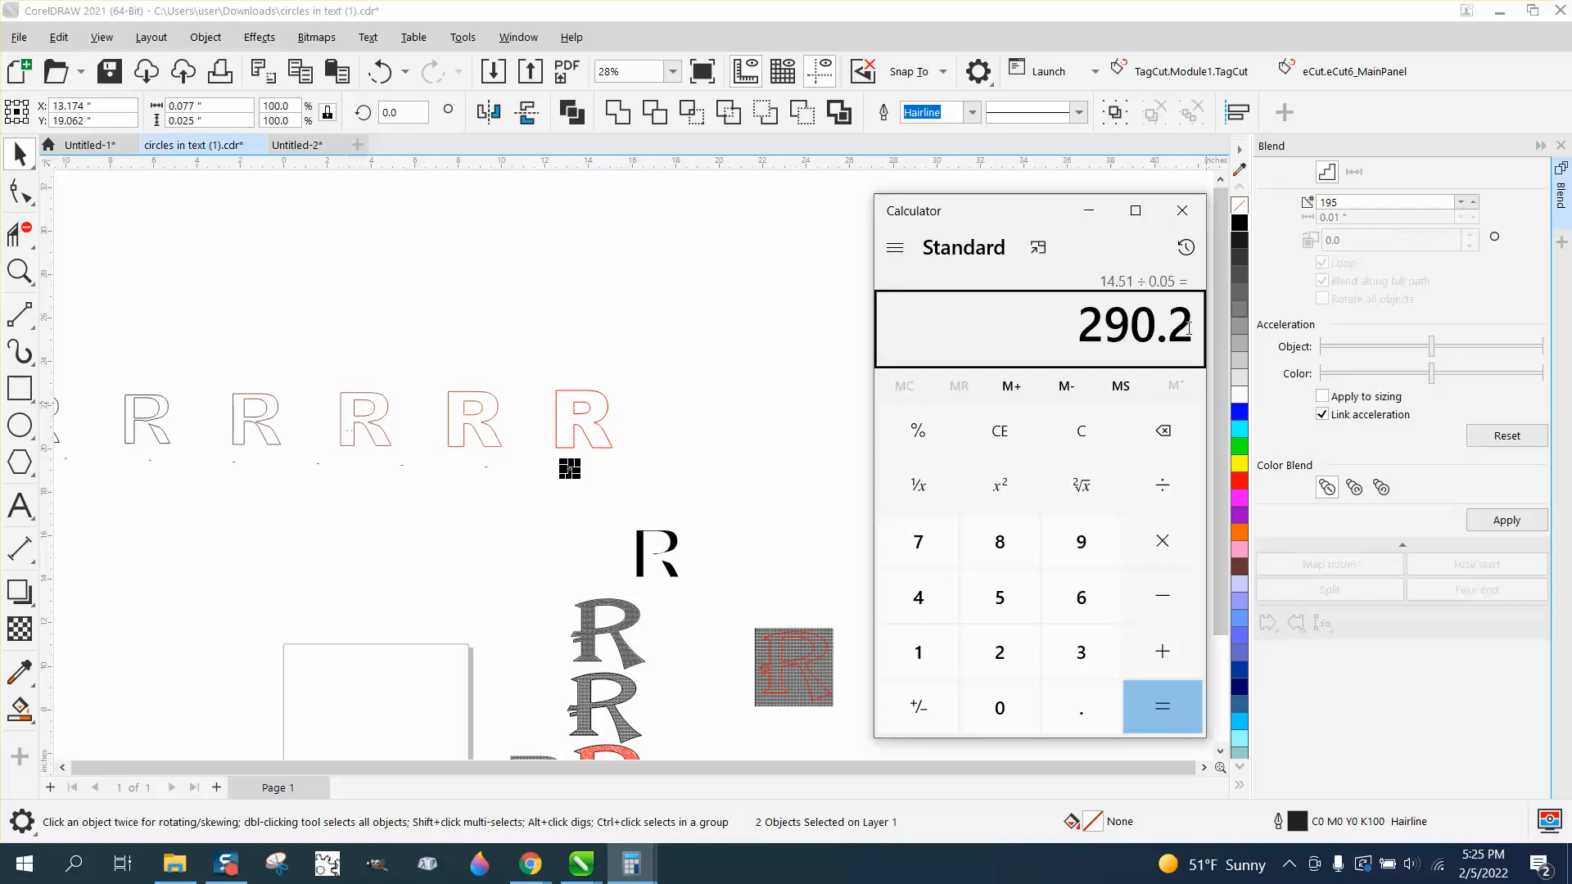
mouse_move(1160, 344)
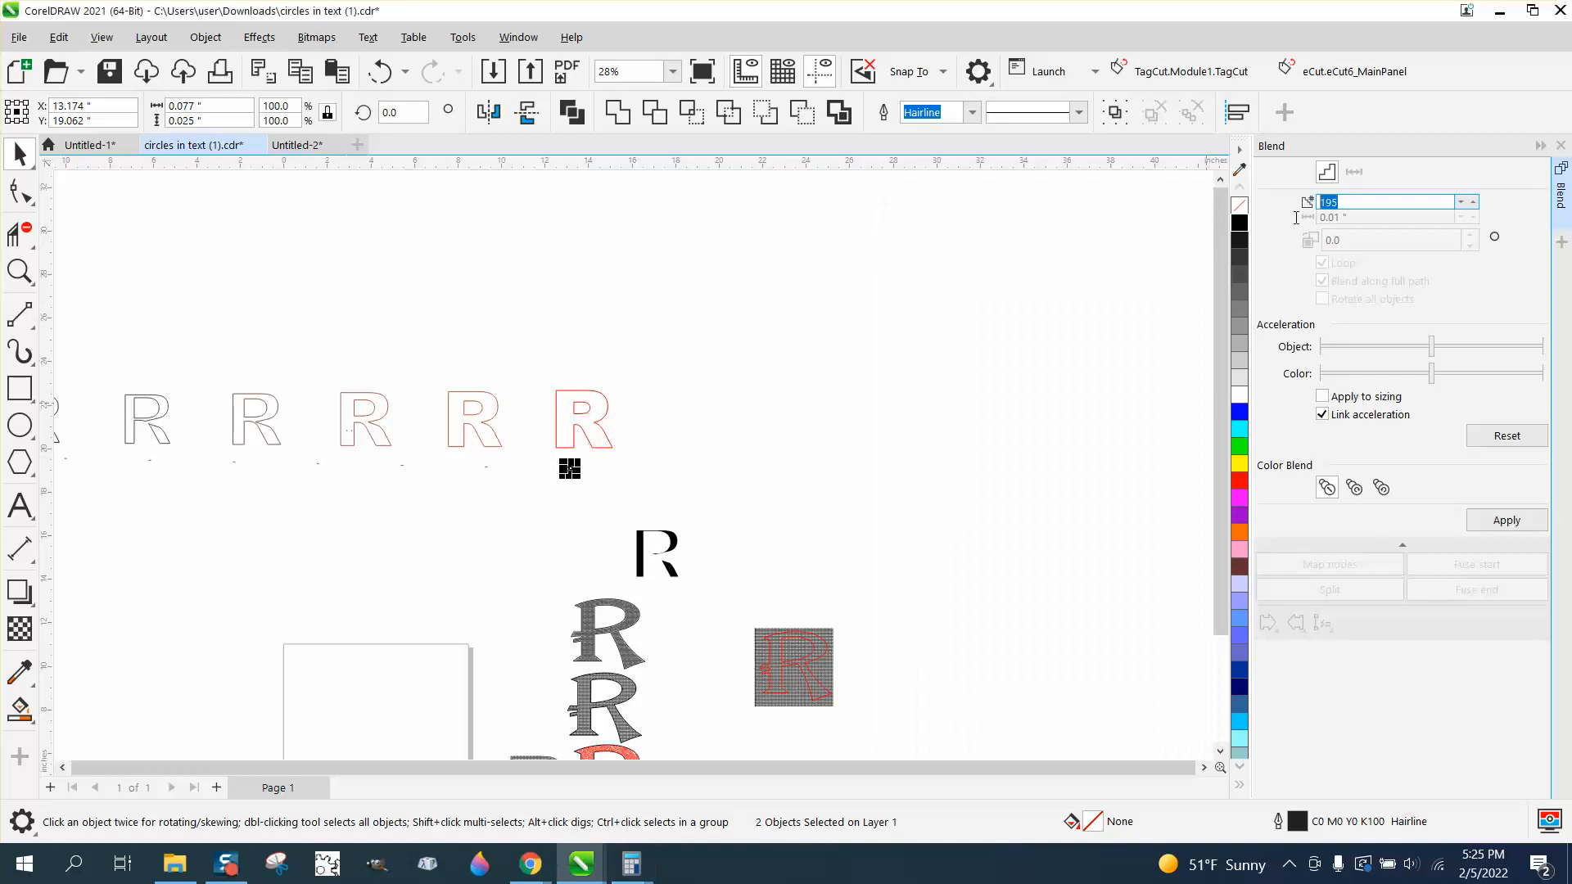
text(289)
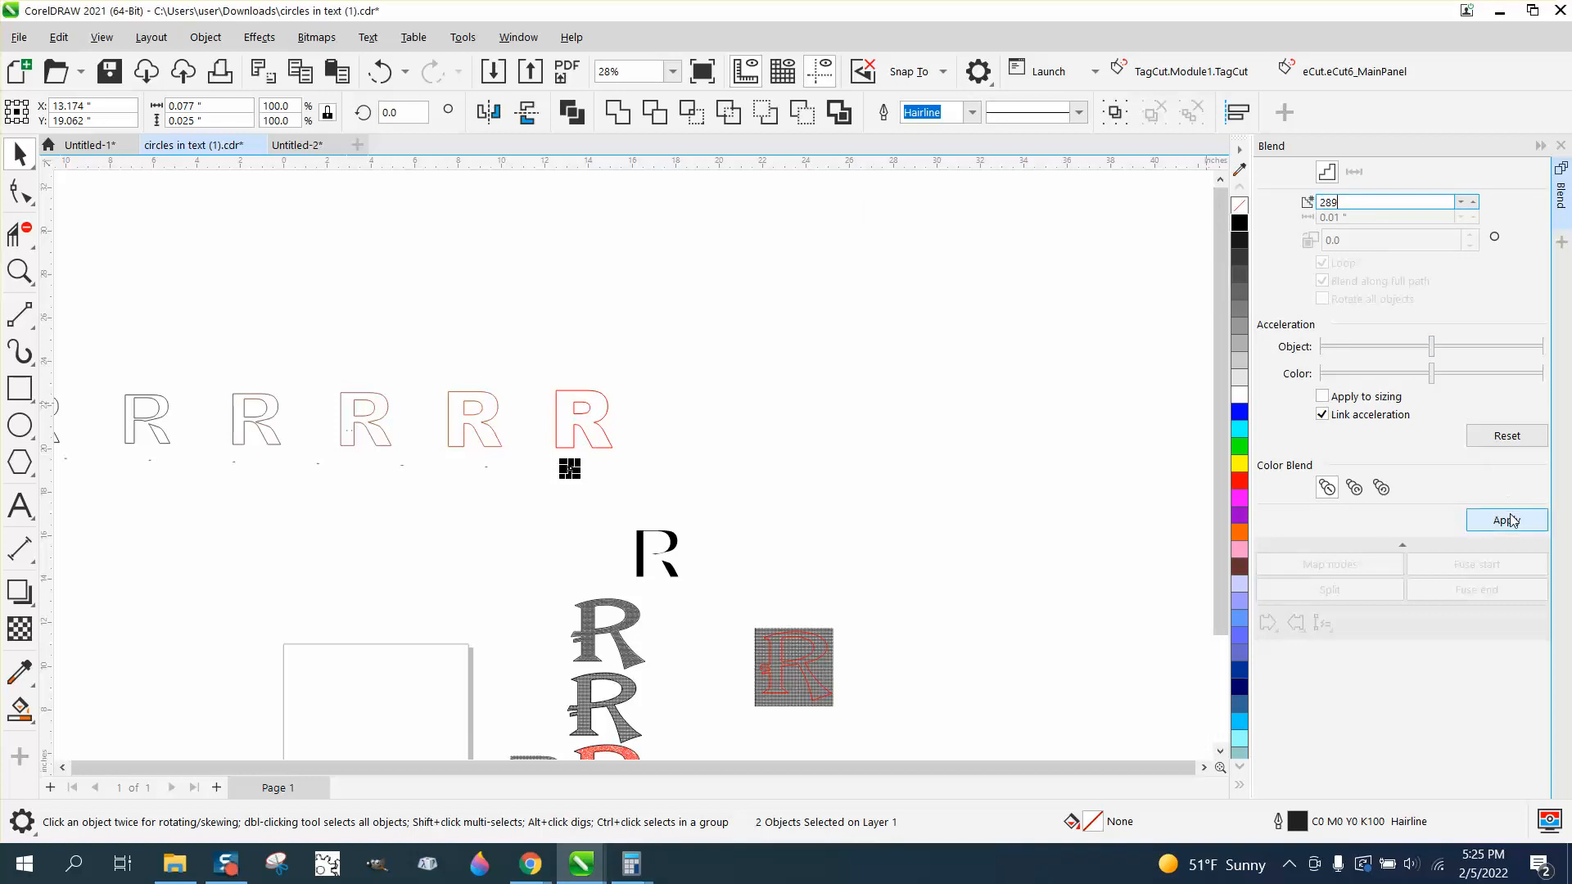
click(1506, 520)
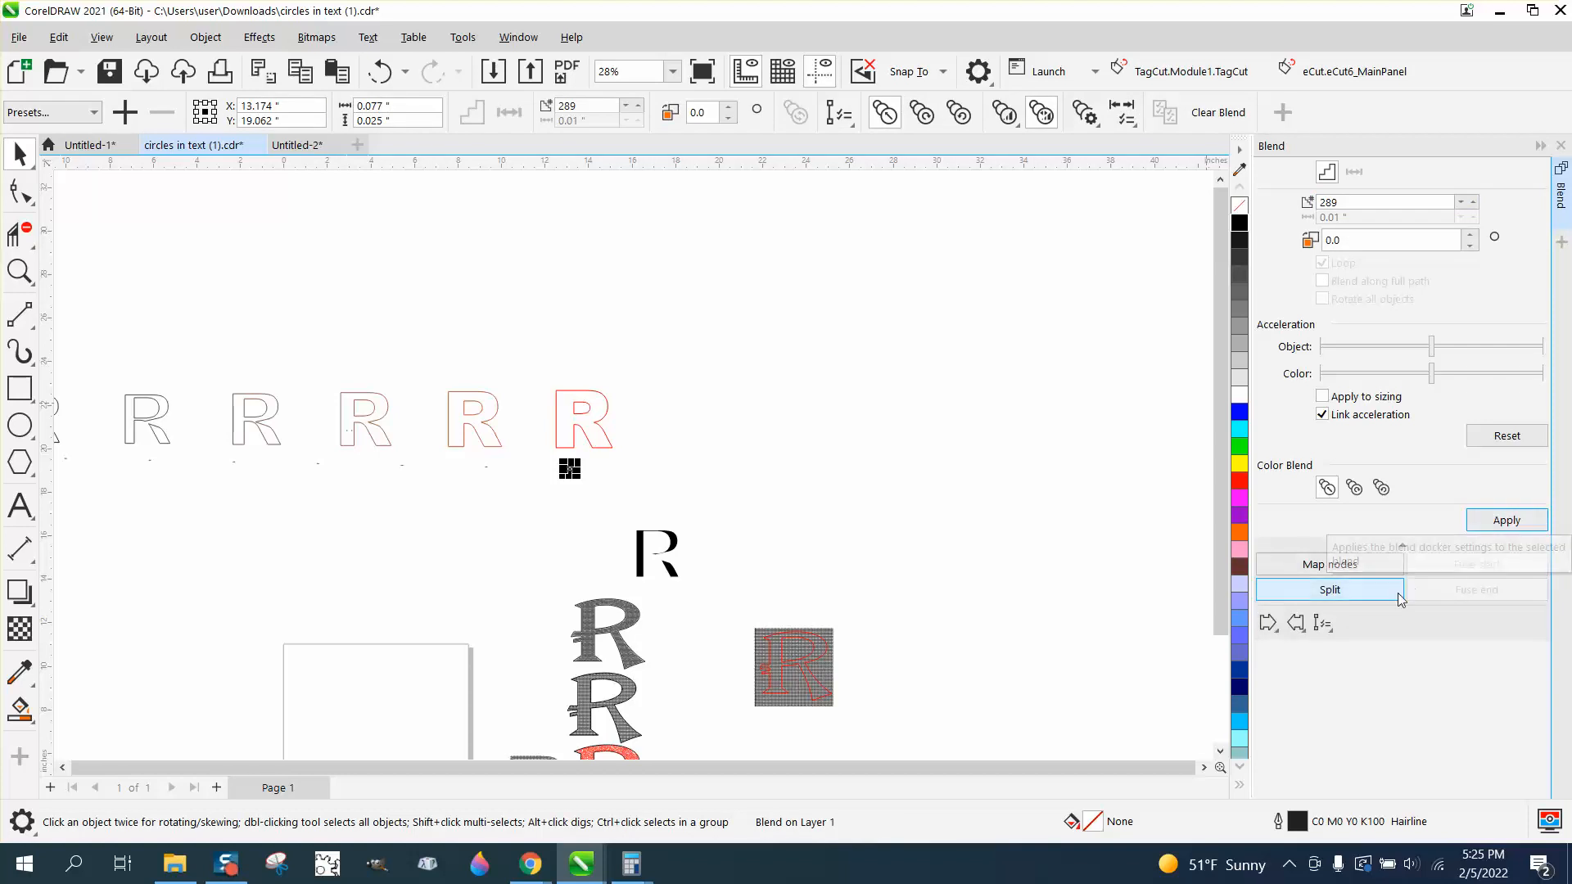
click(1322, 622)
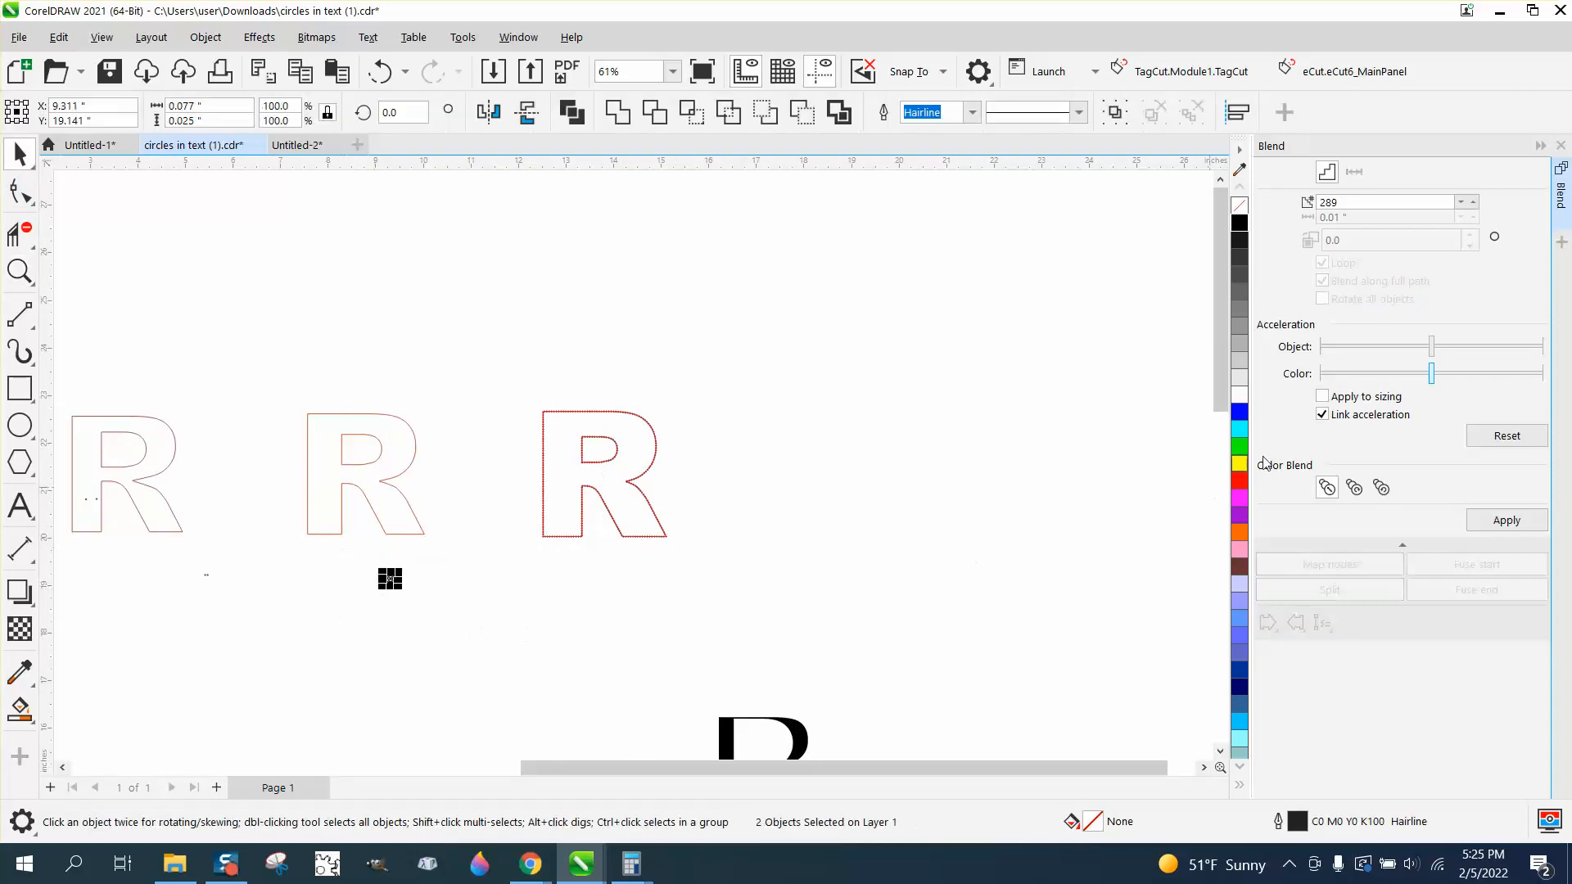
mouse_move(1392, 216)
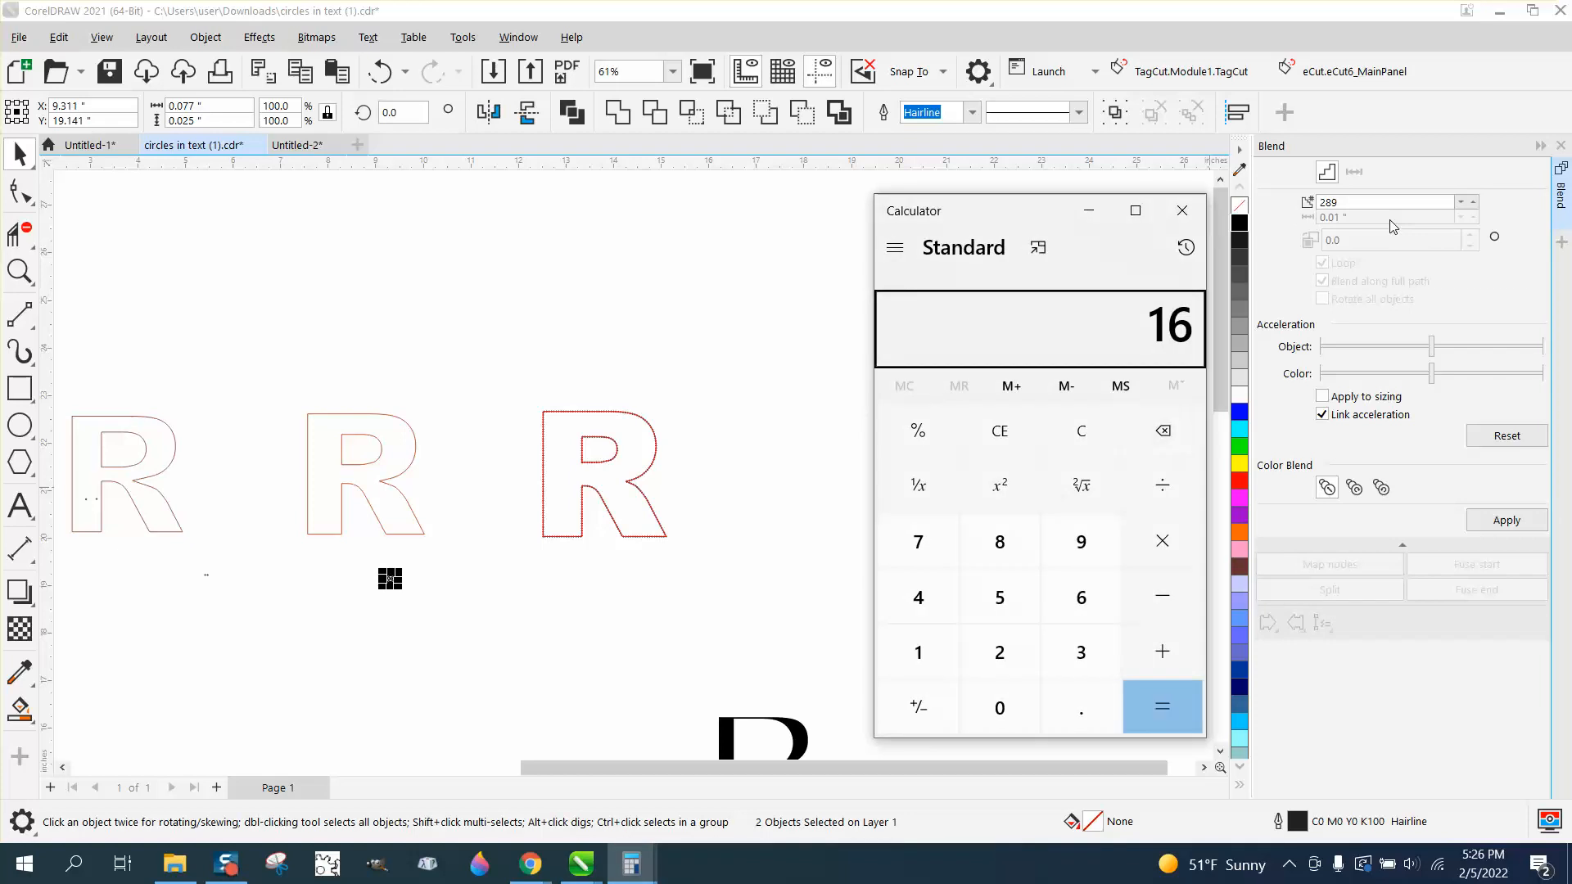
Step: Recompute 14.69 ÷ 0.05, apply a 291-step blend, and enable Blend along full path
click(917, 652)
text(14.69)
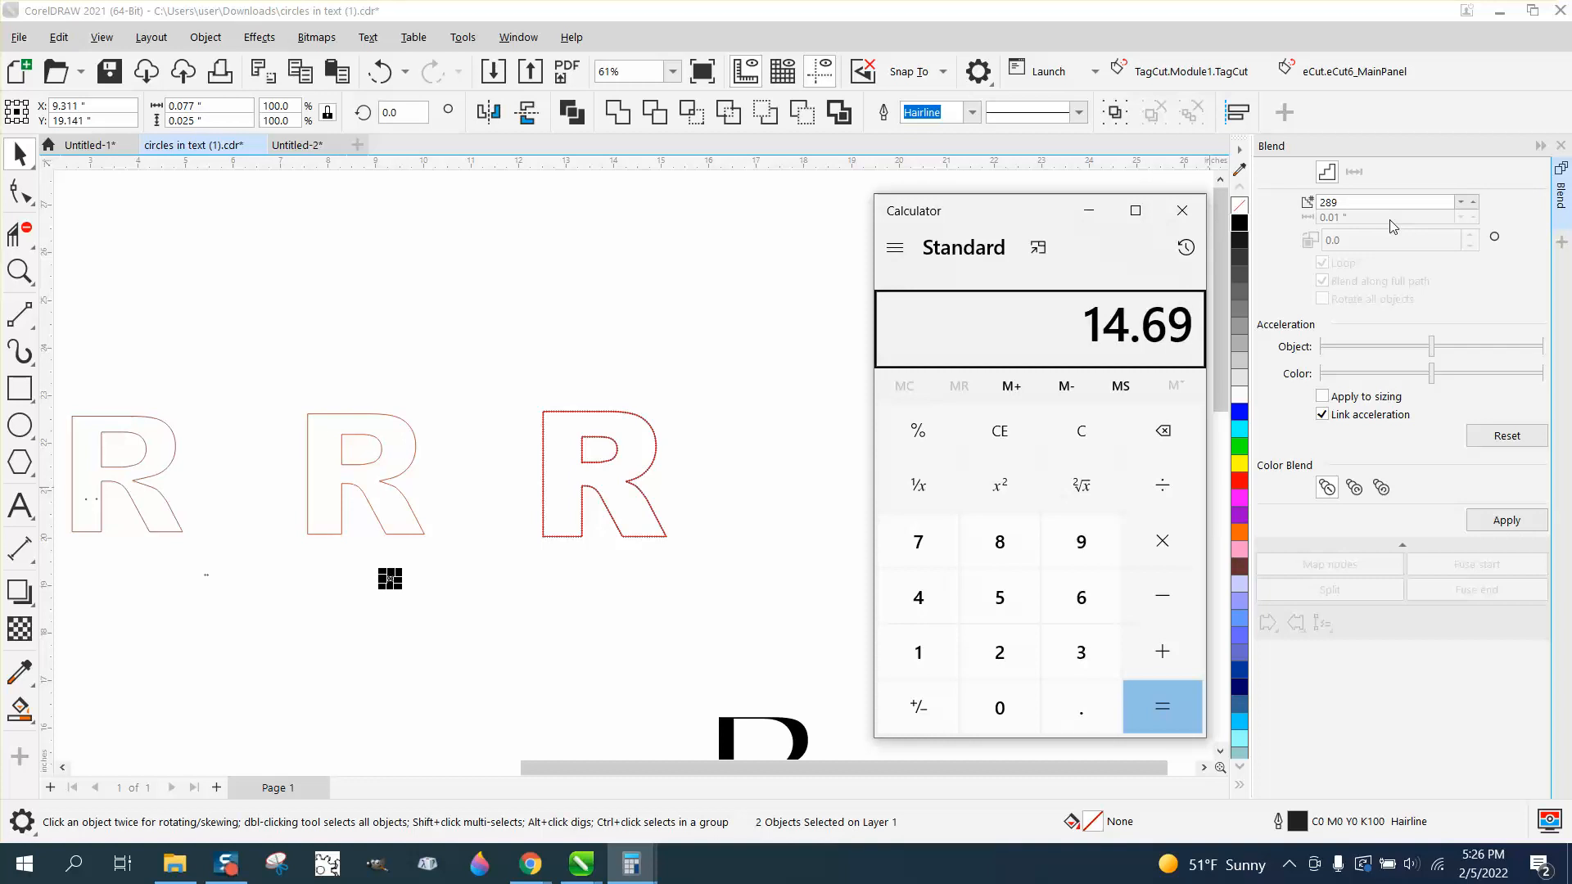
click(1162, 484)
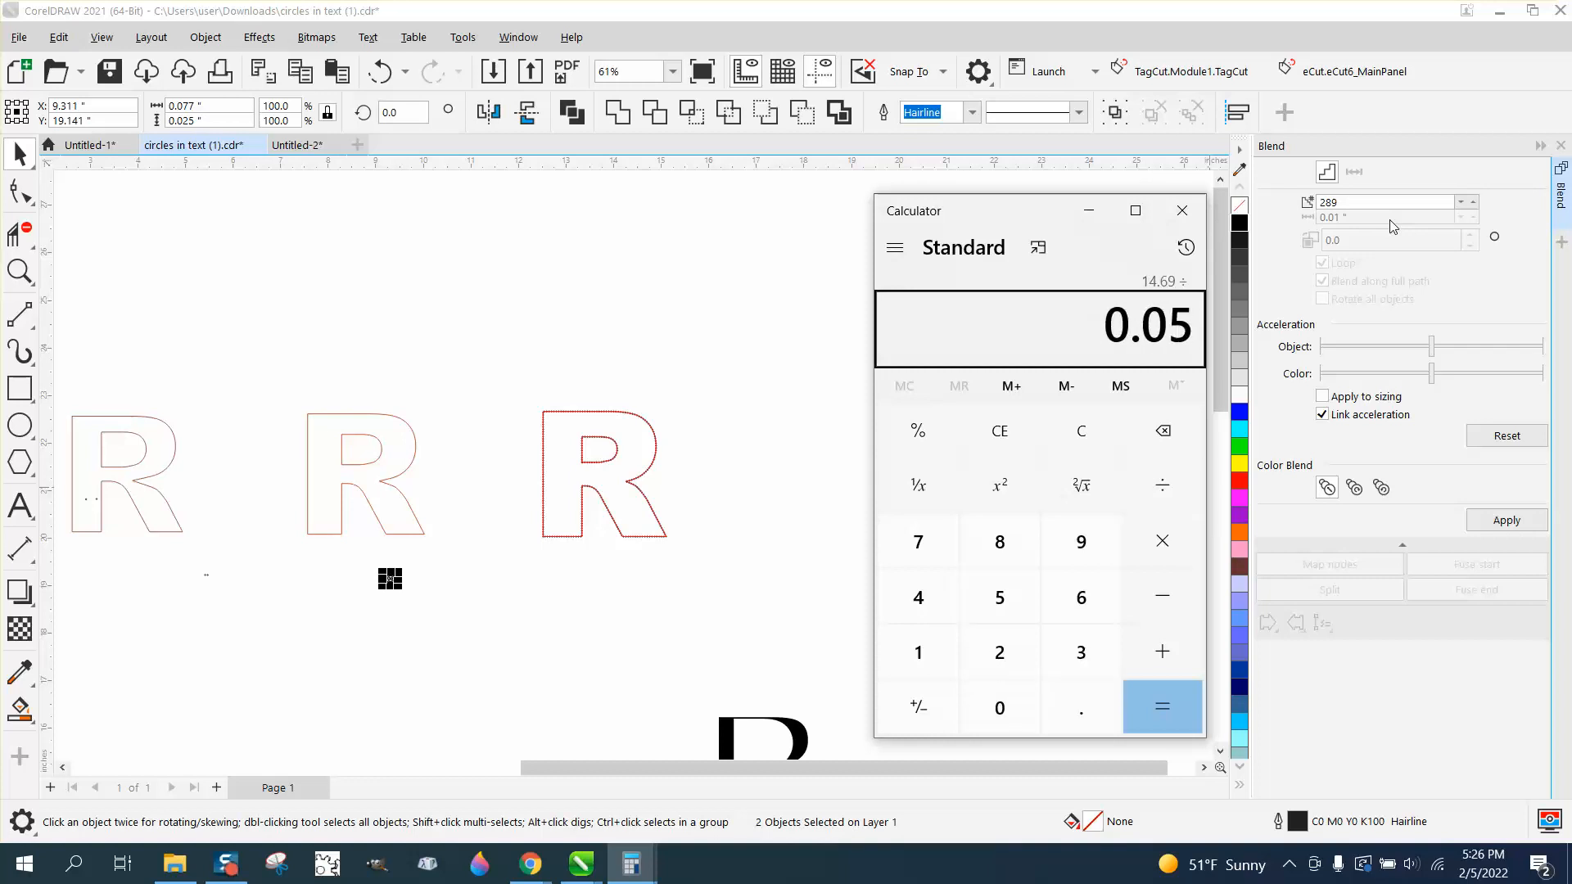
click(1162, 706)
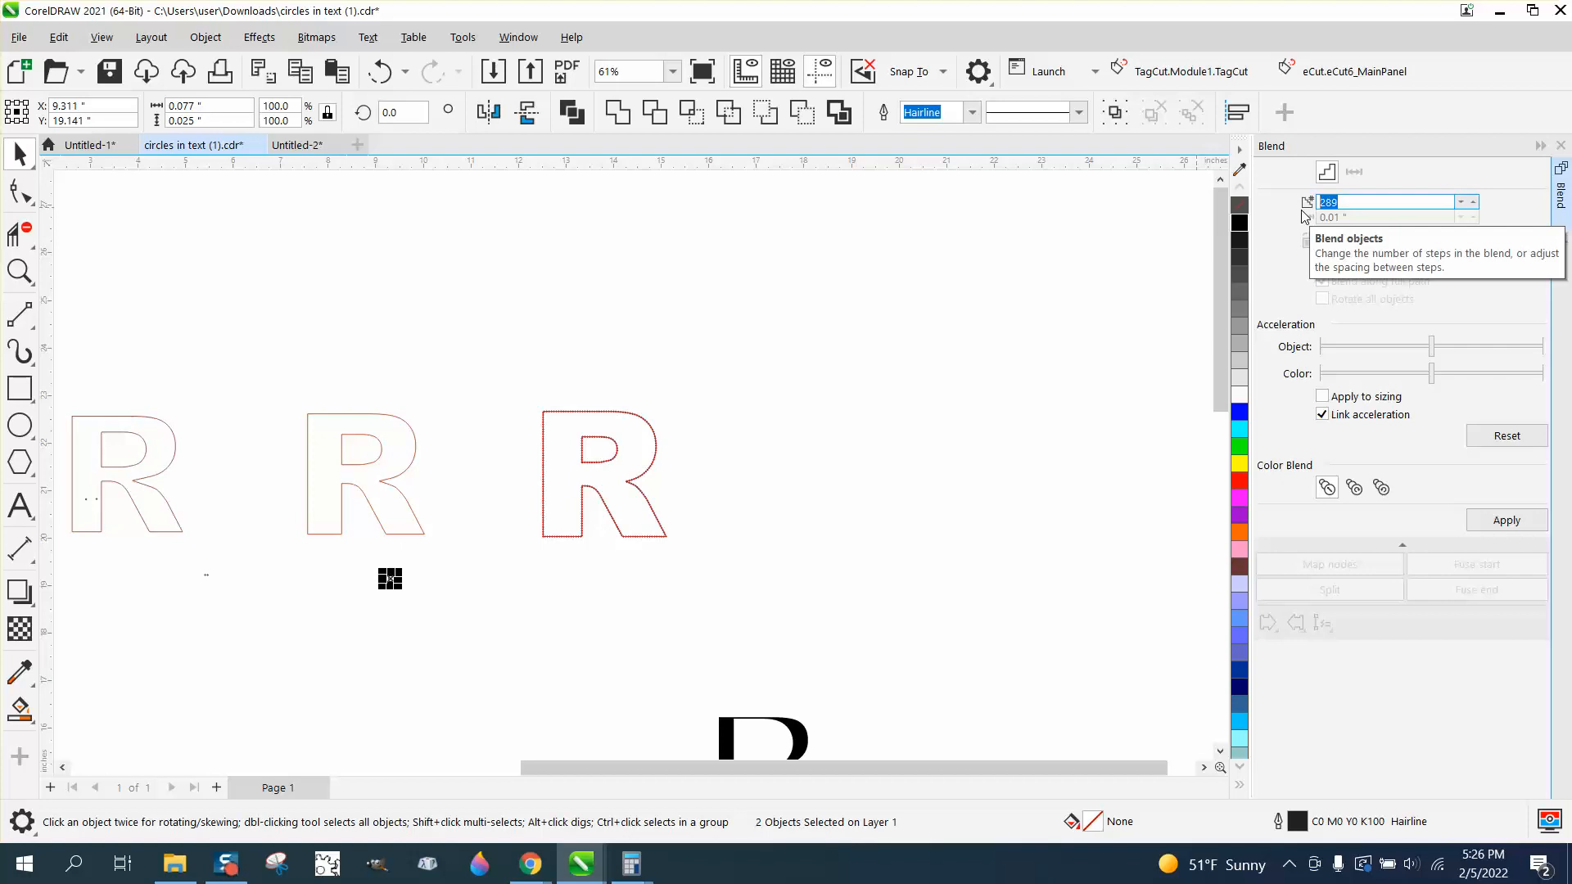
text(2.9)
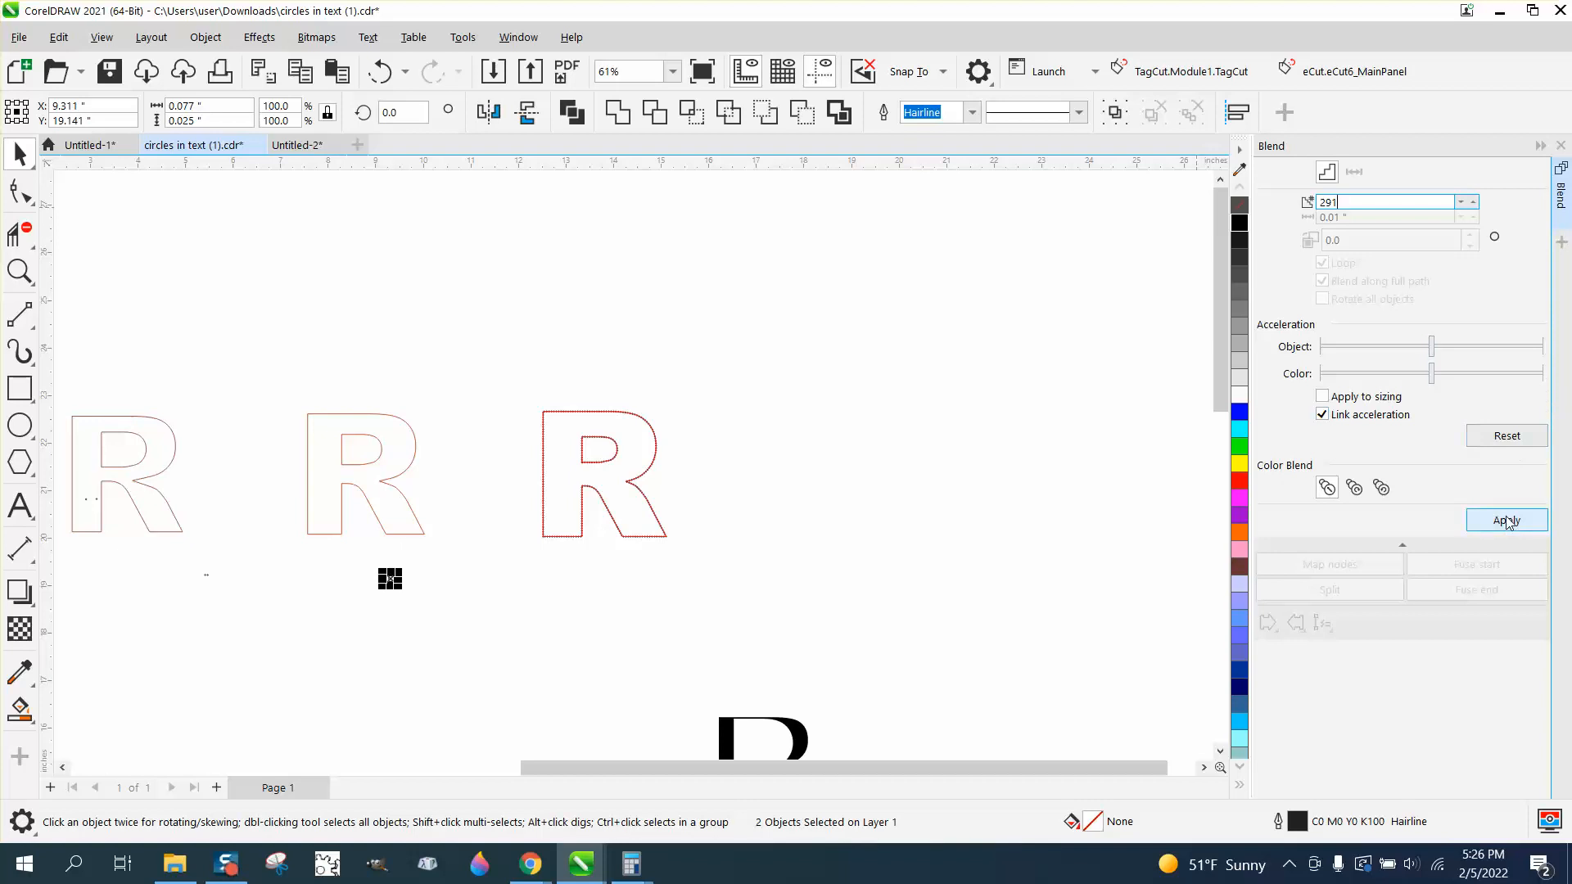
click(1506, 521)
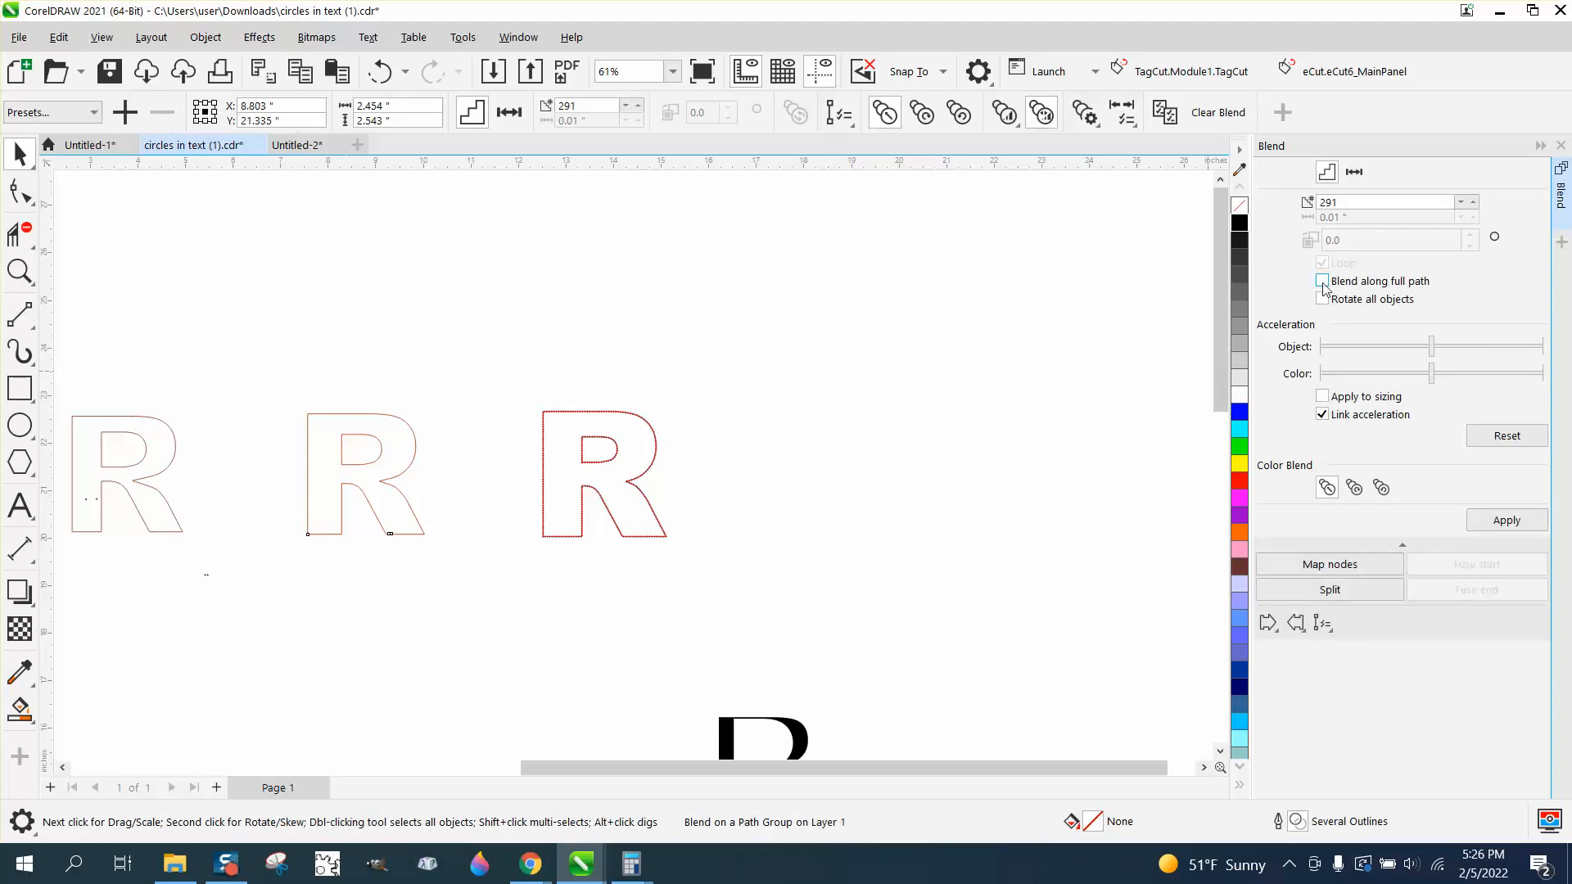
click(1322, 281)
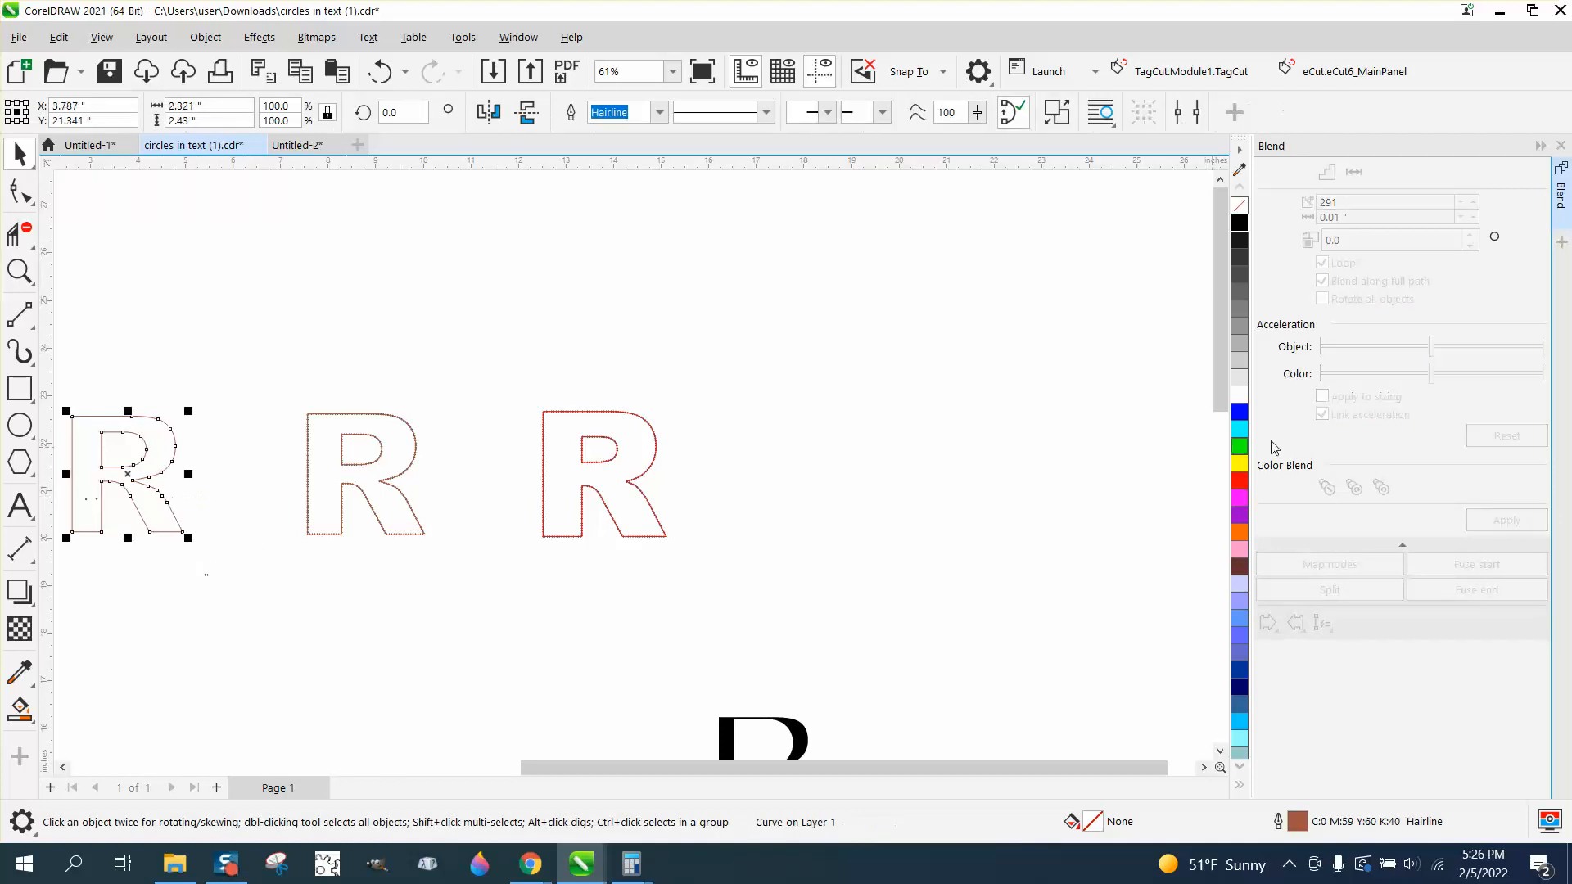
mouse_move(548, 305)
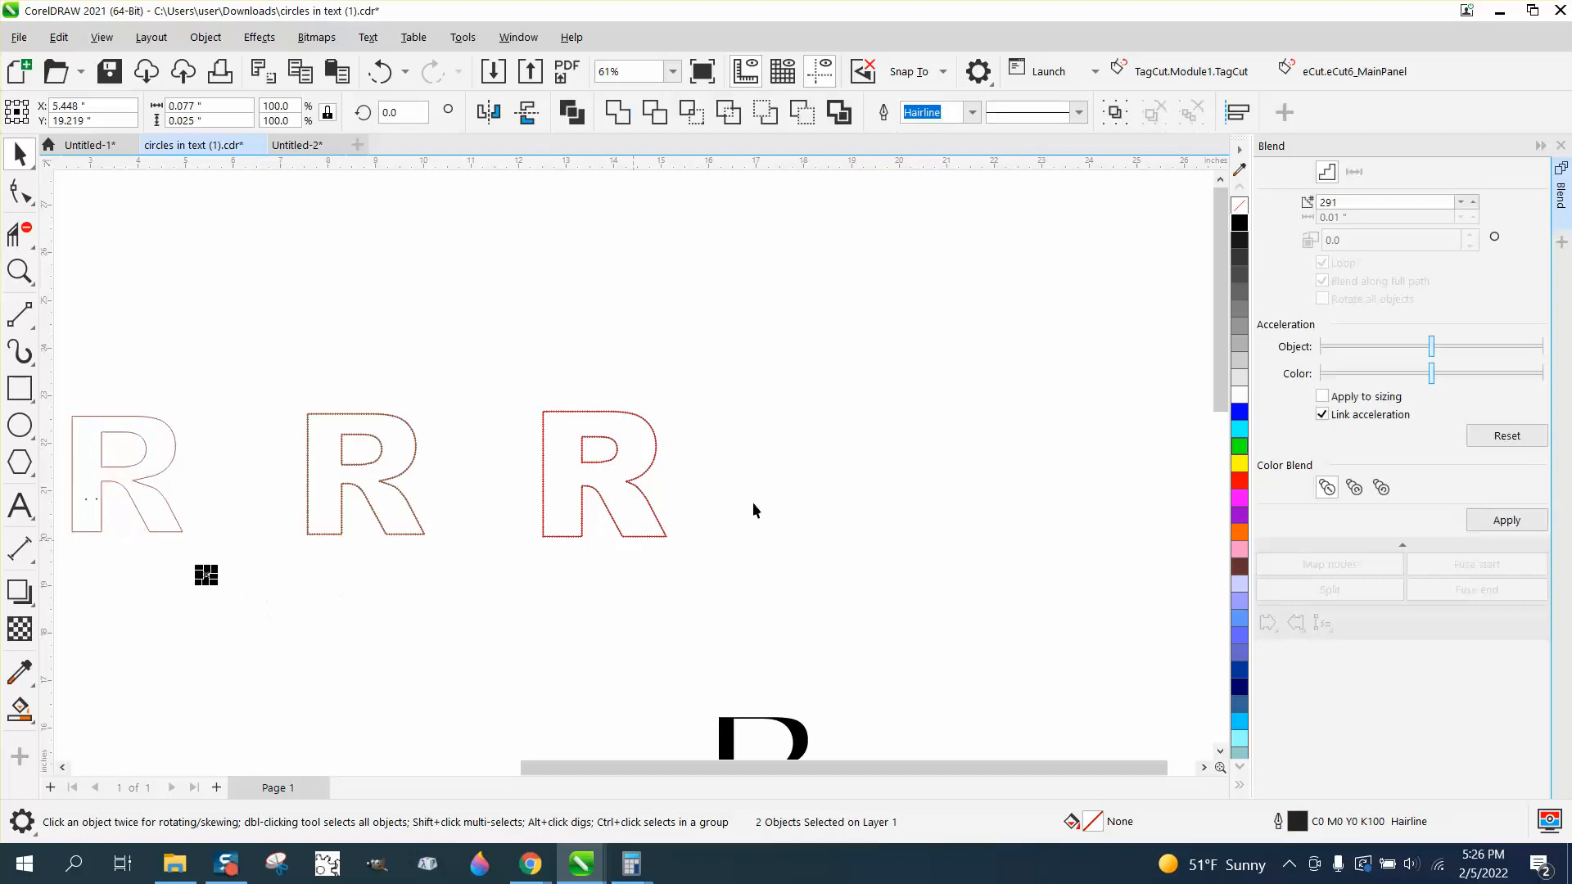
Step: Apply a second 291-step blend and set it to run along another R's full path
click(1506, 520)
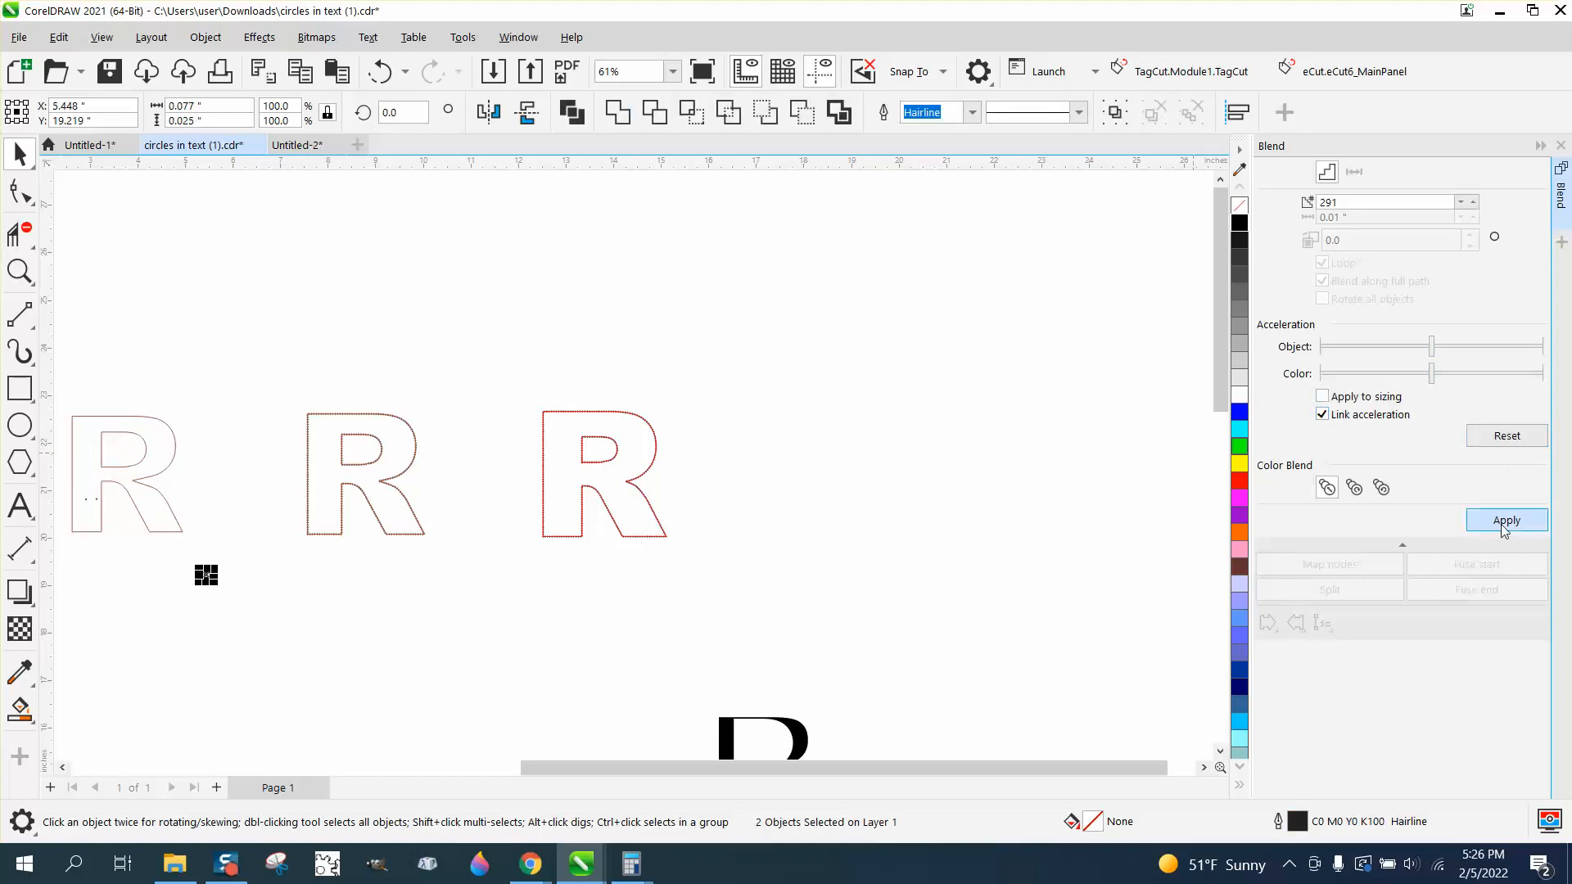
click(1322, 623)
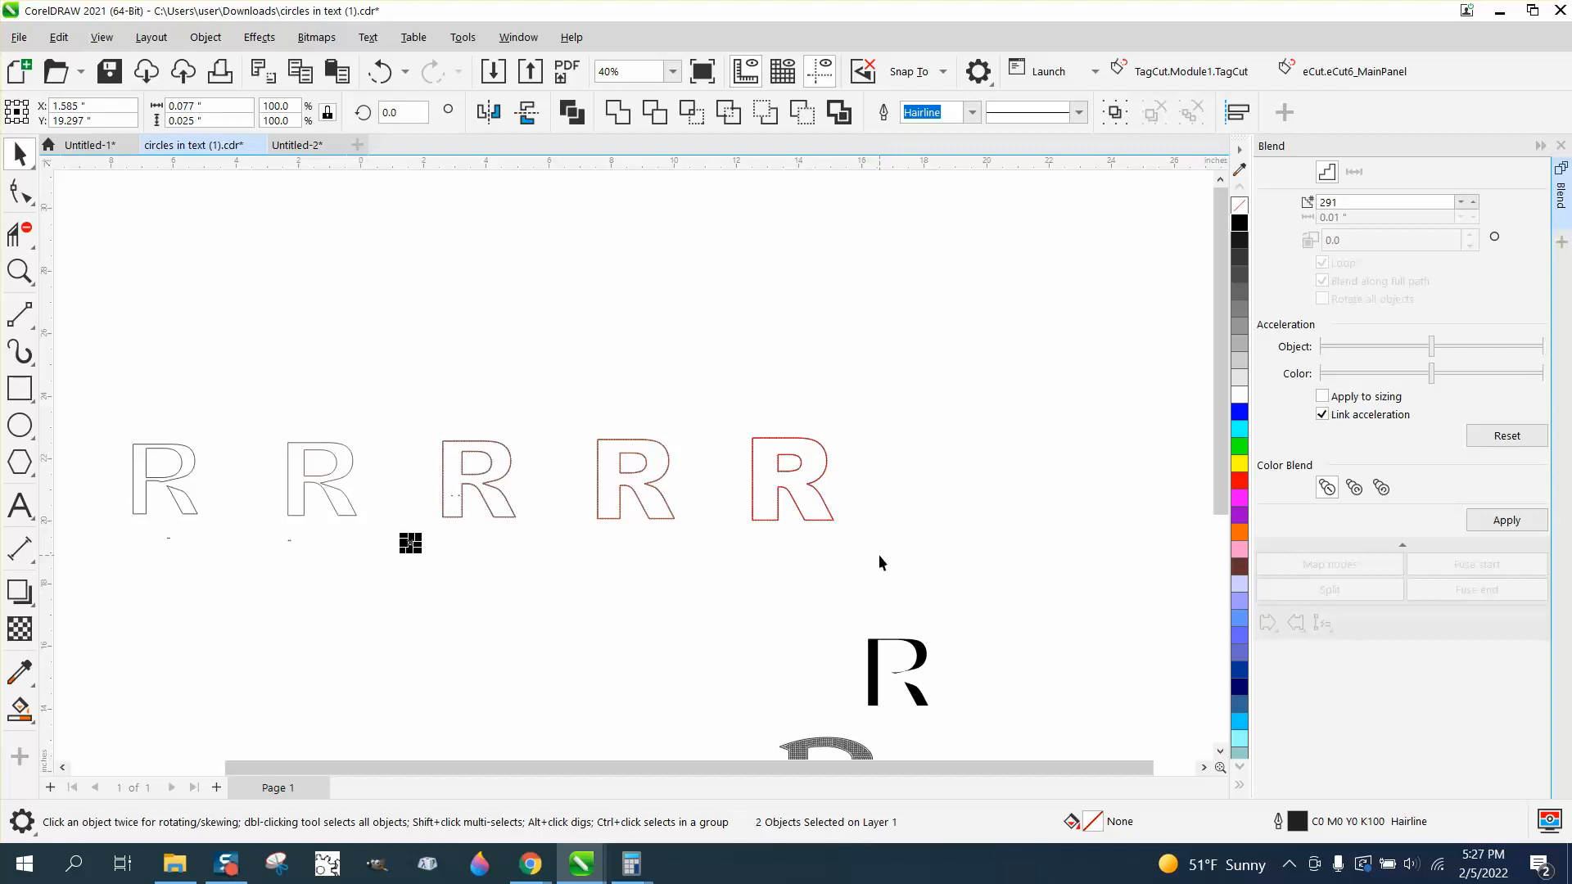
mouse_move(1008, 464)
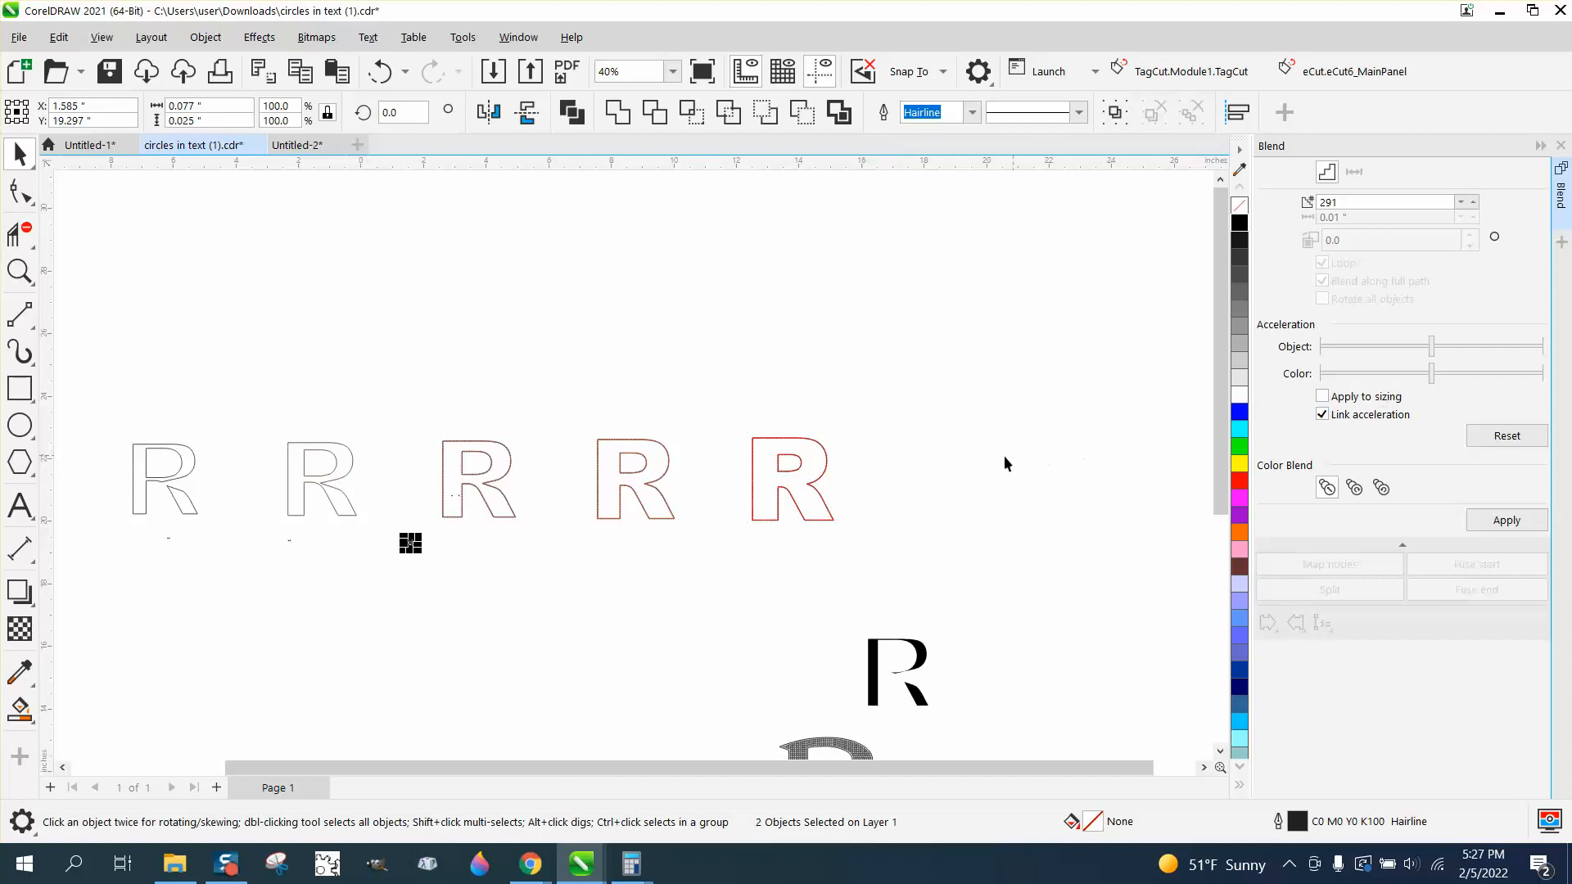
mouse_move(316, 484)
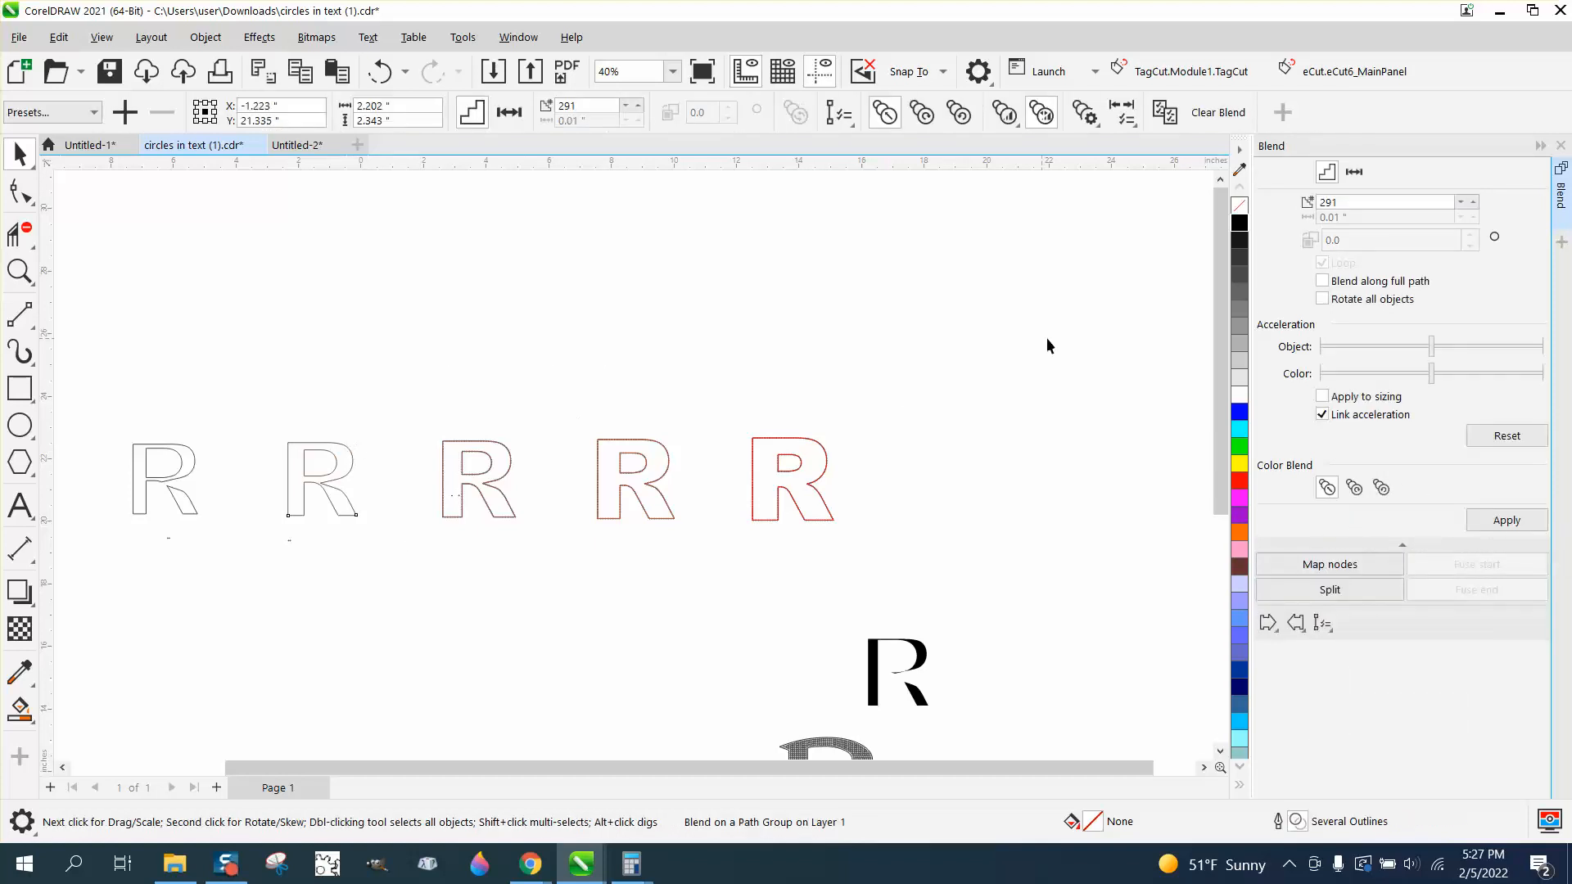
click(1323, 281)
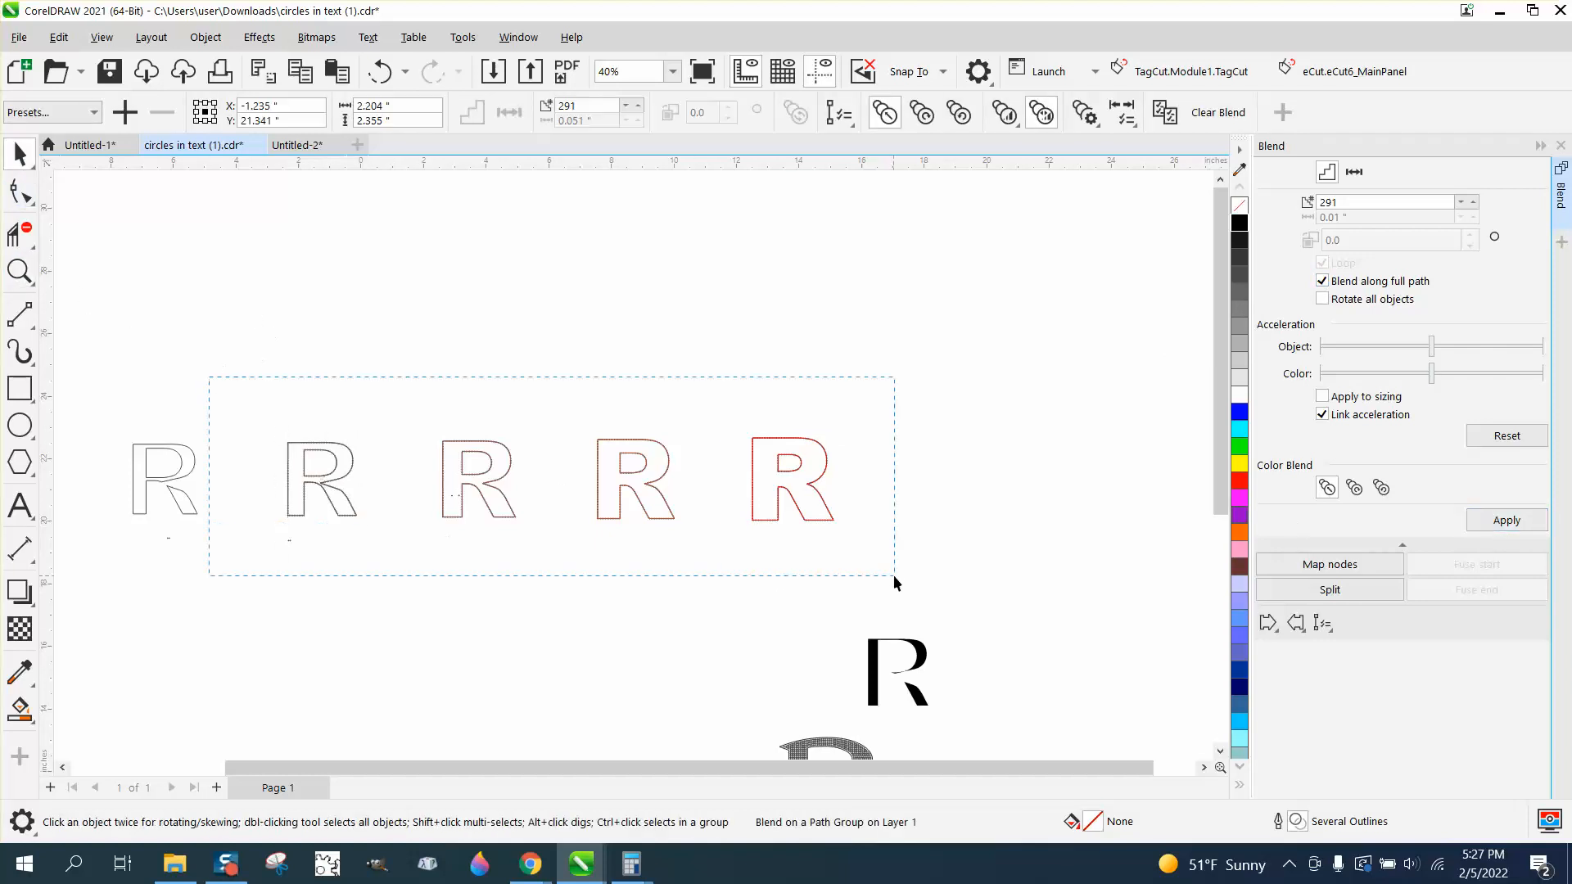
click(205, 37)
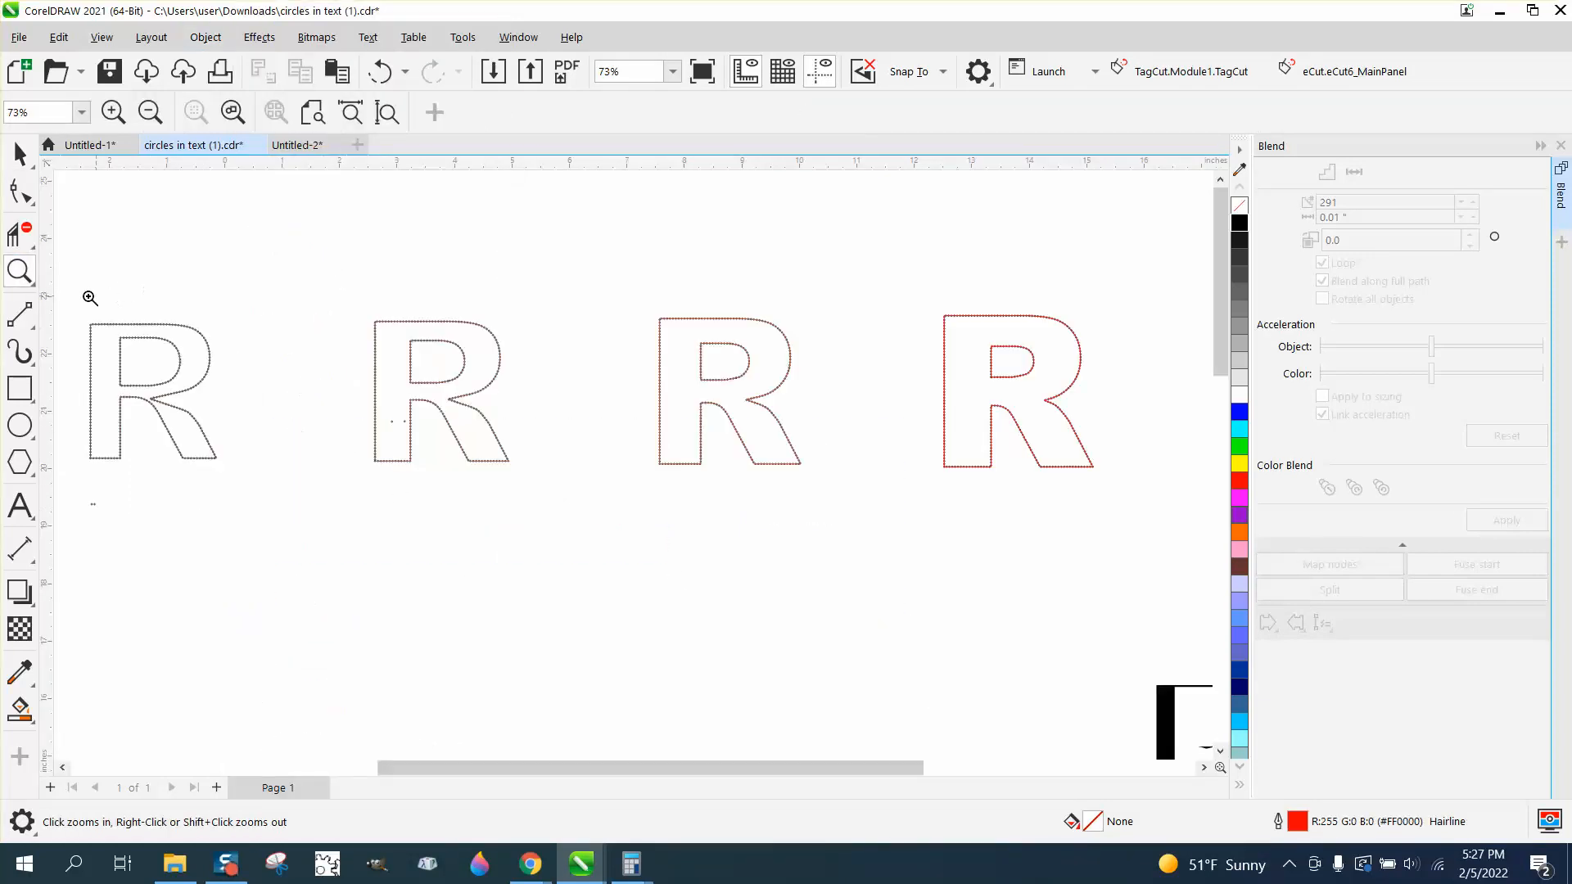
click(88, 296)
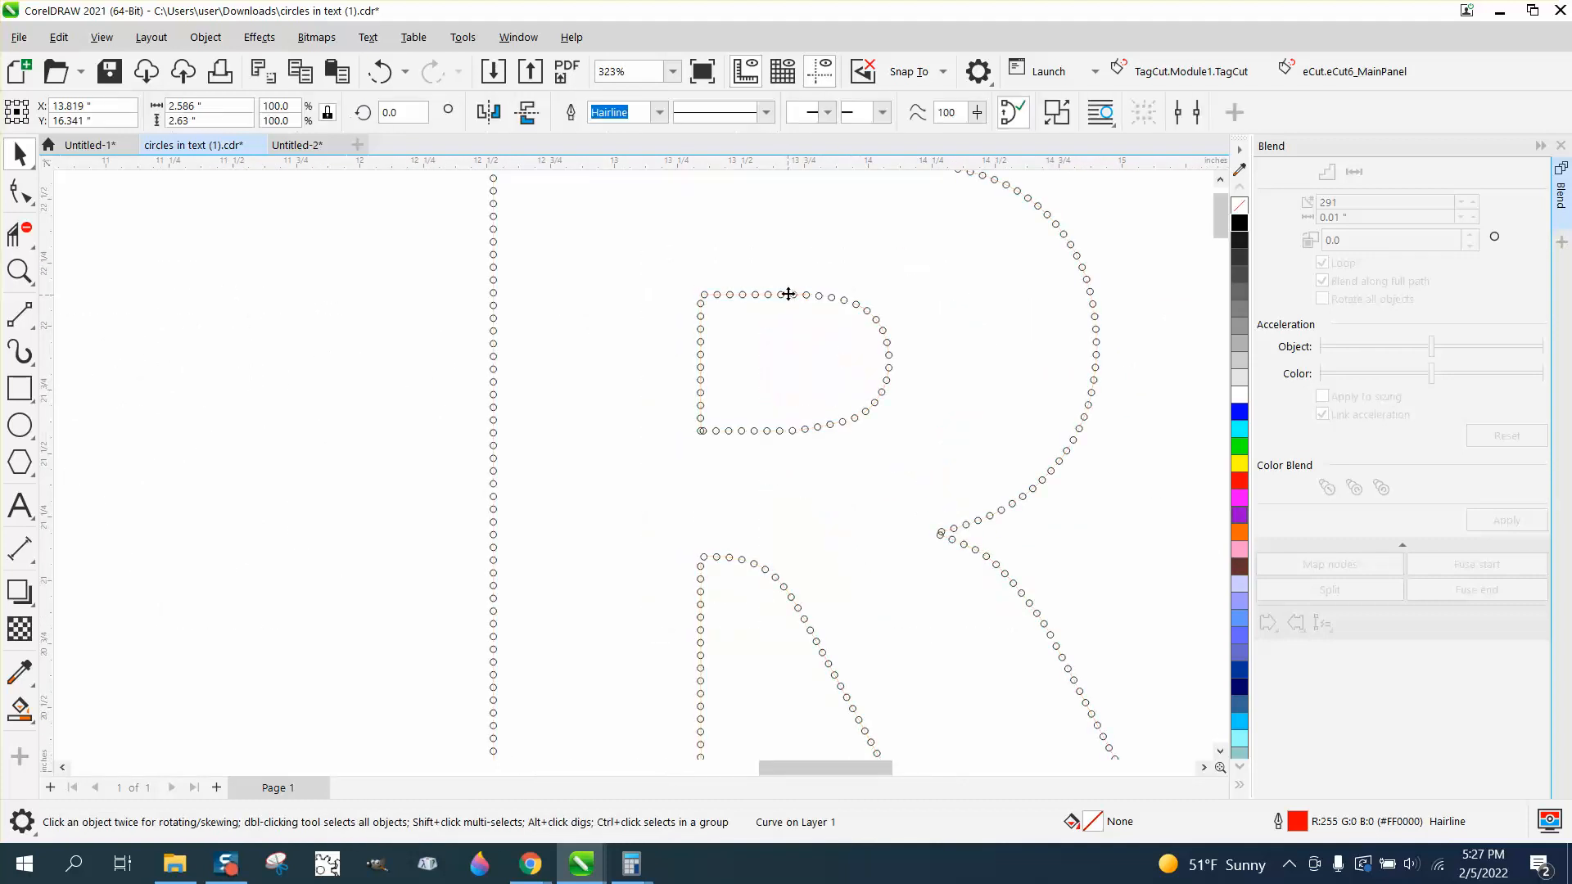
click(671, 71)
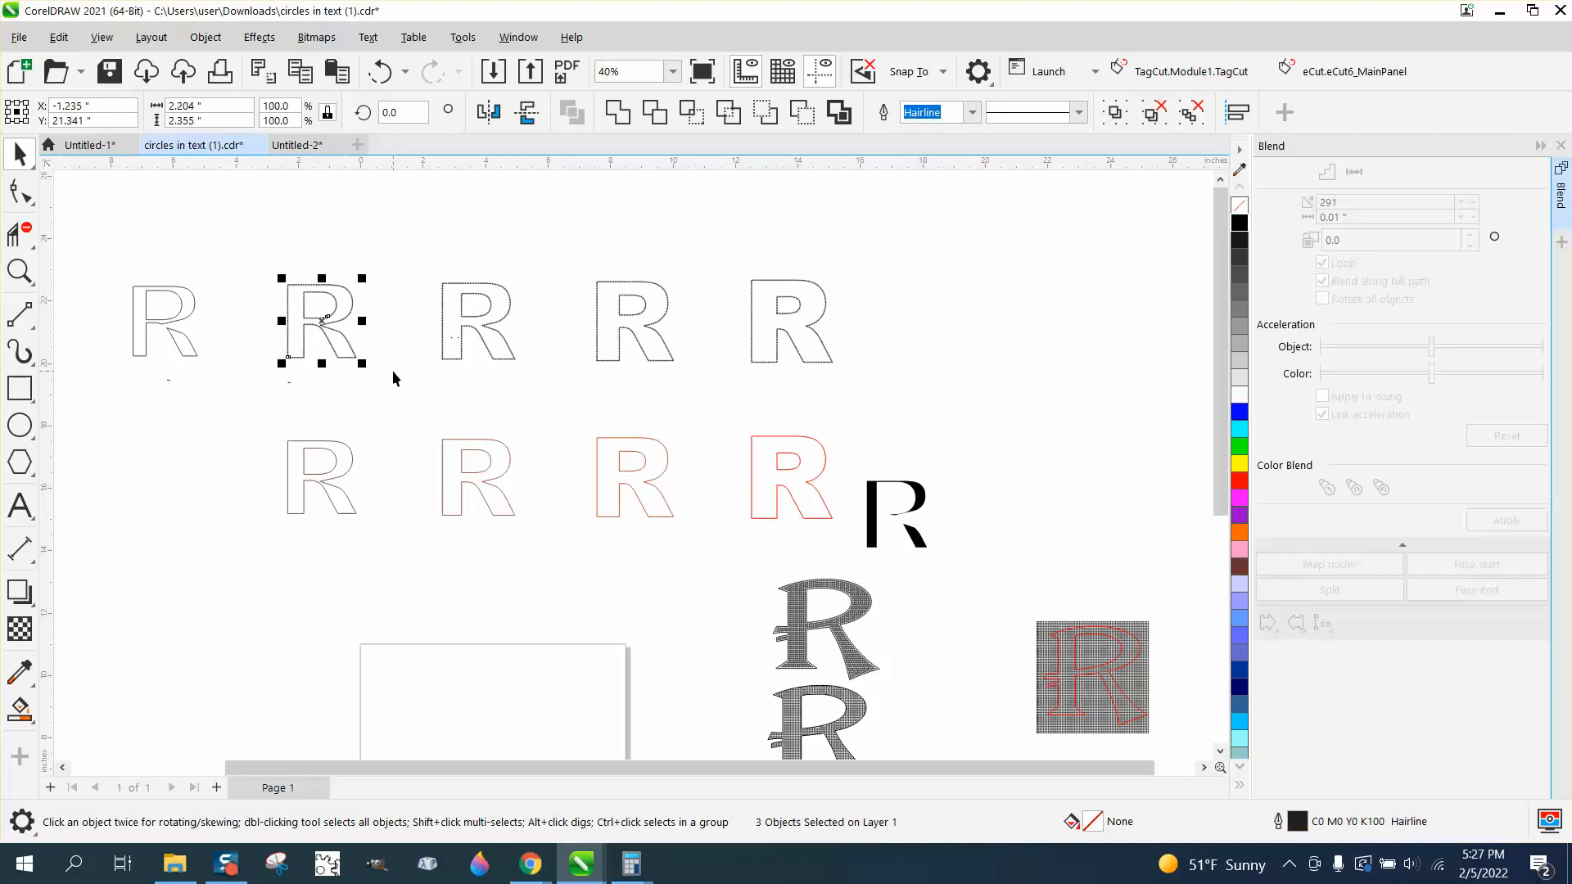
Step: Select the third through last R in the top row, then zoom in on the stacked dotted R
click(478, 321)
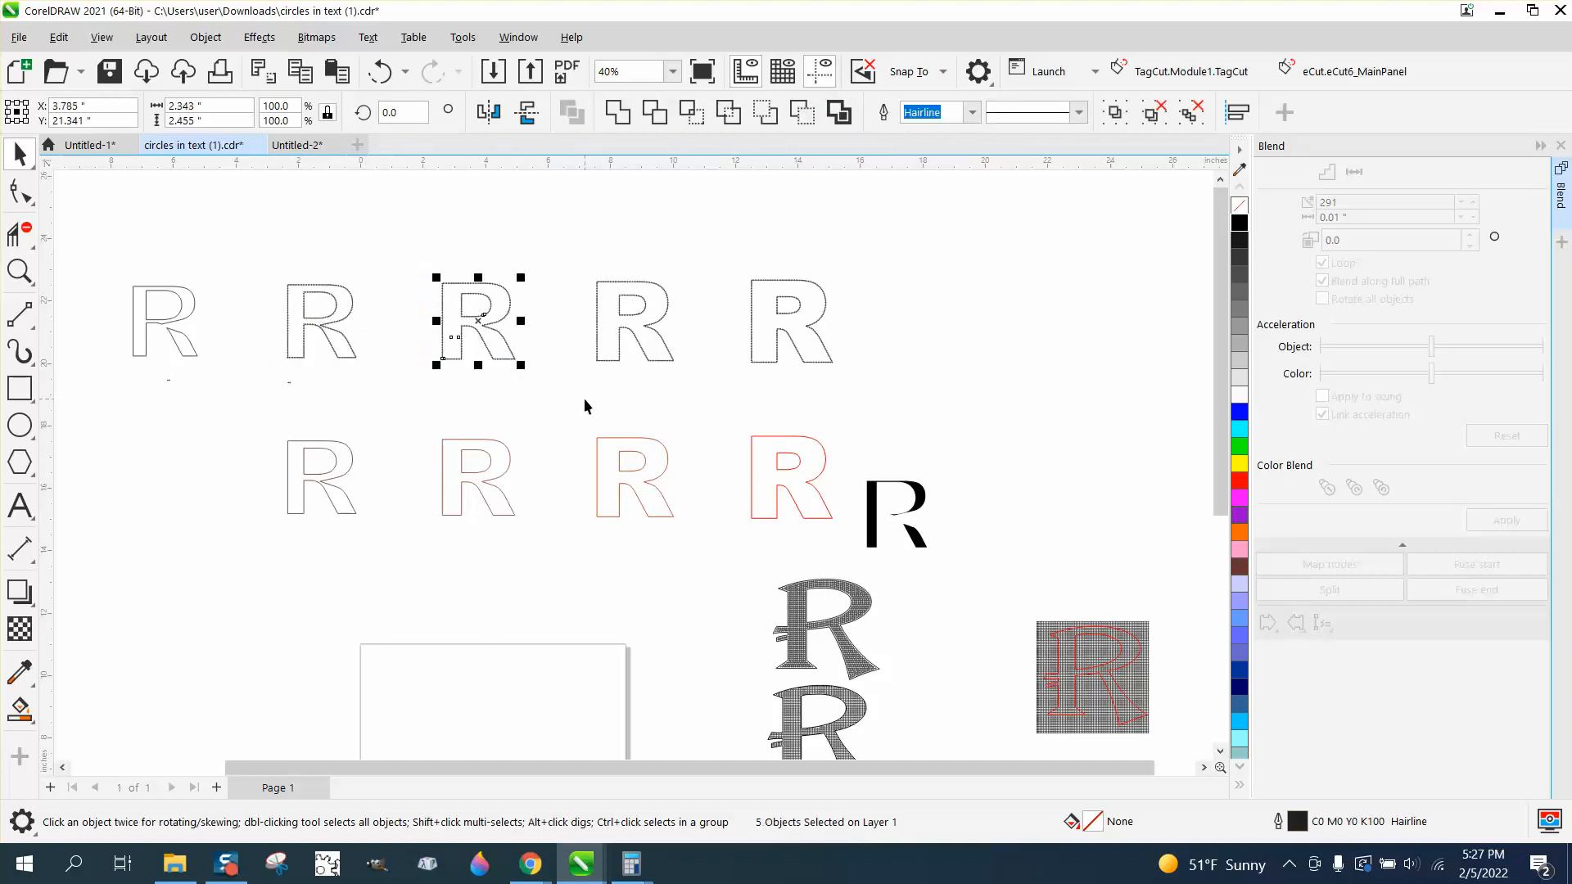
click(634, 321)
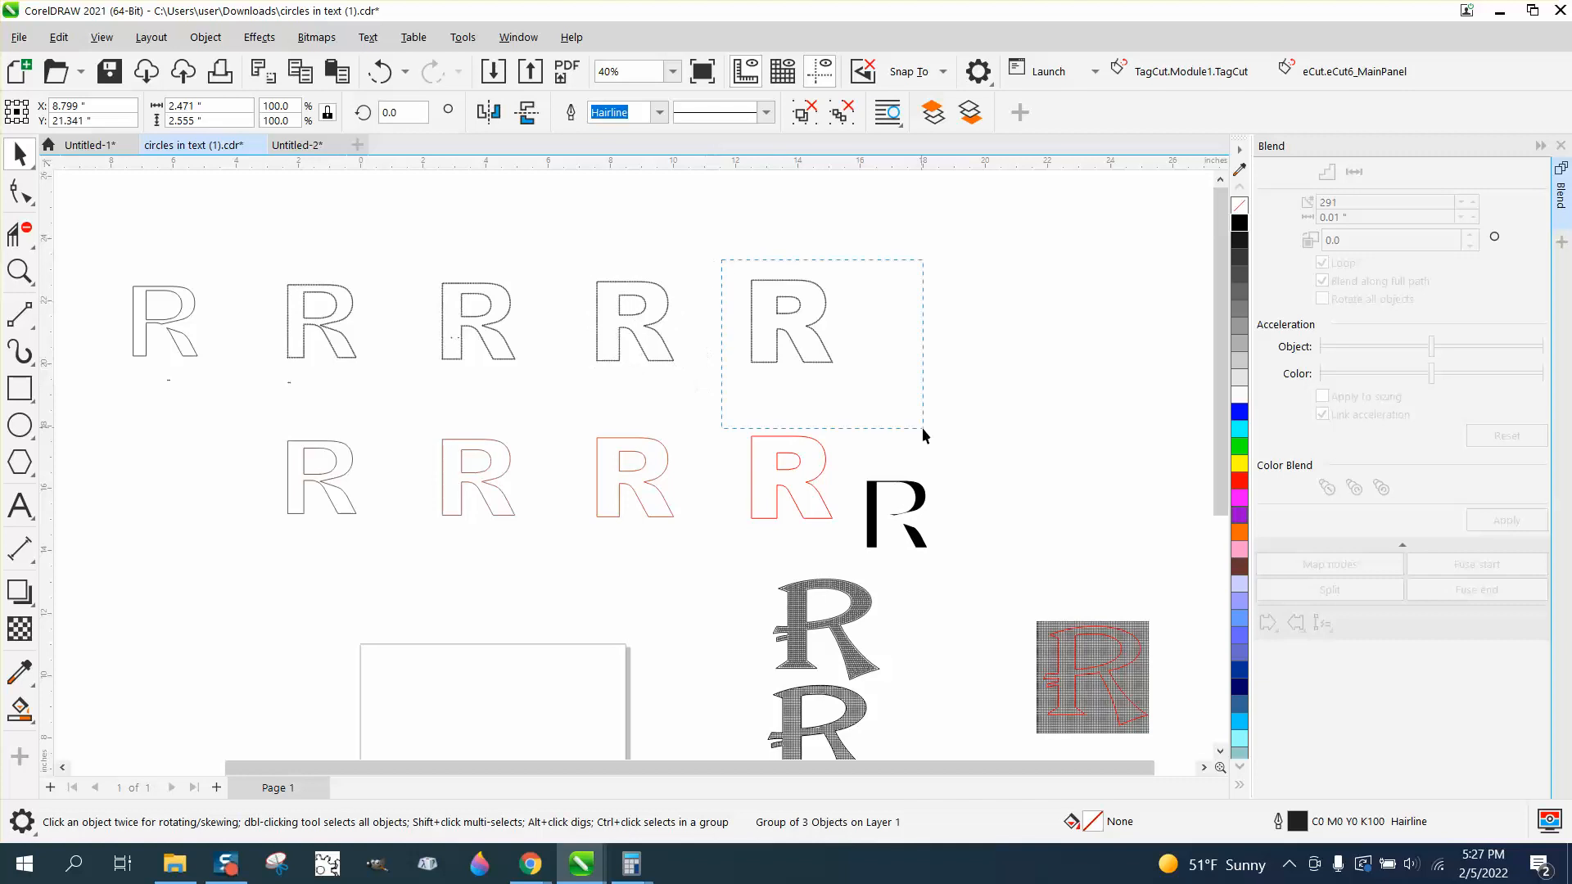
click(792, 321)
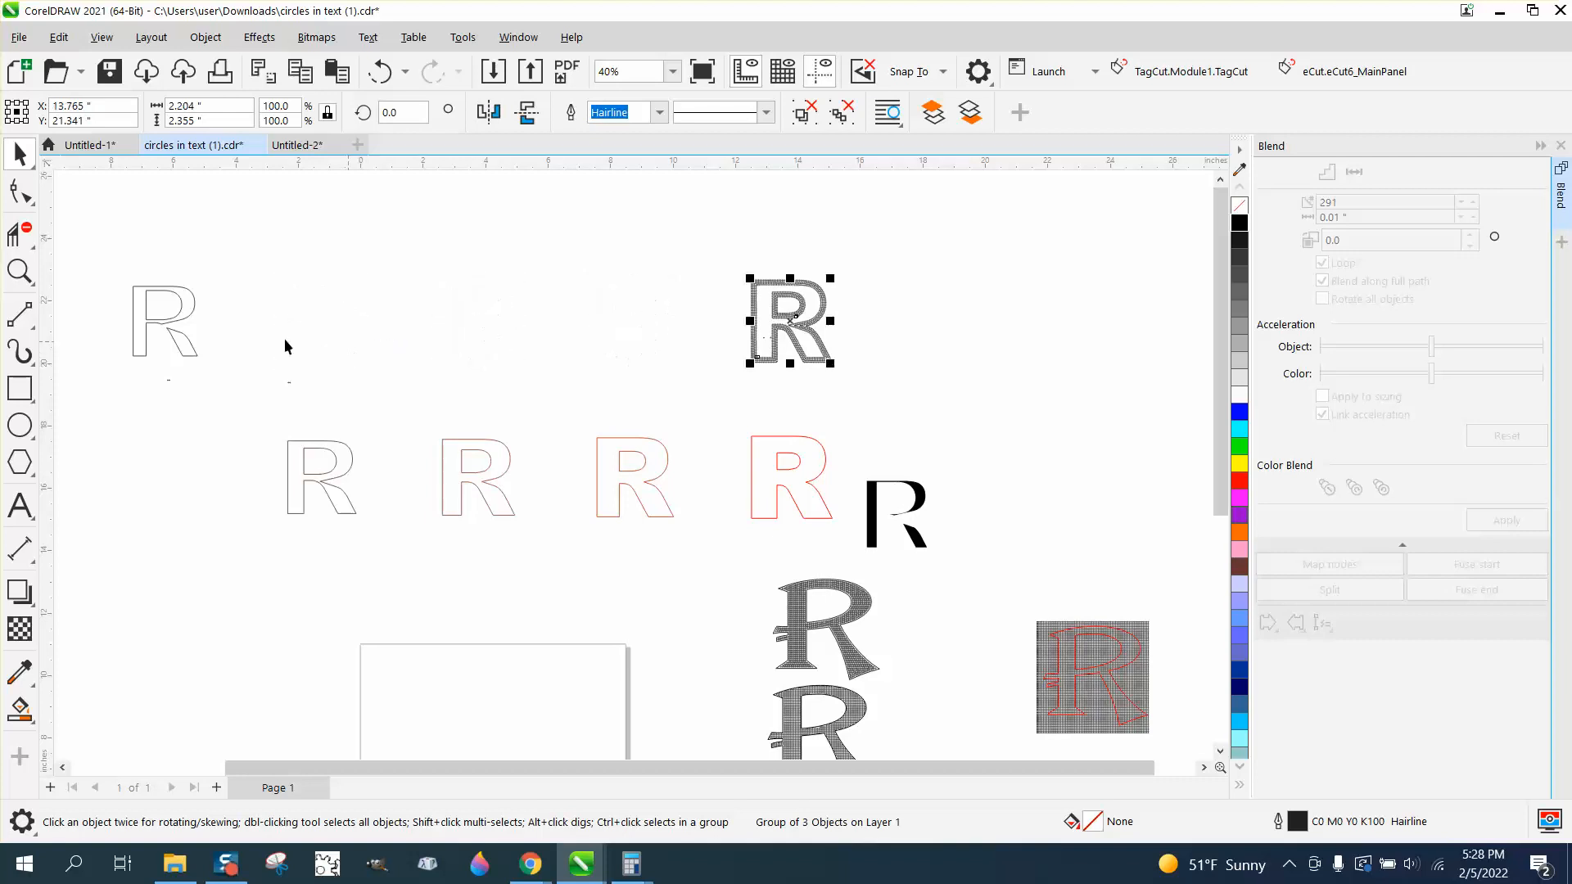
click(20, 271)
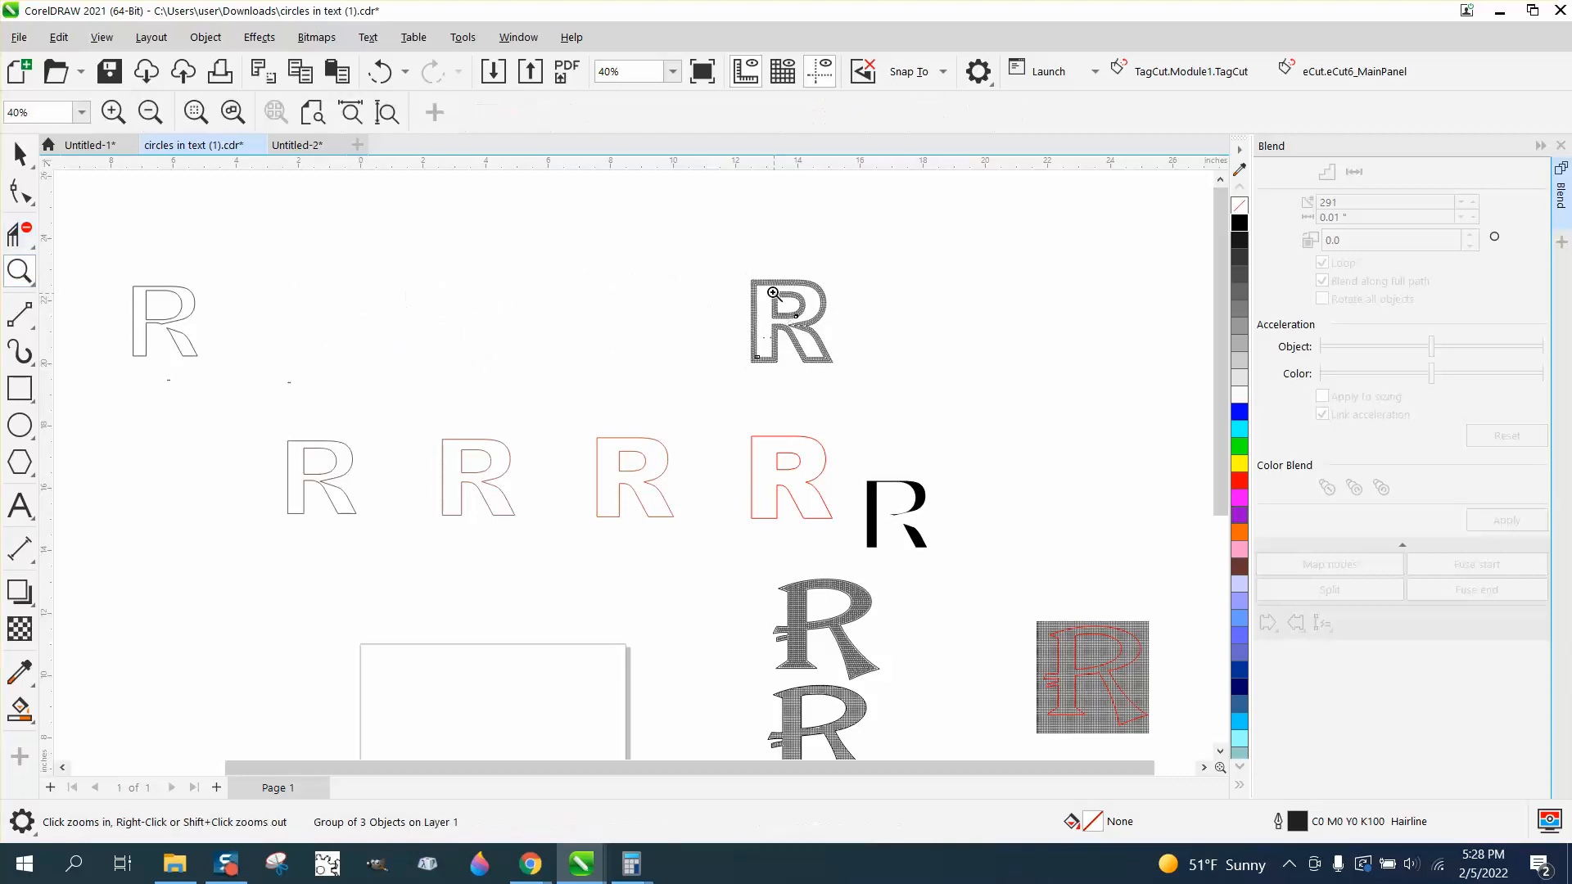
click(773, 294)
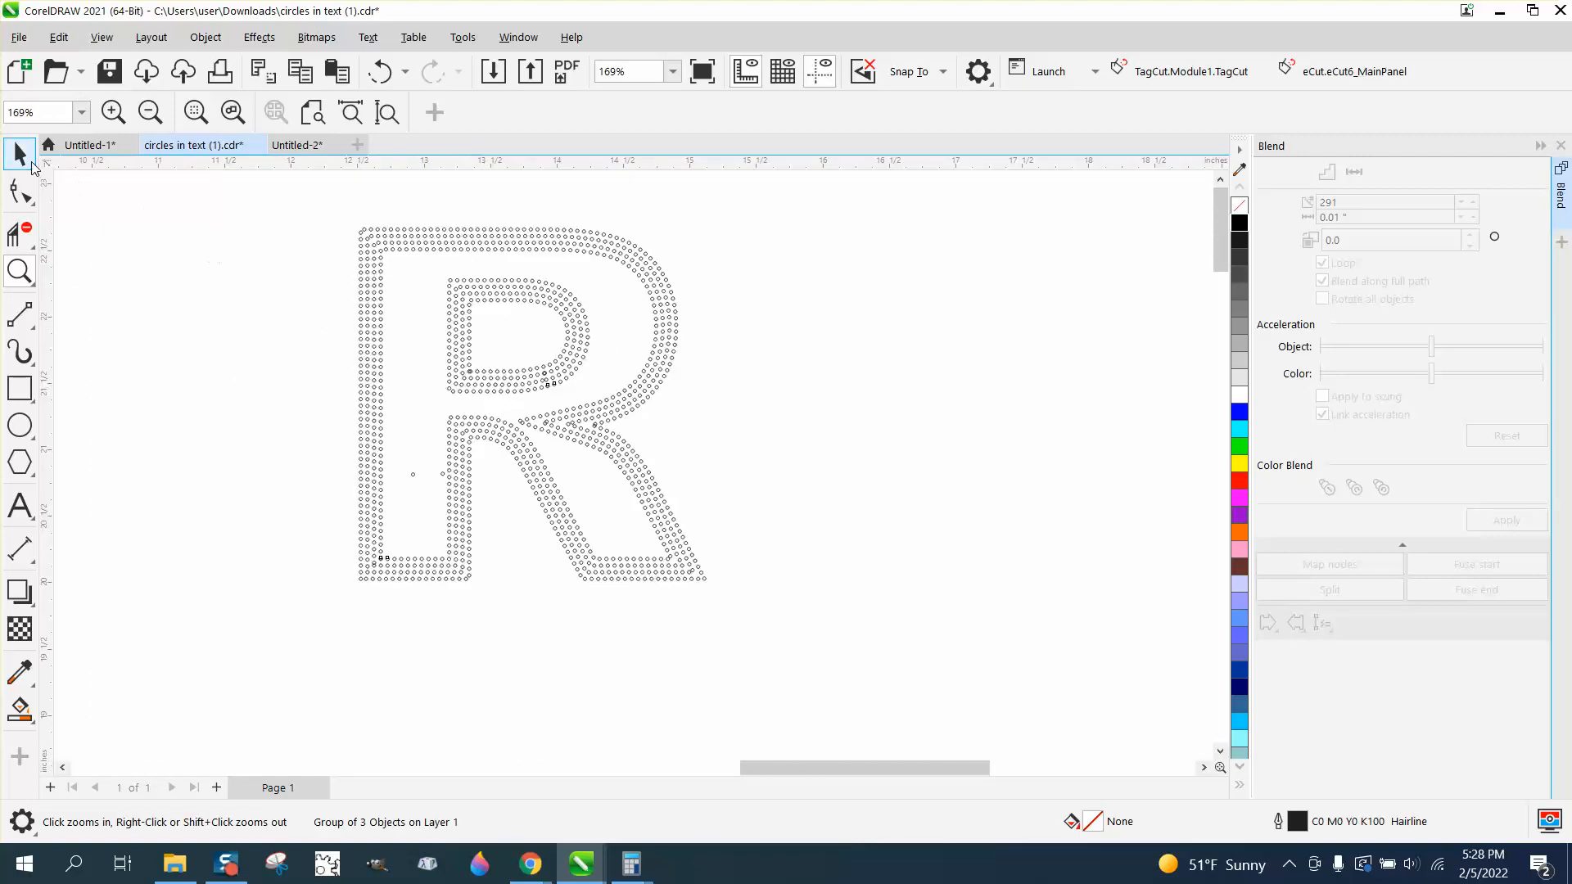
Step: Group the dotted R's parts via Object > Group, then zoom in where the leg meets the bowl
click(501, 401)
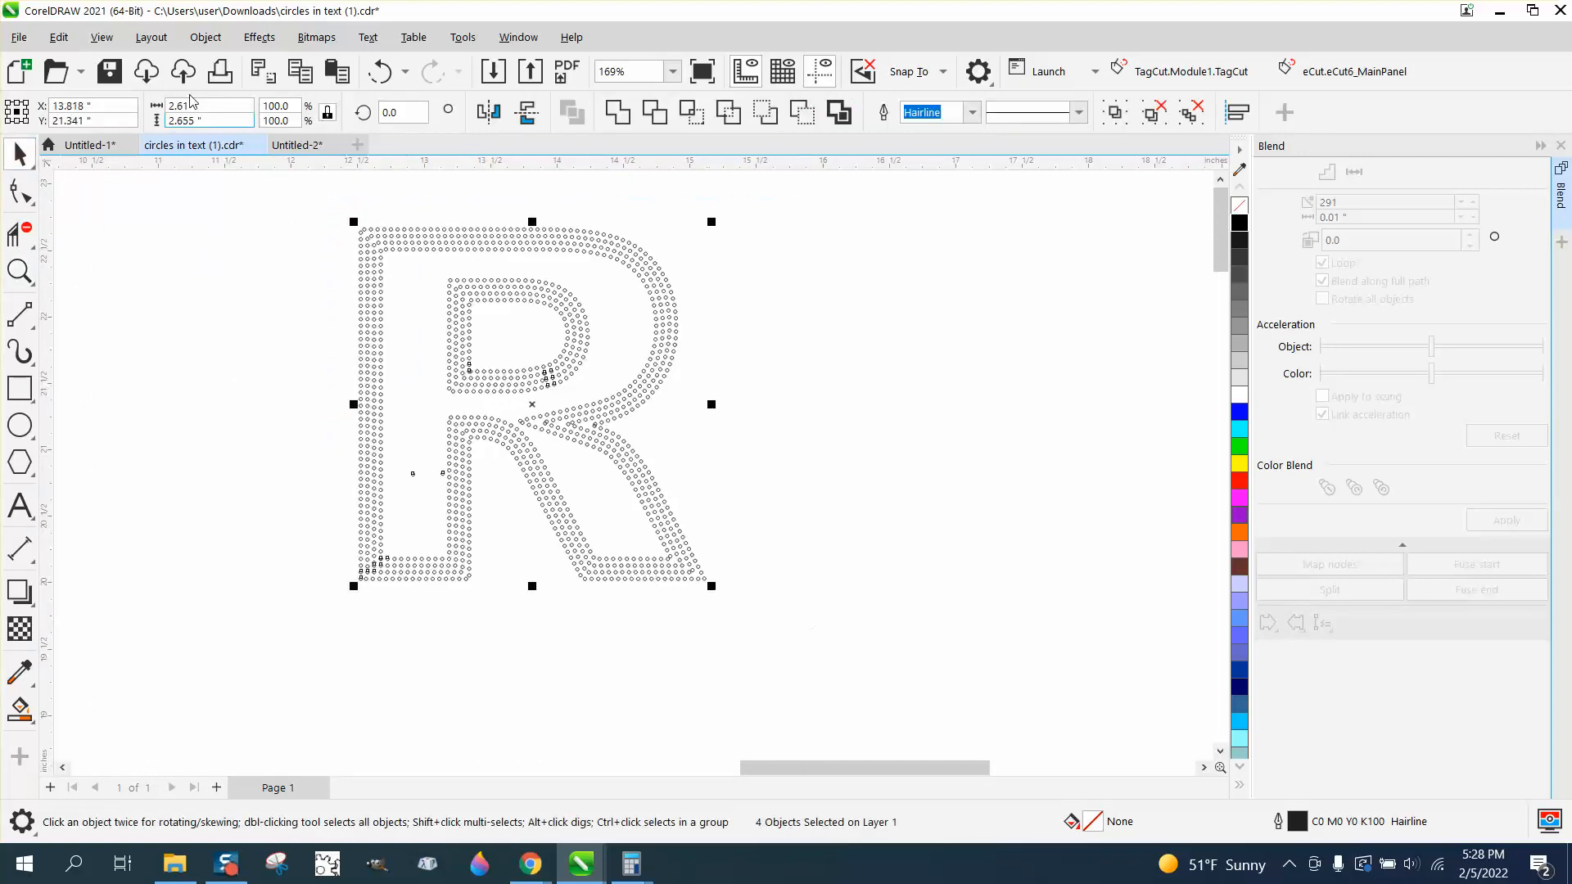
click(204, 37)
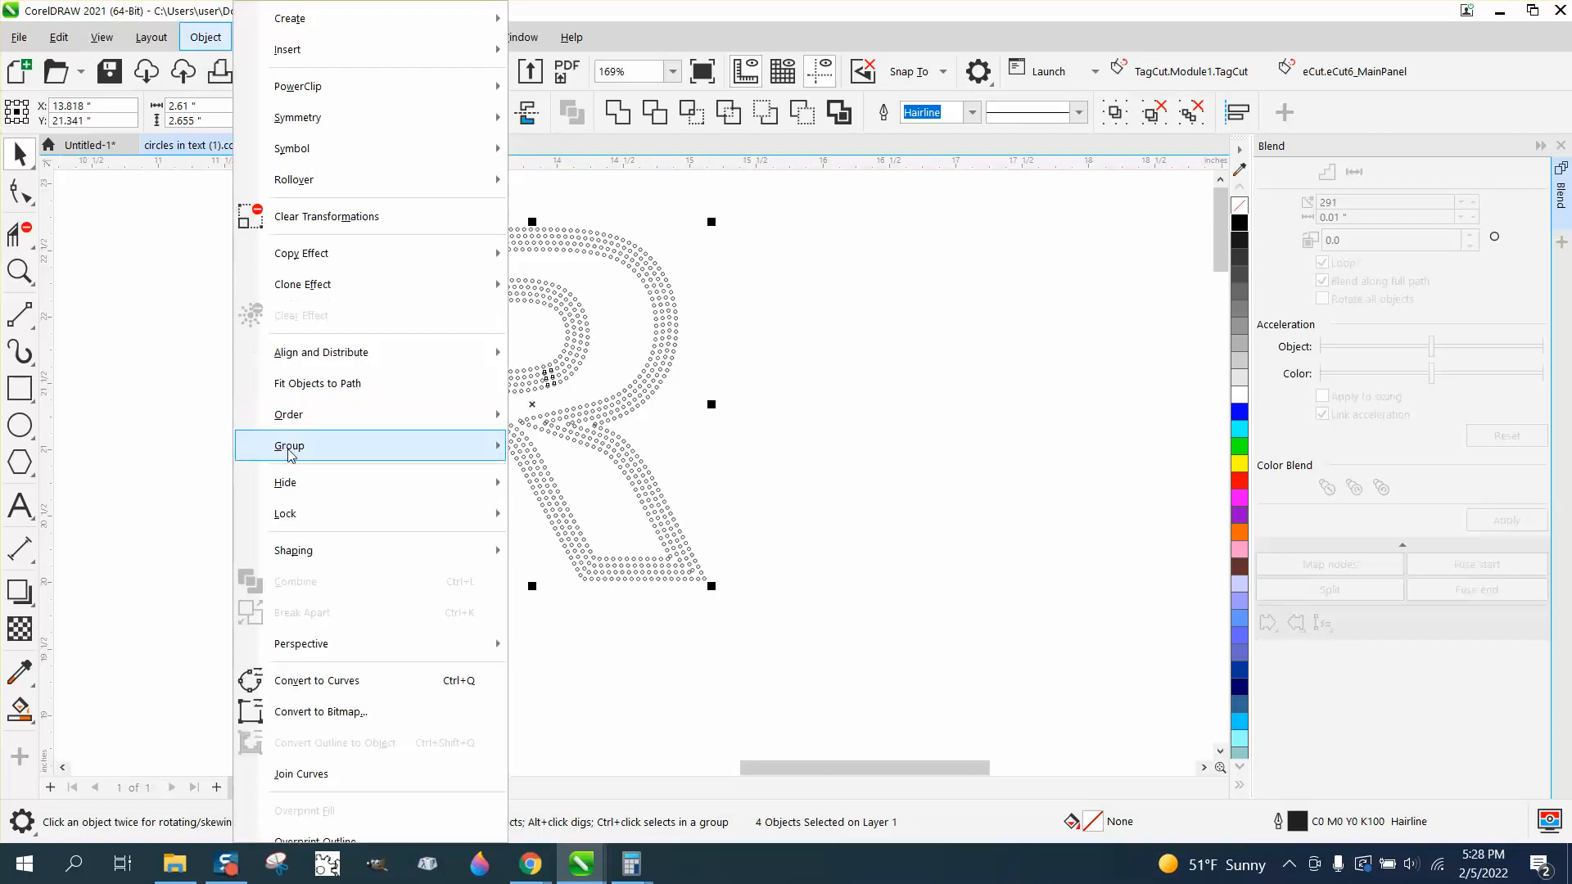
click(290, 445)
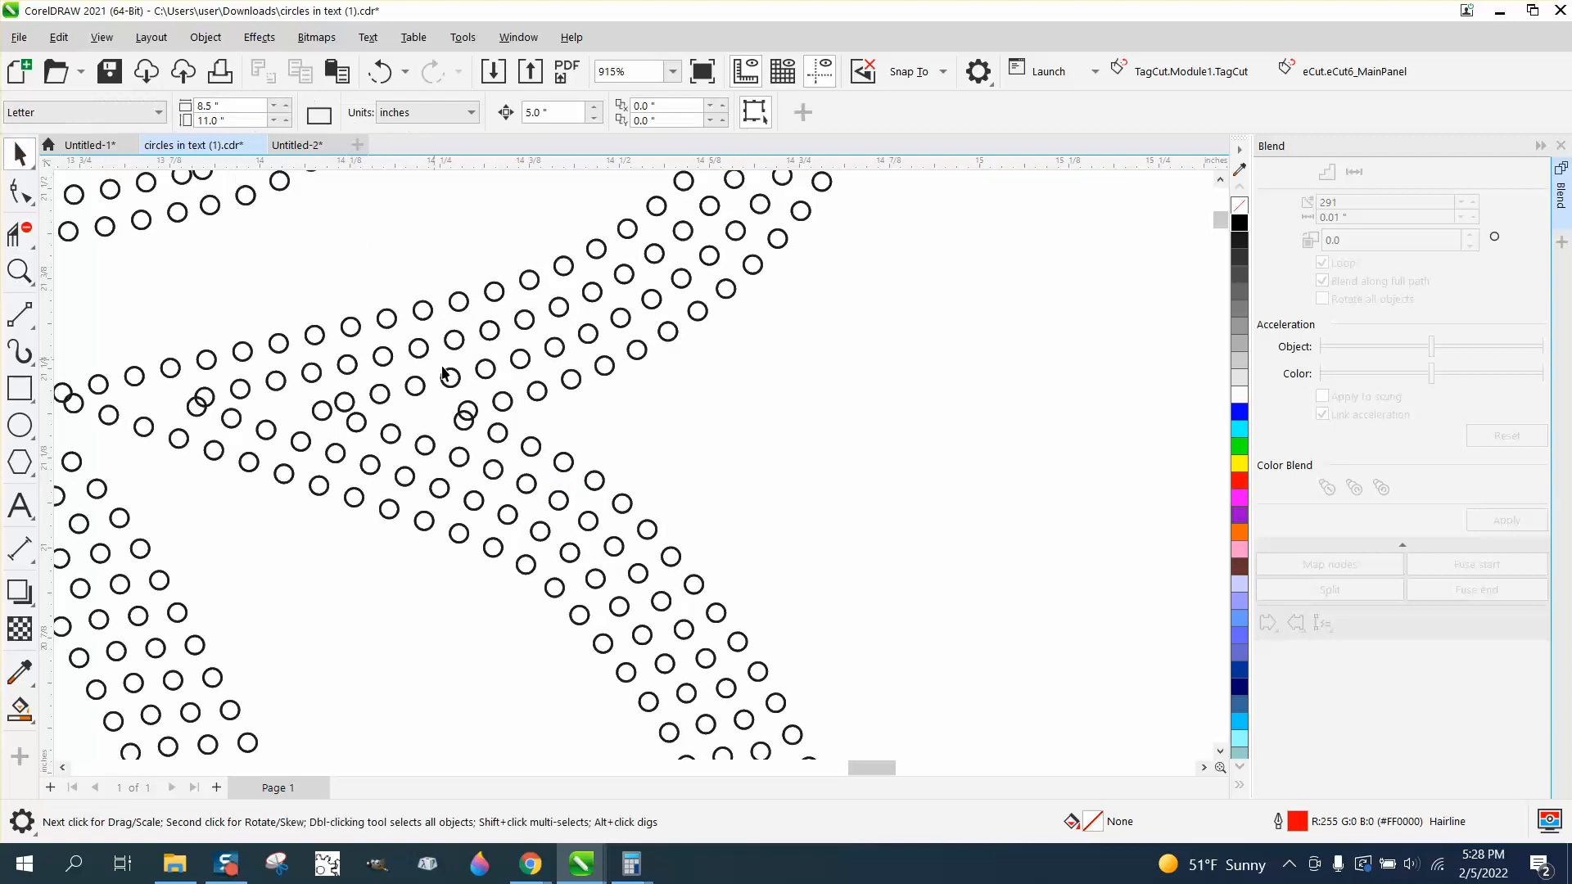
click(425, 413)
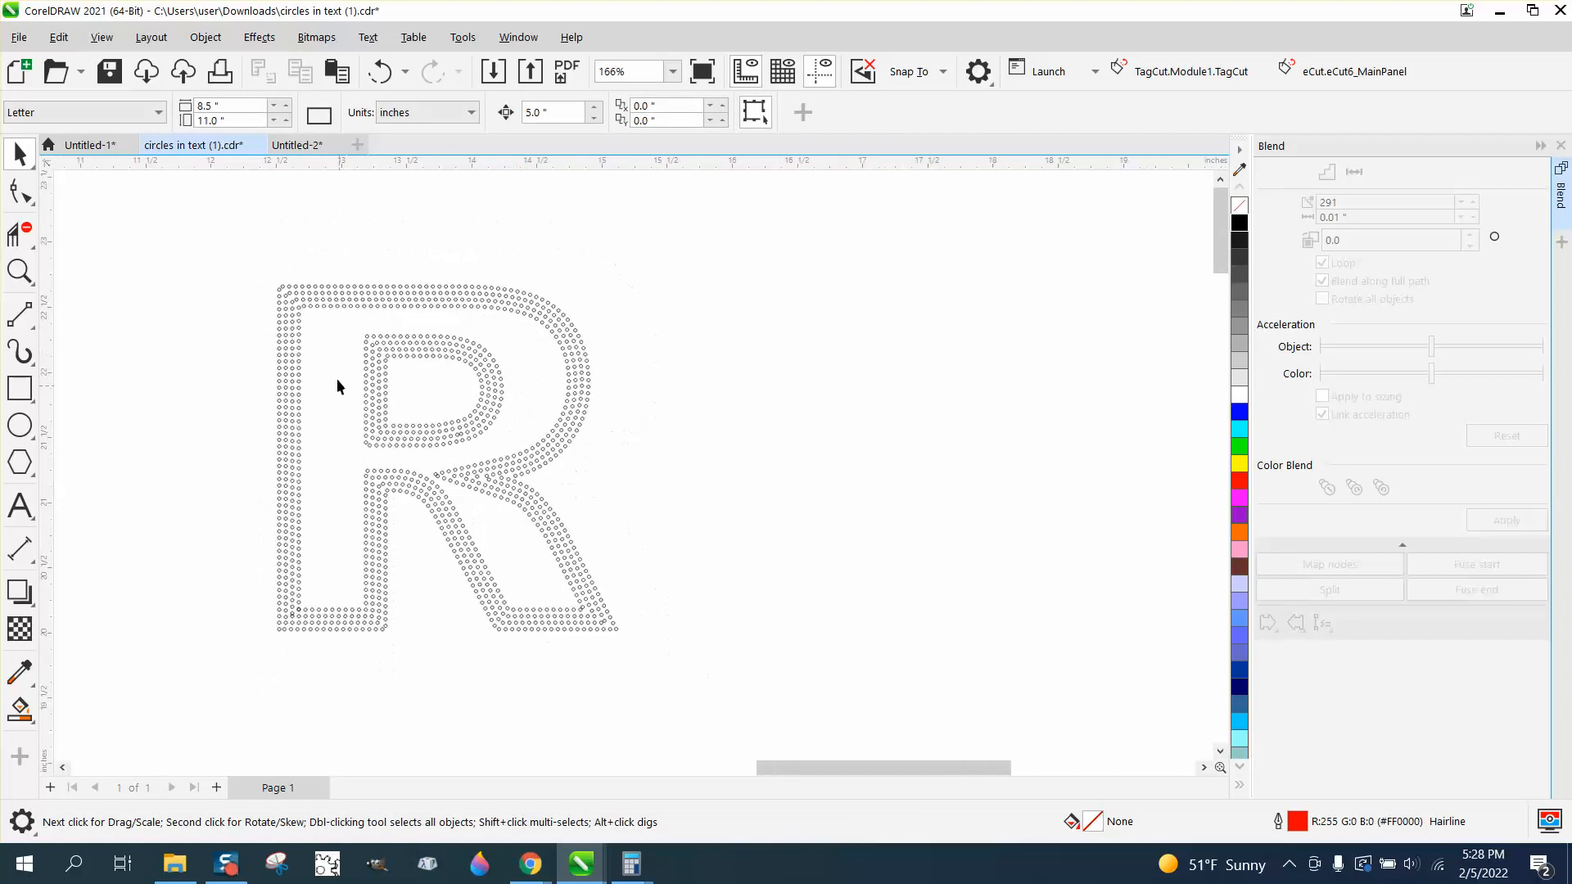
click(338, 388)
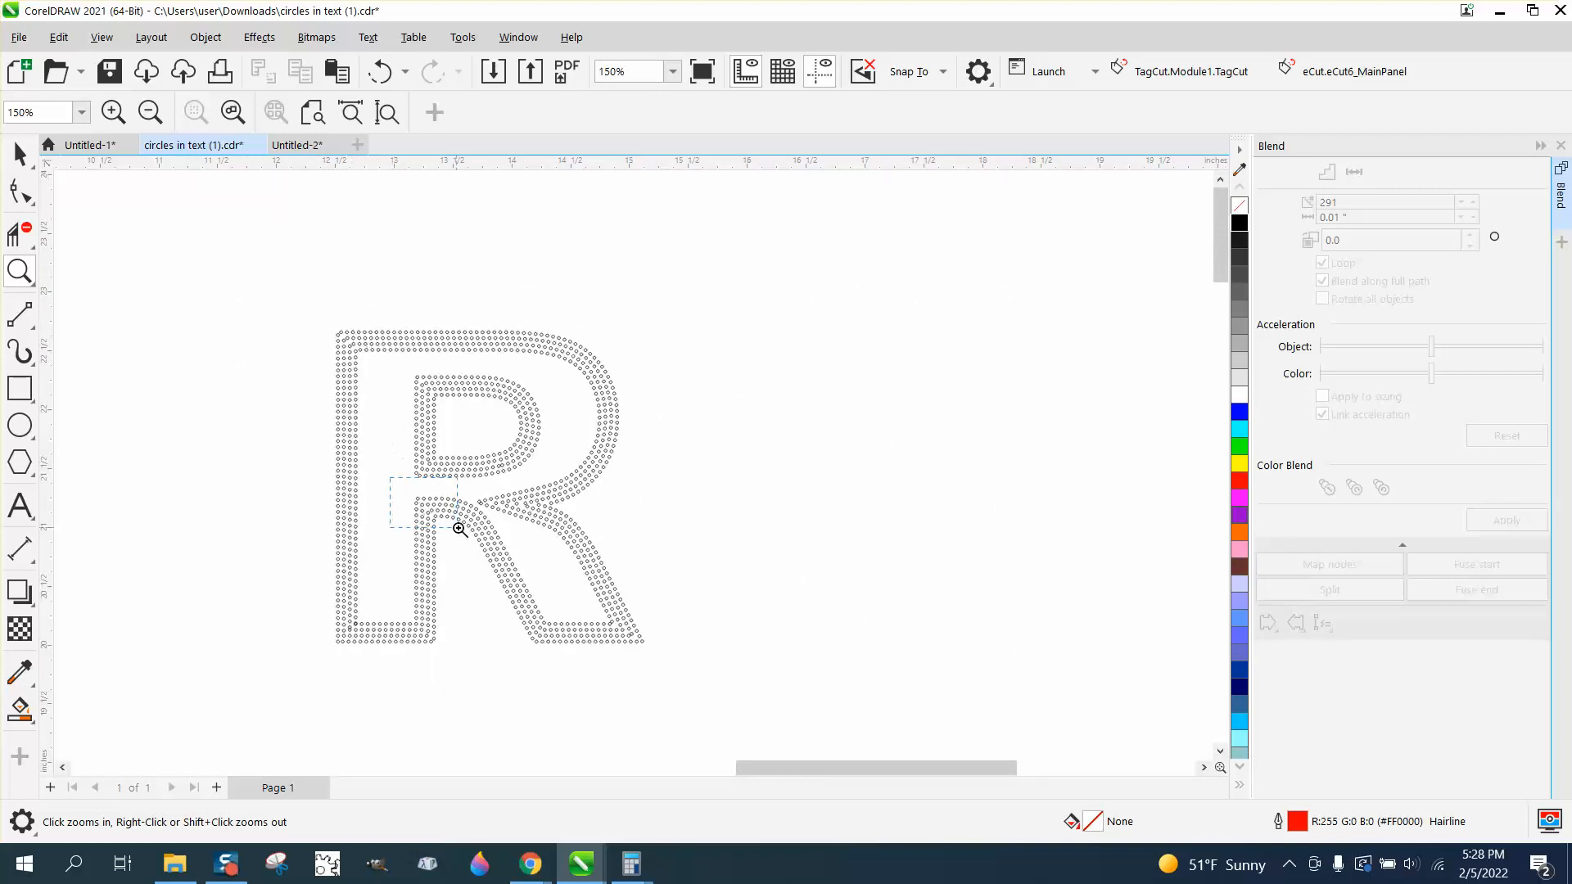
click(459, 528)
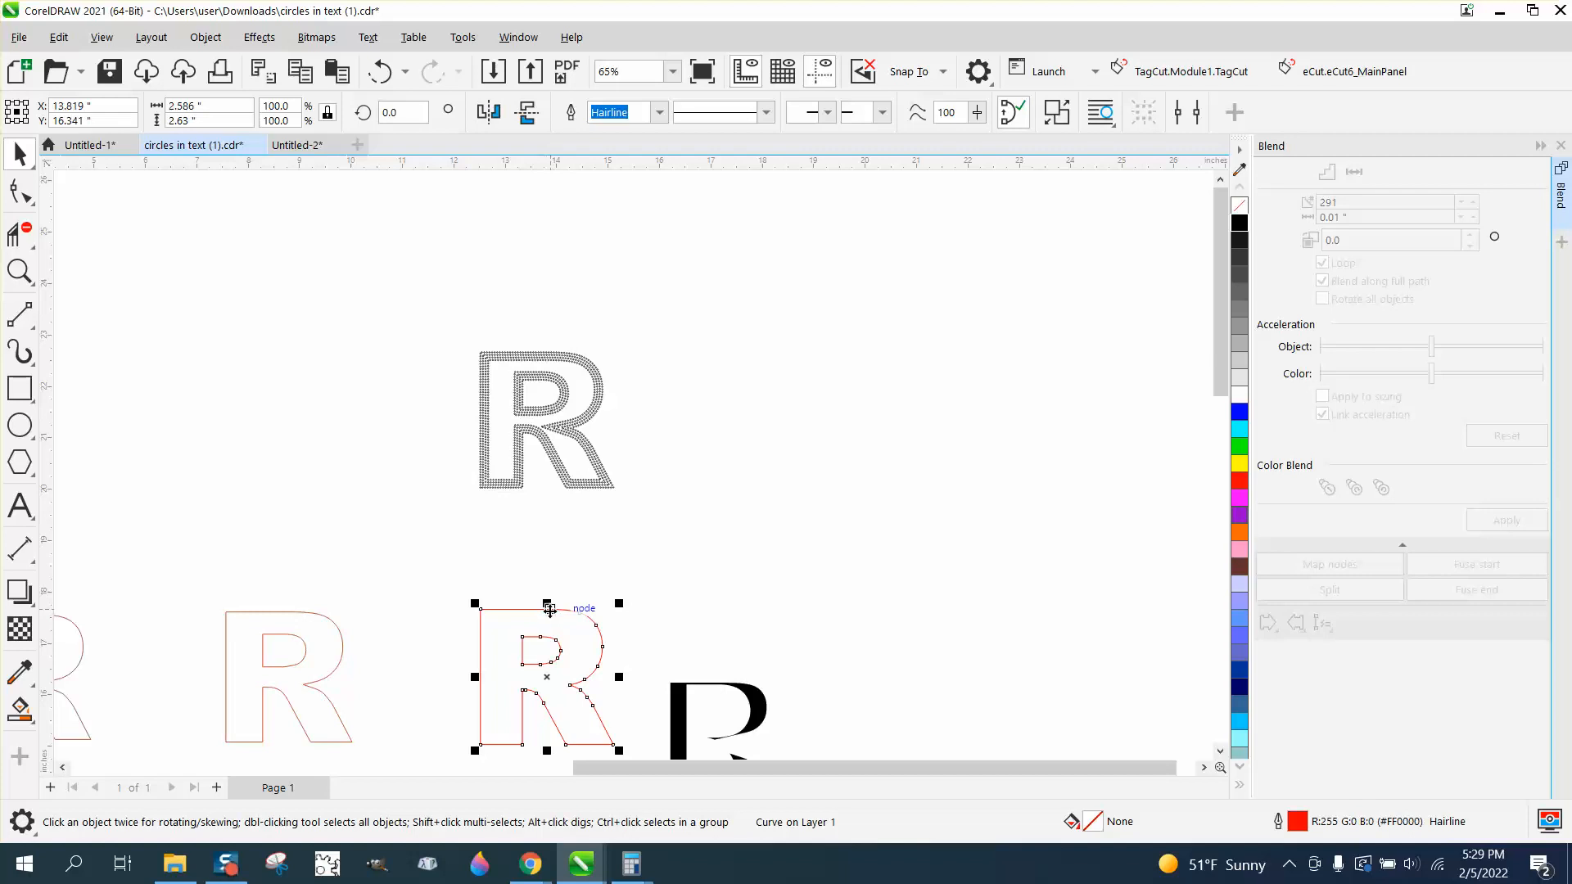
Step: Move the red outline R onto the dotted R, then zoom in to inspect the circle-filled letters
drag(546, 677, 546, 419)
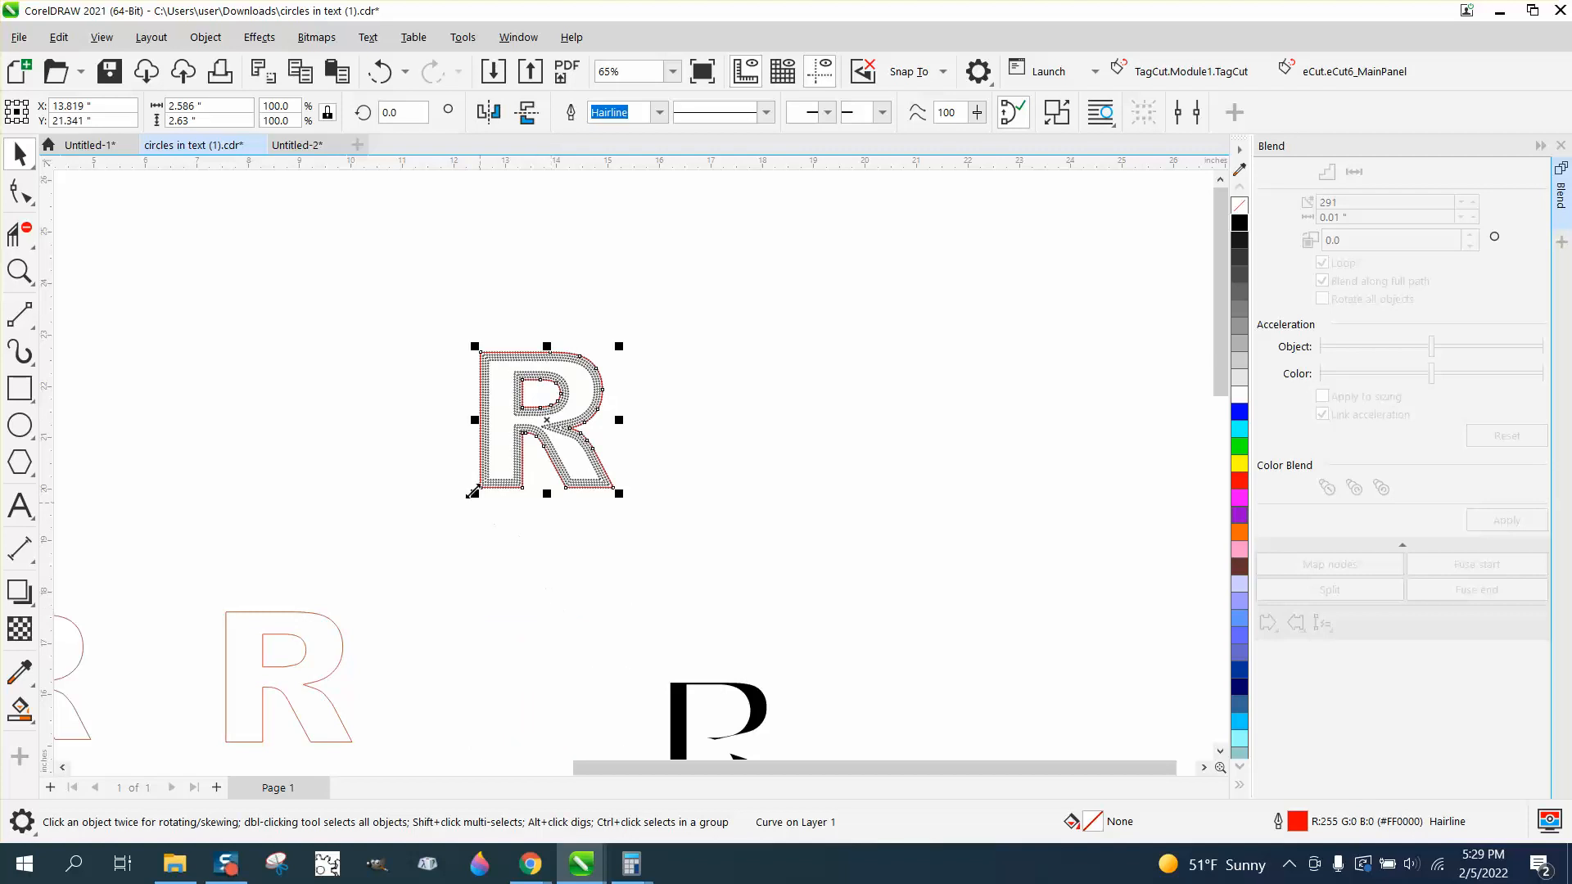
click(19, 271)
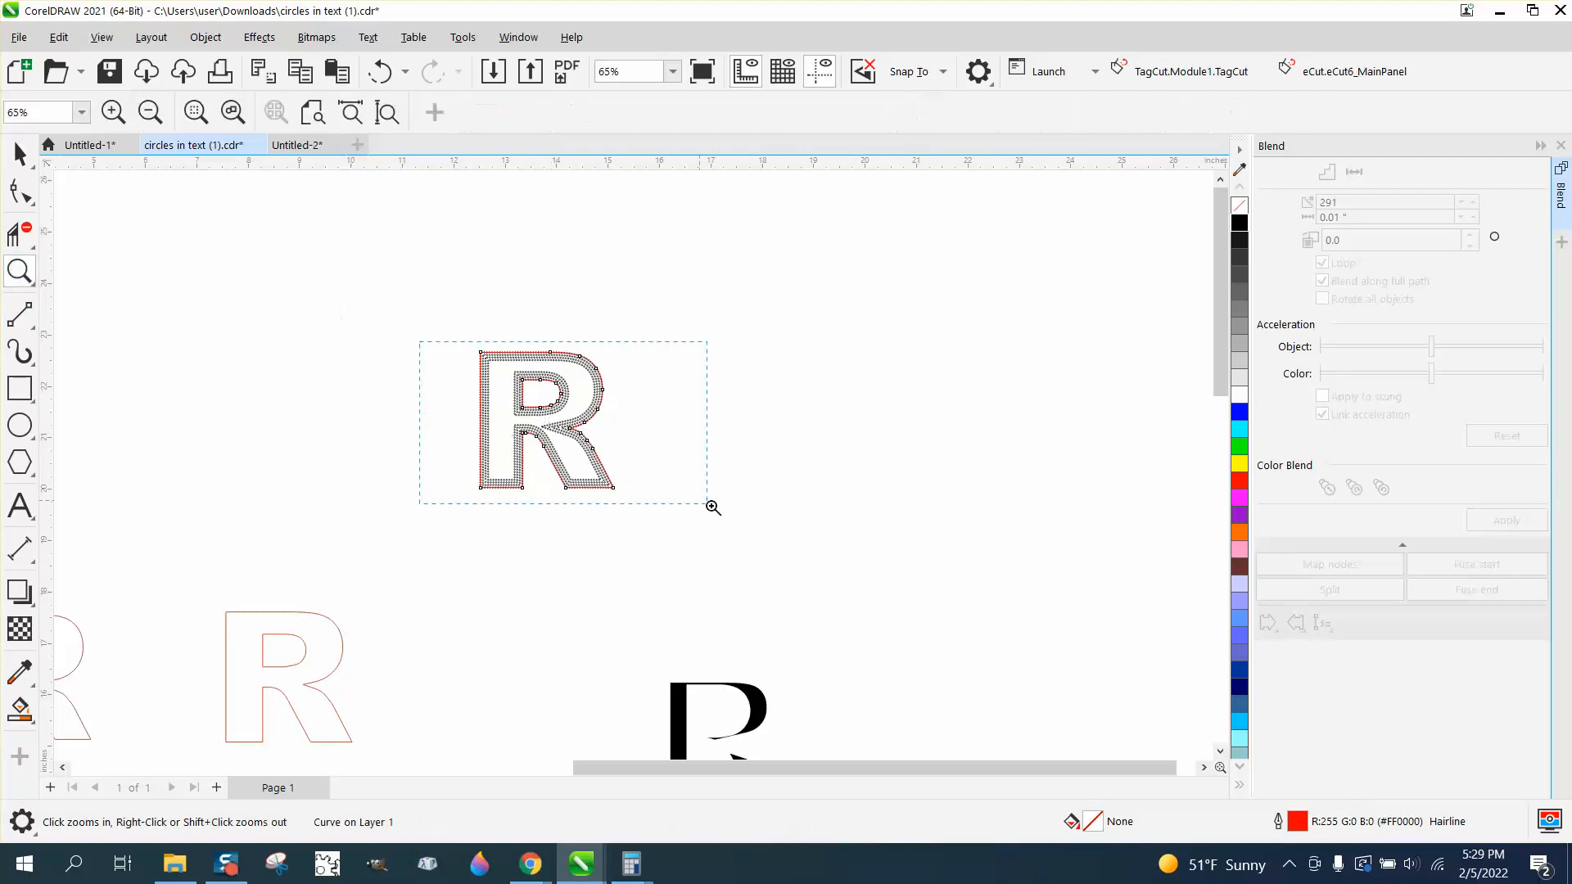
click(712, 508)
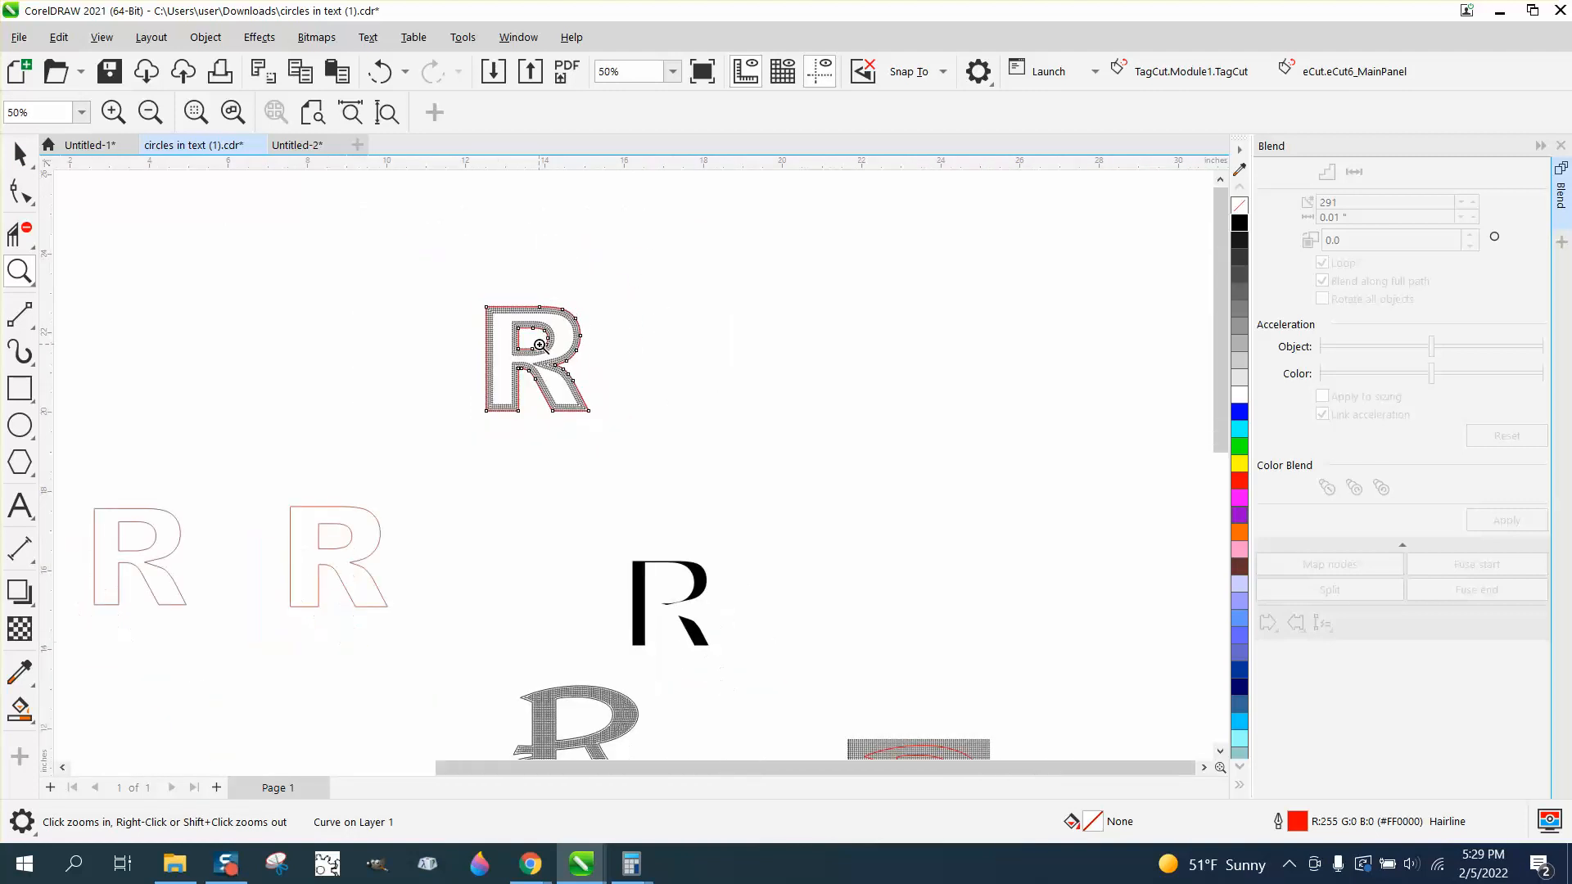
mouse_move(457, 309)
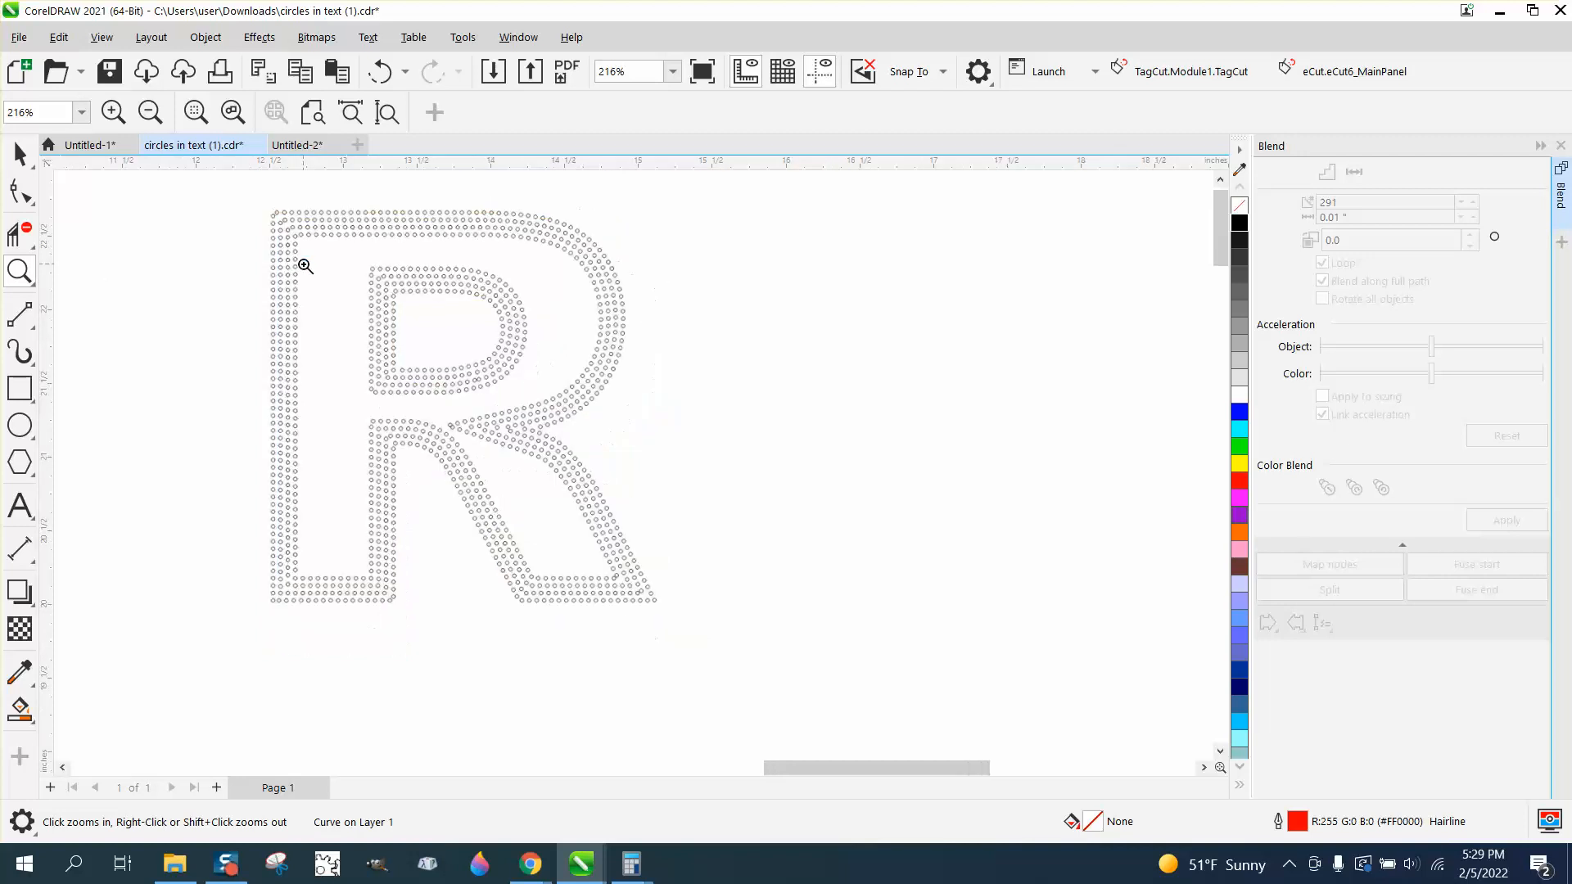
click(196, 112)
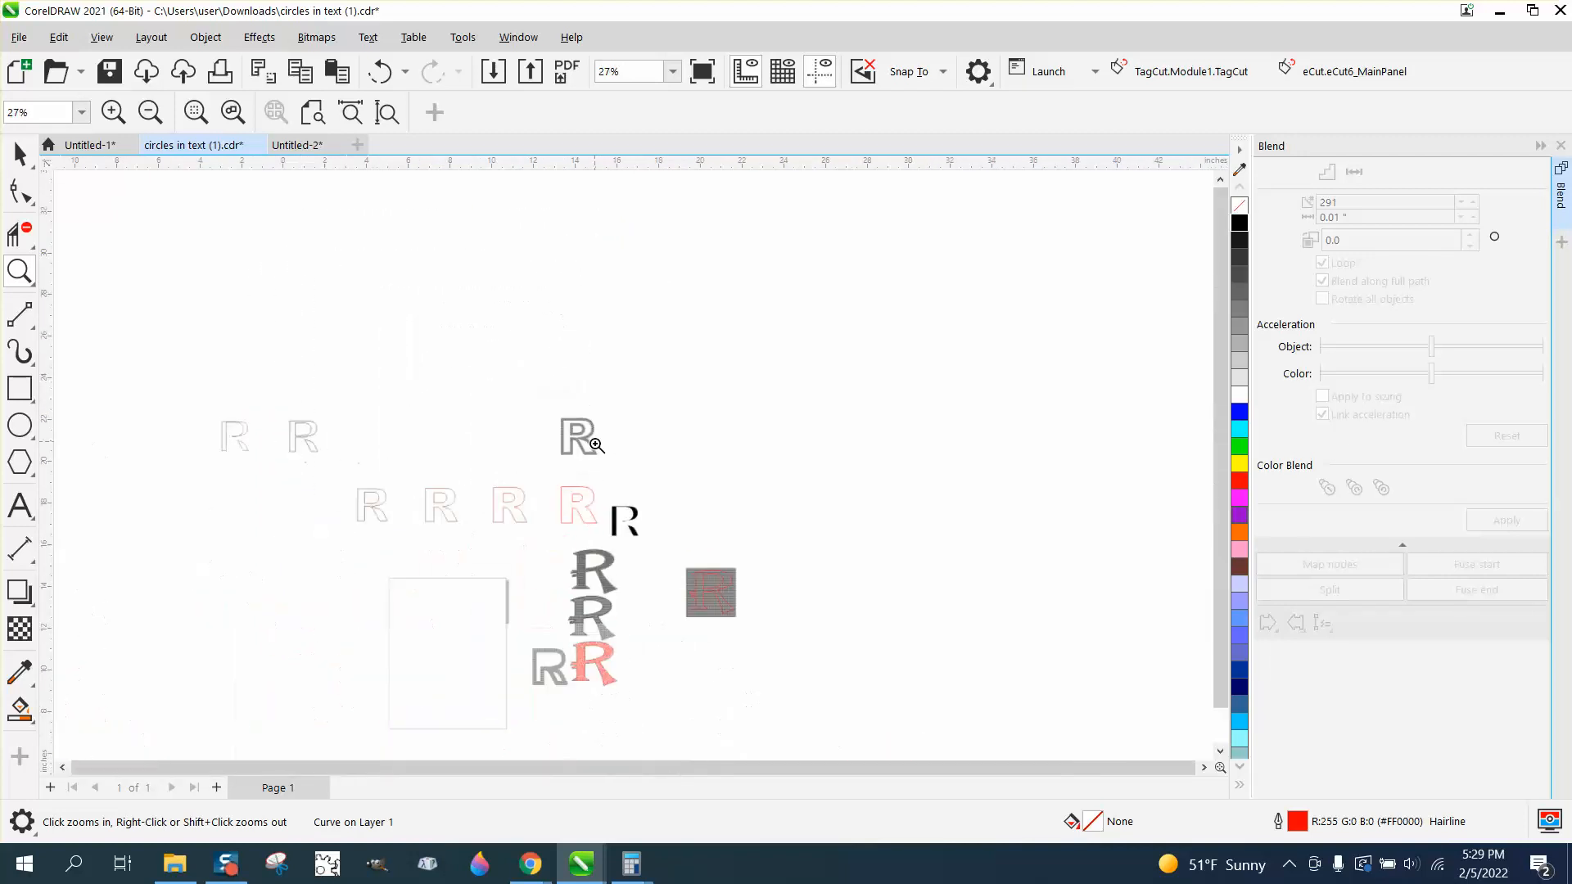
click(594, 444)
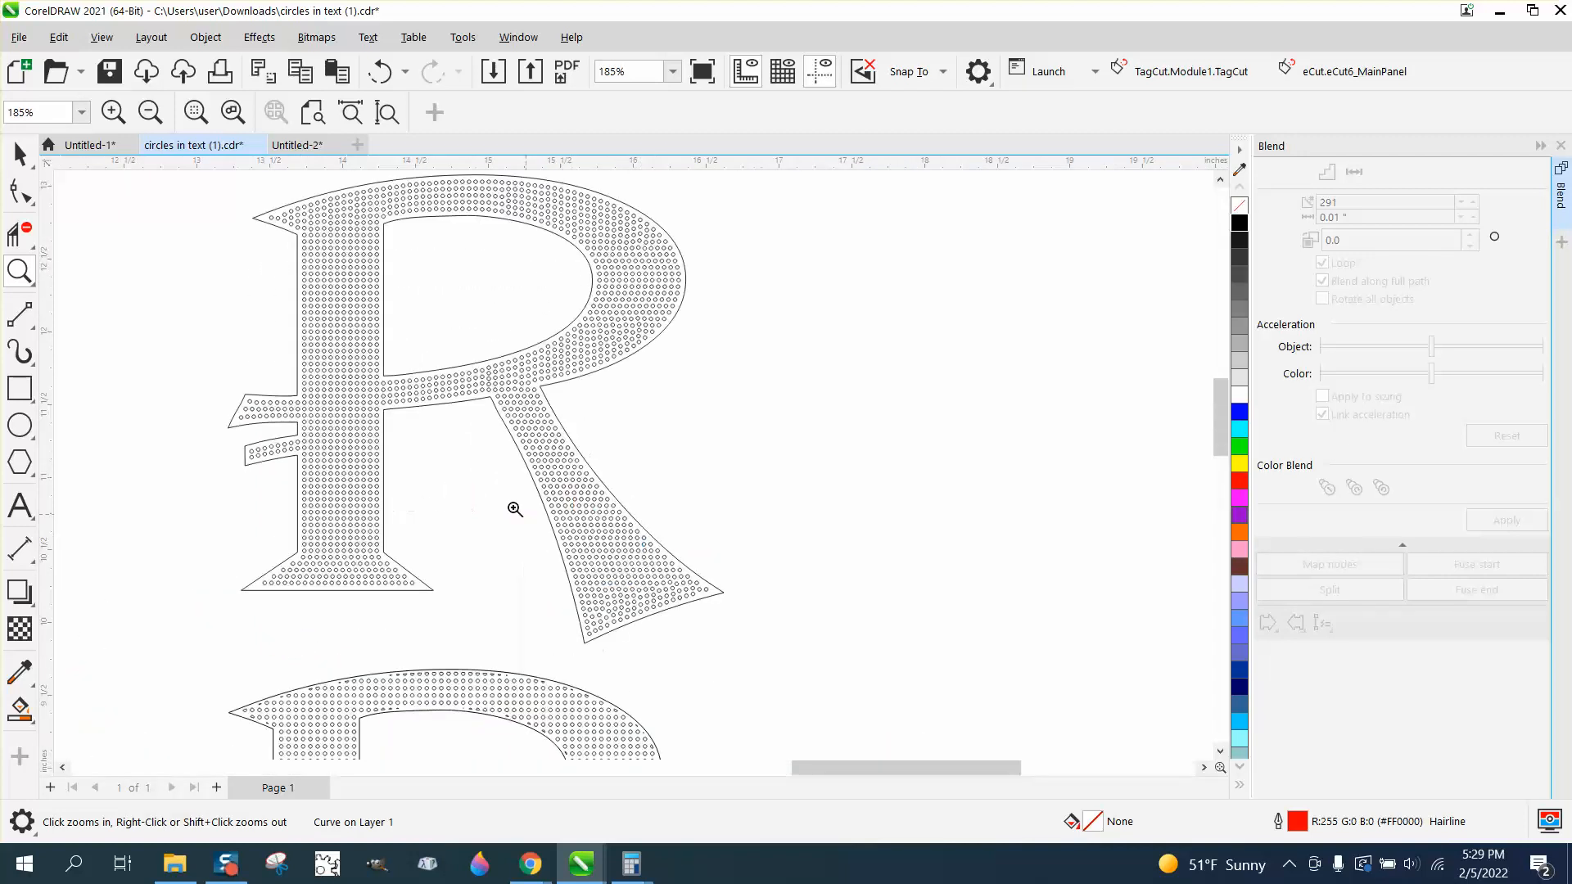
click(514, 509)
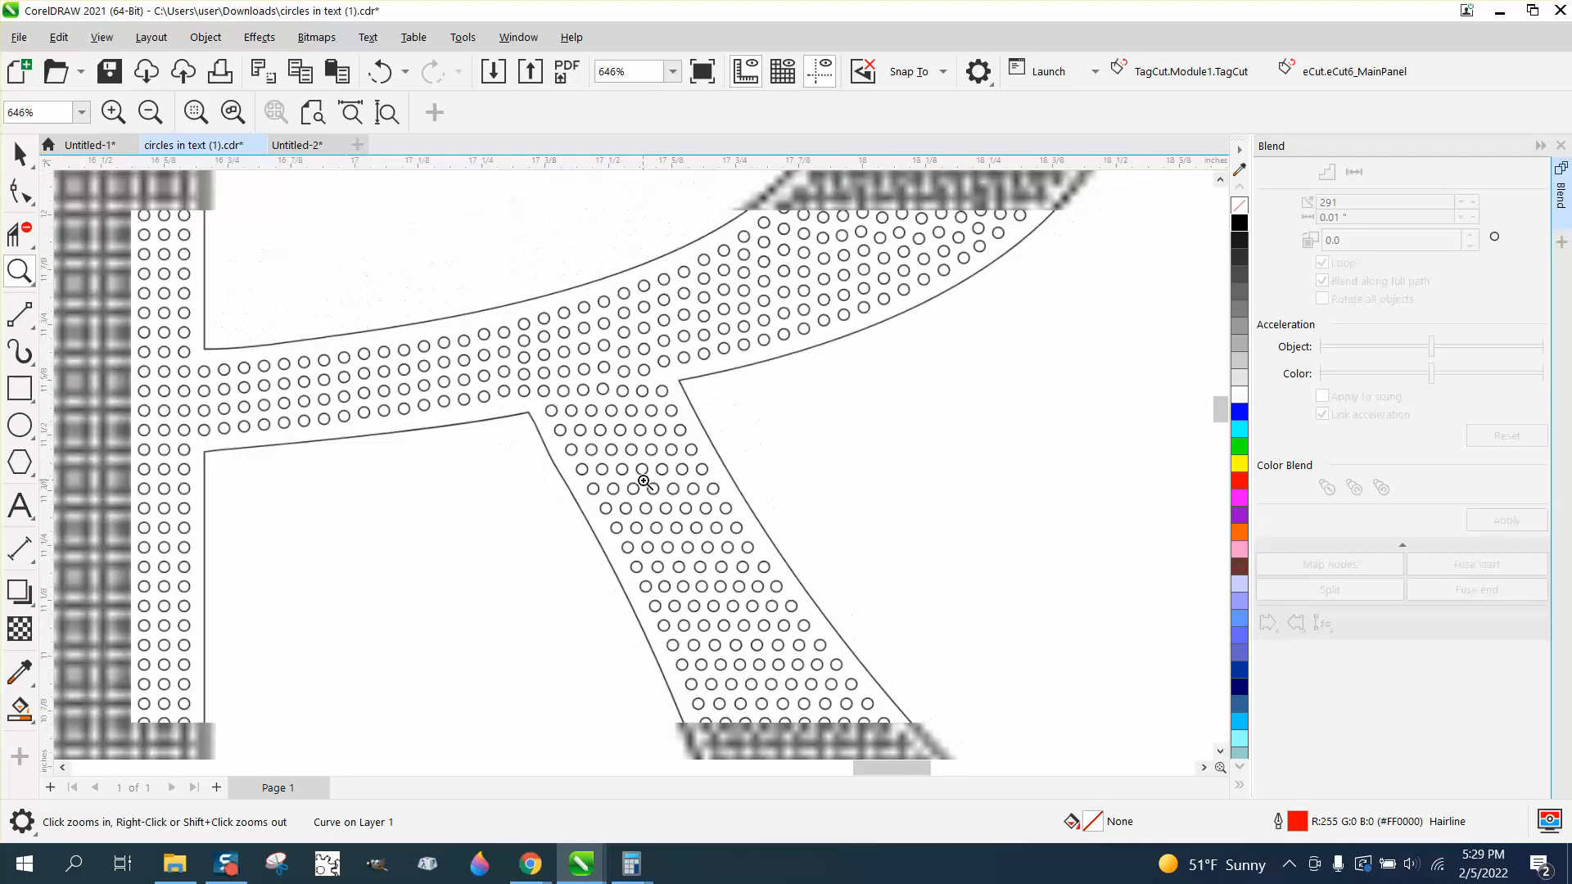